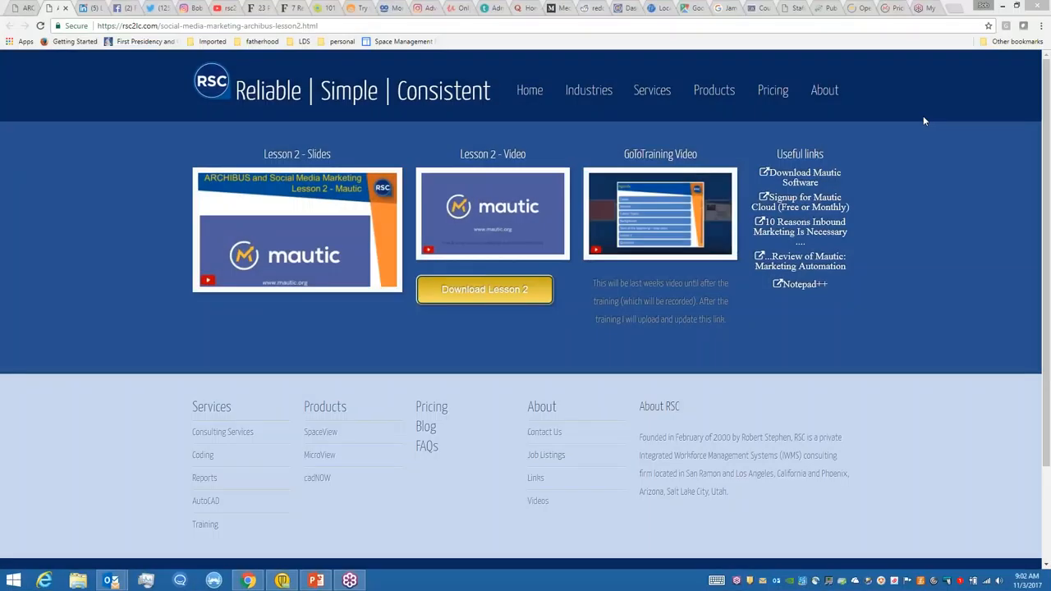
mouse_move(856, 126)
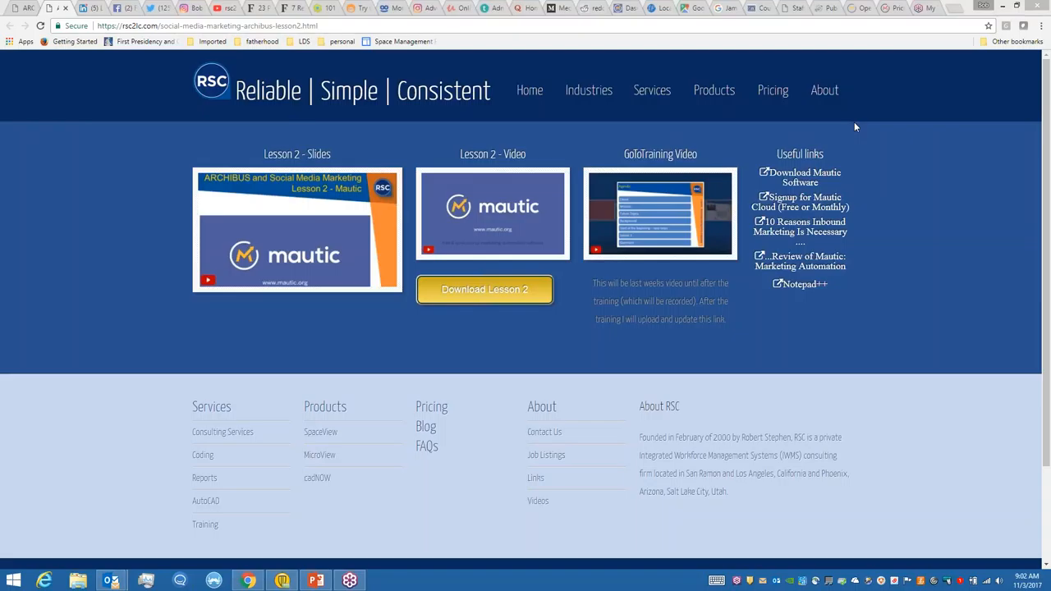
mouse_move(297, 234)
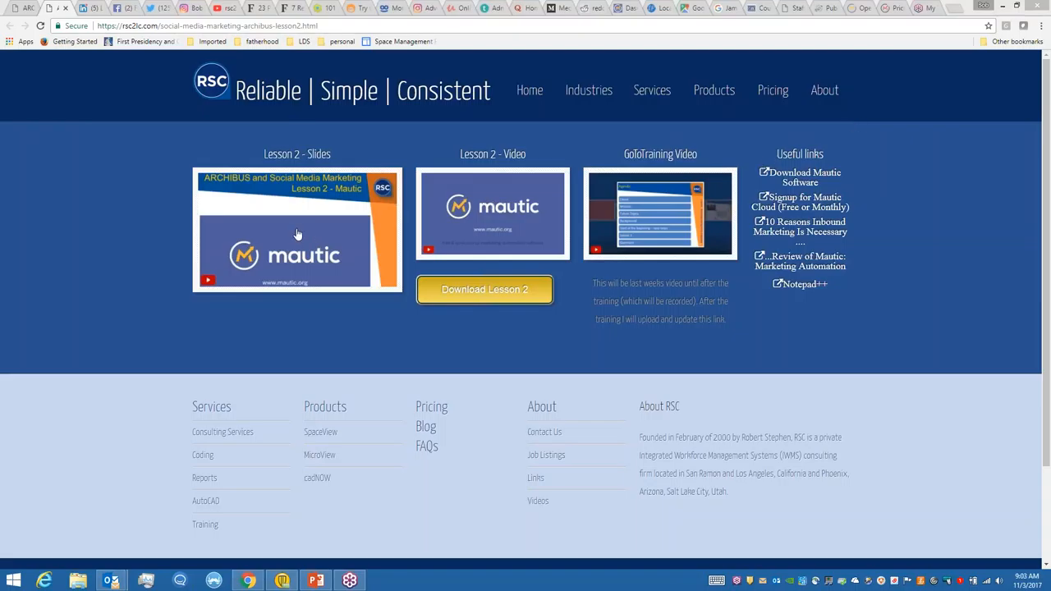
- Show the Lesson 2 slide deck's Agenda slide enlarged in the lightbox
click(296, 230)
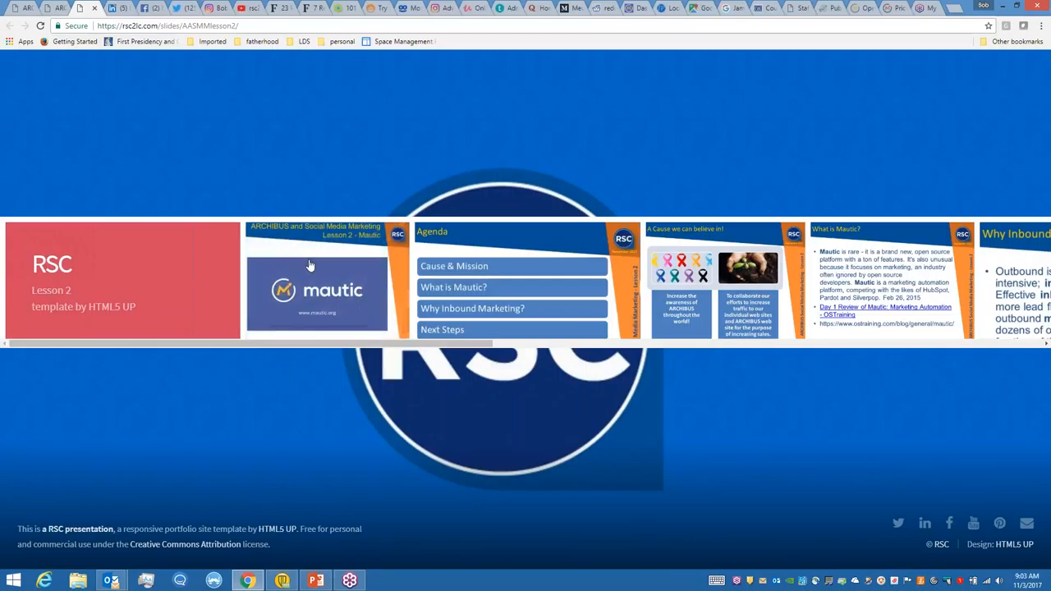
click(317, 292)
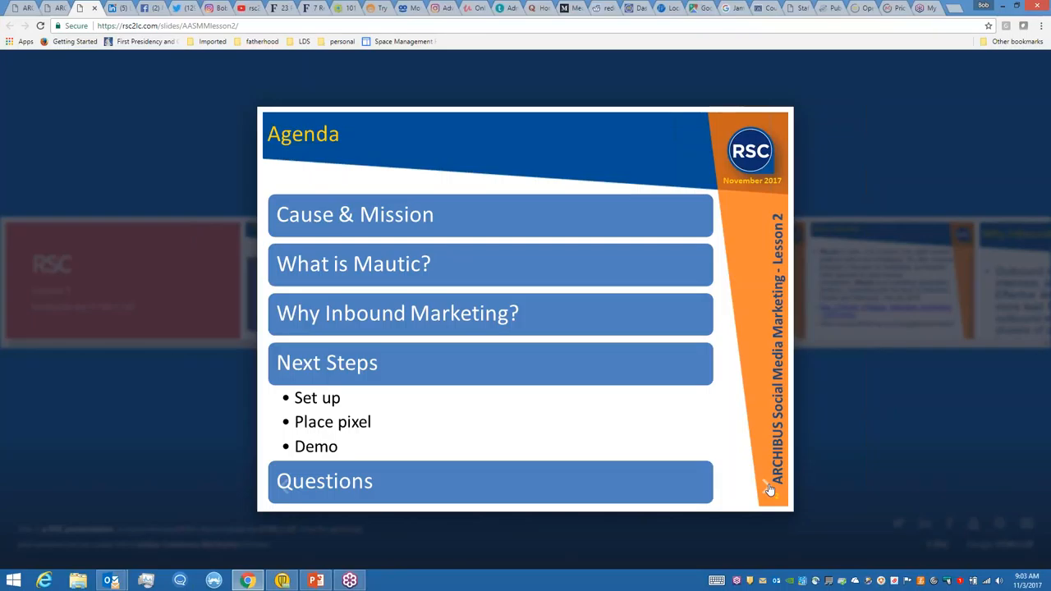
- Advance past 'A Cause we can believe in!' to the 'What is Mautic?' slide
click(767, 486)
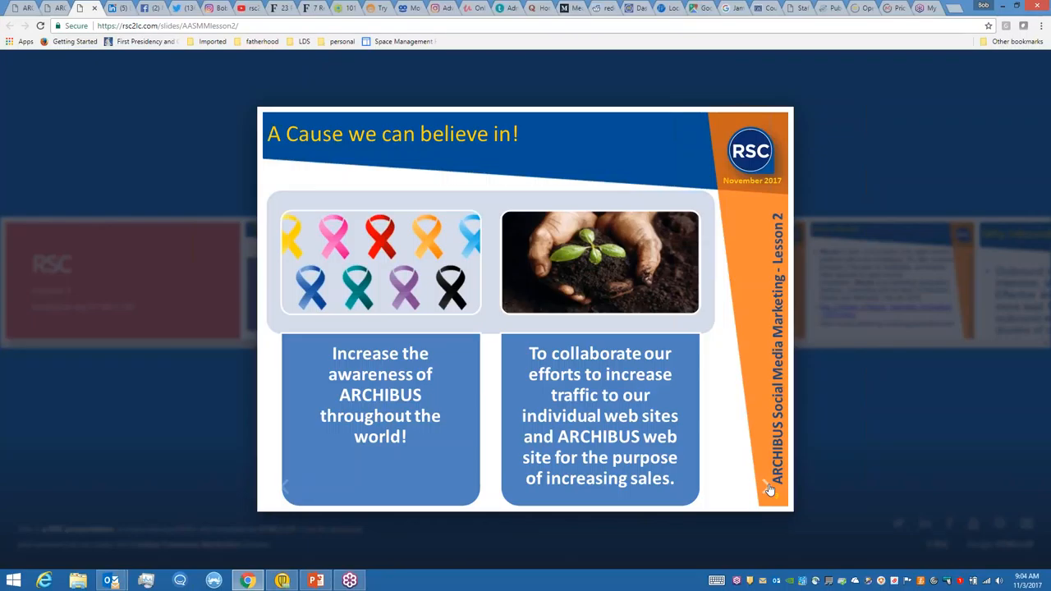
click(770, 487)
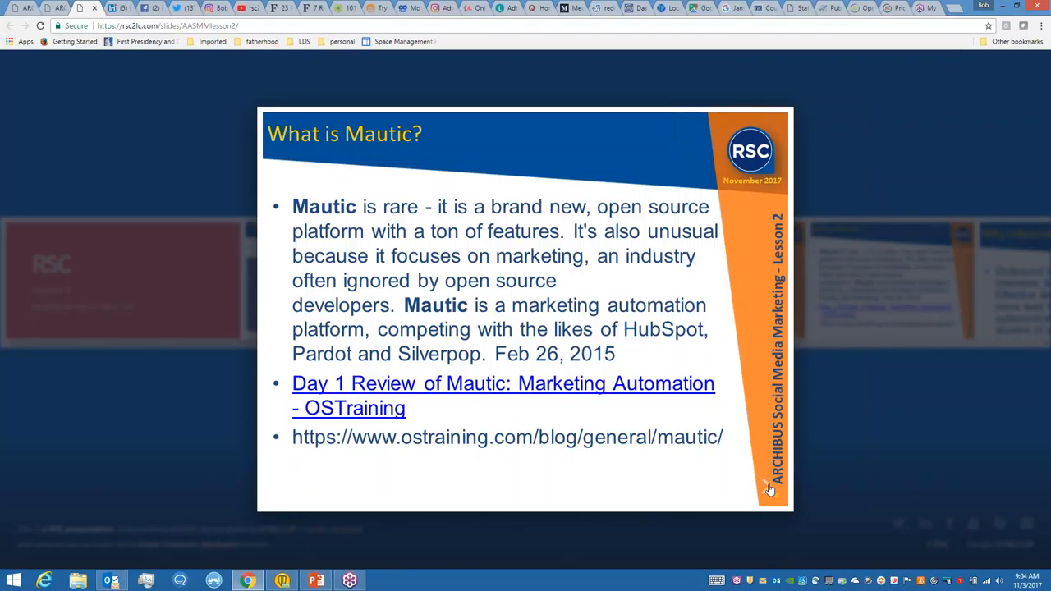
- Advance the deck to the 'Next Steps' slide
click(770, 488)
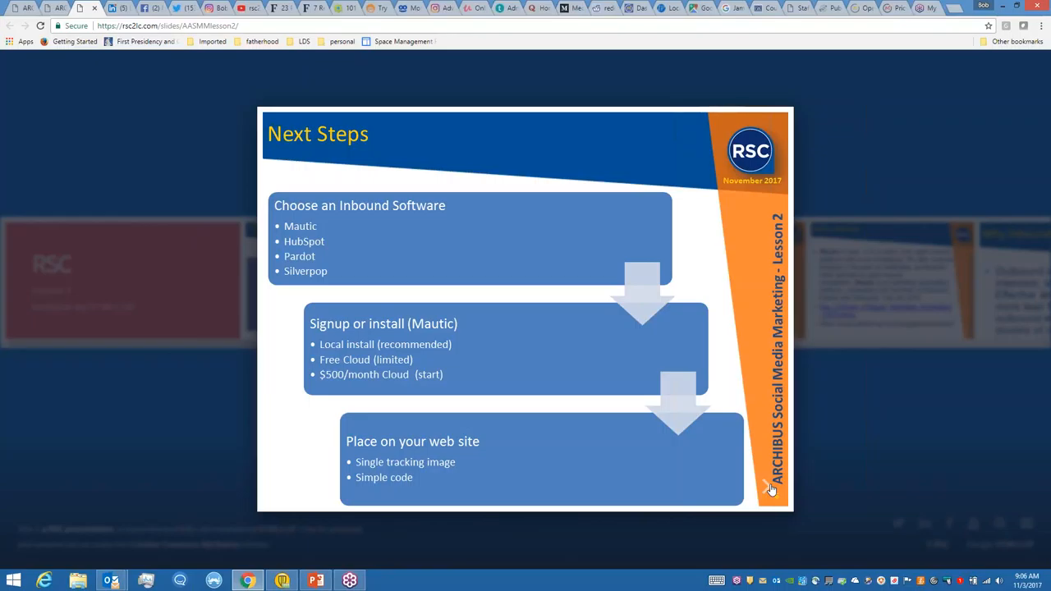
- Advance to the 'Setup Mautic' slide comparing install, free account and $500/month options
click(766, 486)
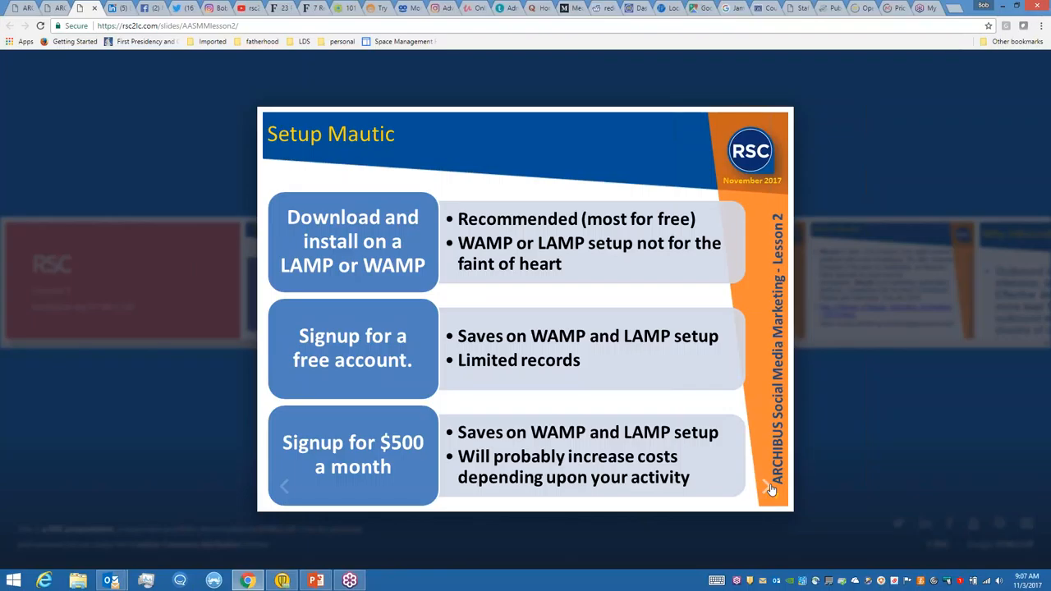
- Advance past 'Place pixel on your web pages' to the 'Mautic – Let's do a demo!' slide
click(769, 486)
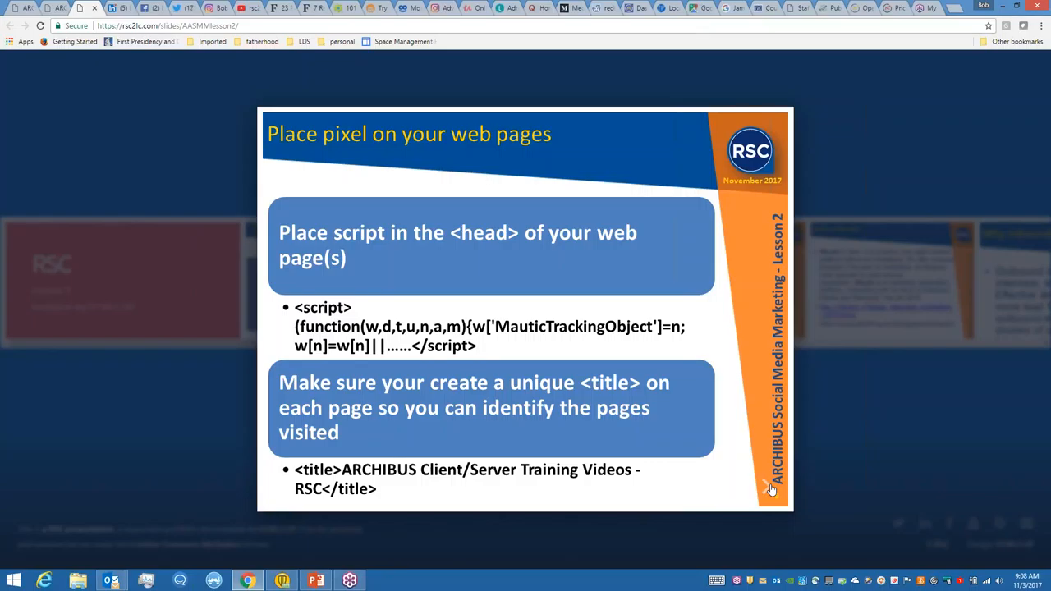
click(769, 485)
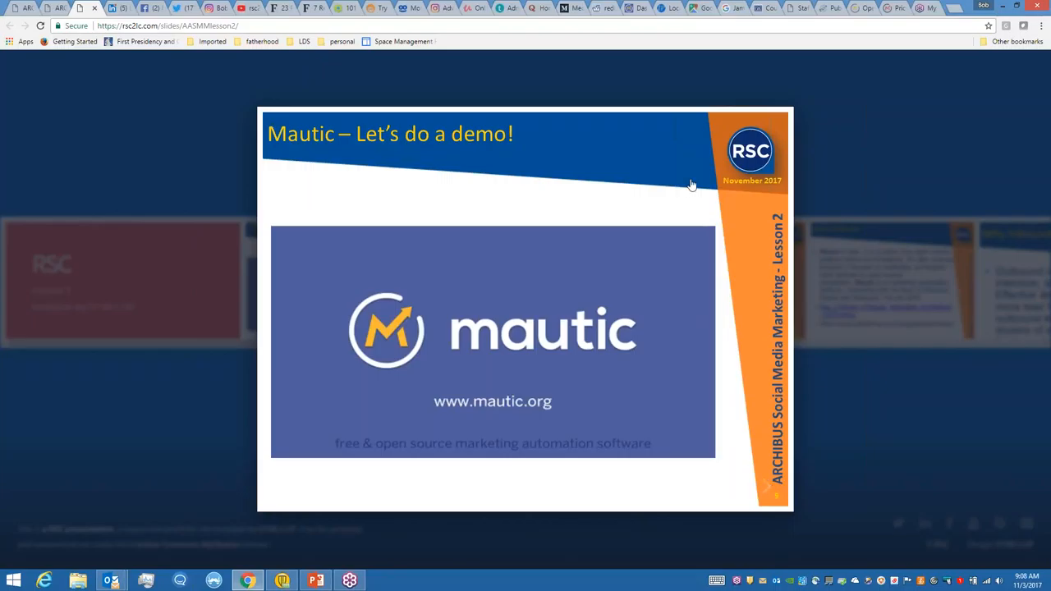
mouse_move(636, 9)
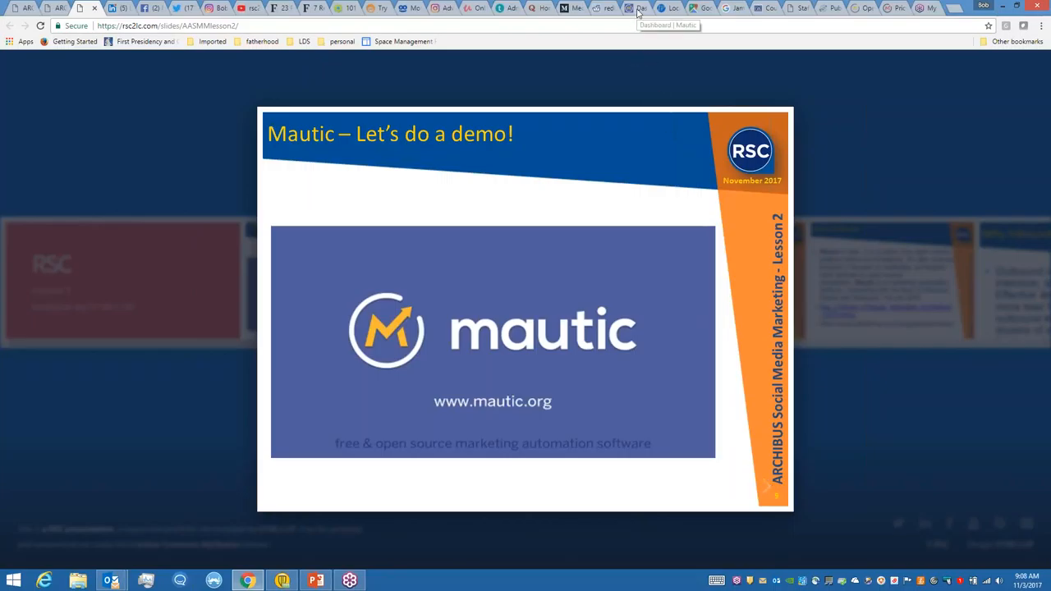
- Switch to the Mautic dashboard showing charts for Oct 4–Nov 3, 2017
click(632, 9)
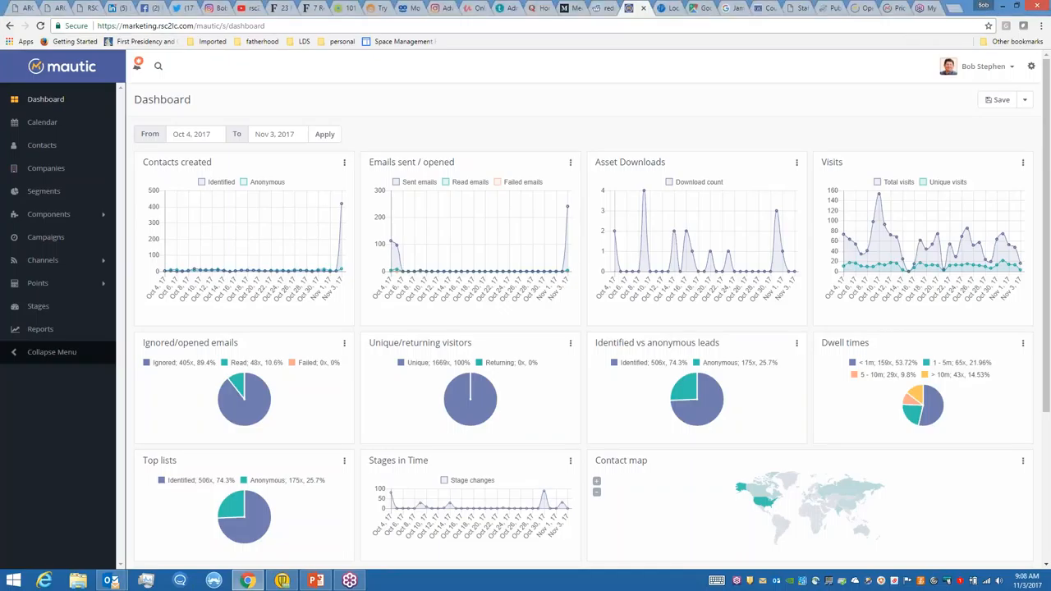
mouse_move(755, 144)
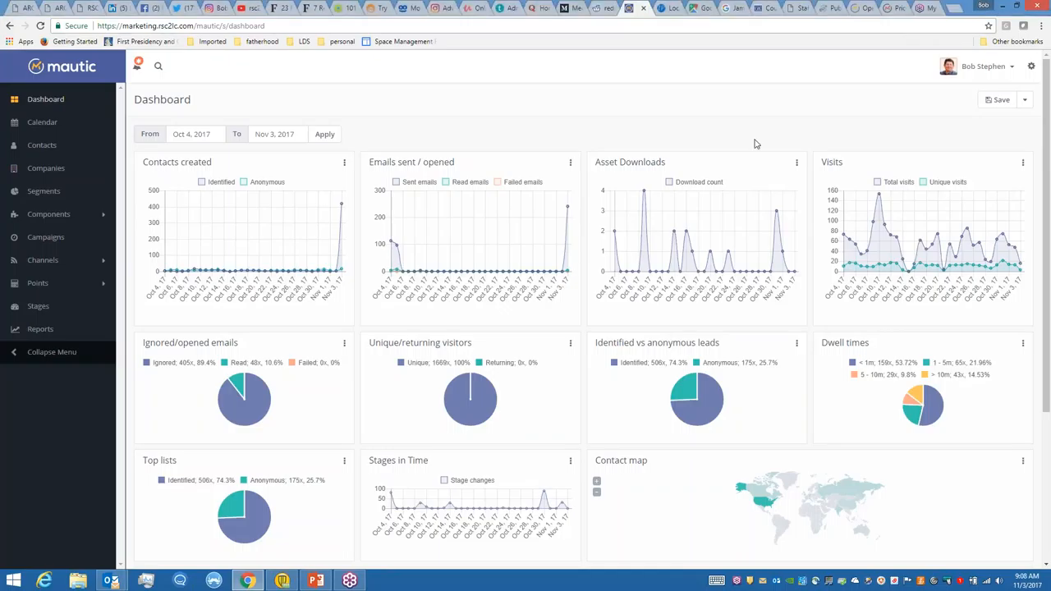
mouse_move(649, 139)
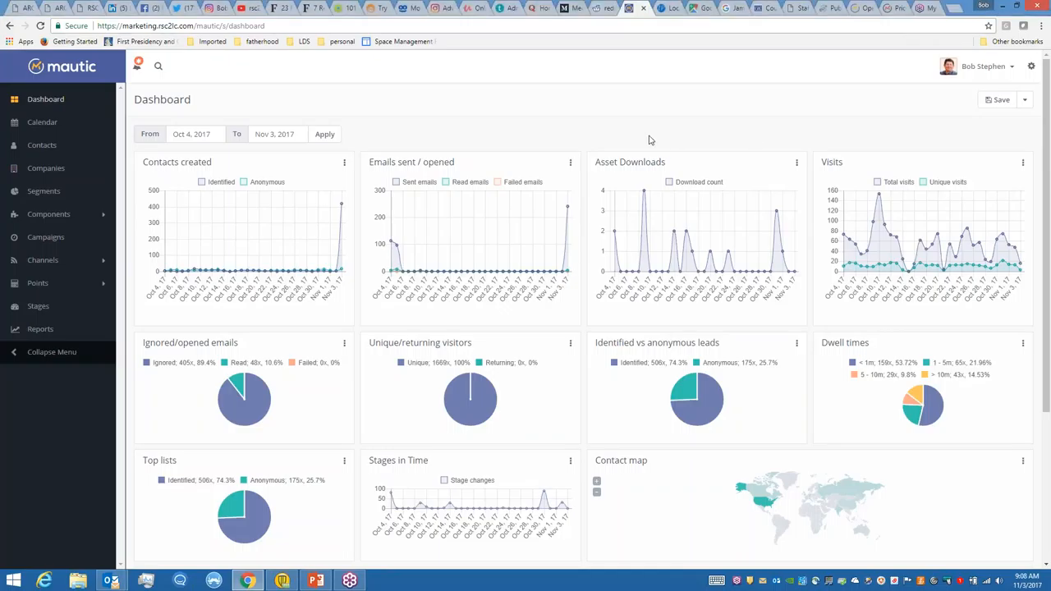
mouse_move(470, 144)
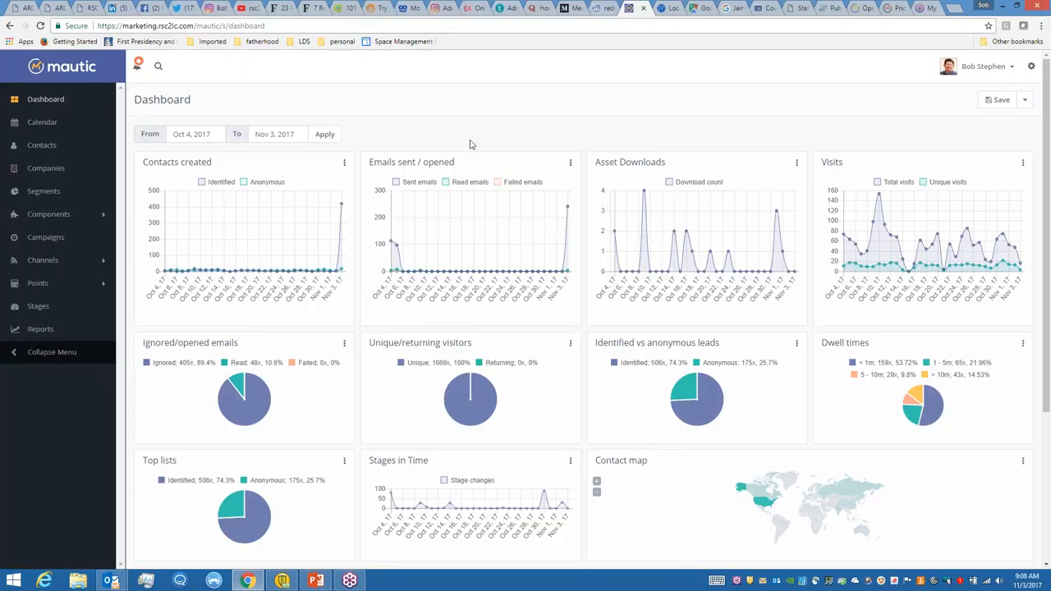
mouse_move(1004, 220)
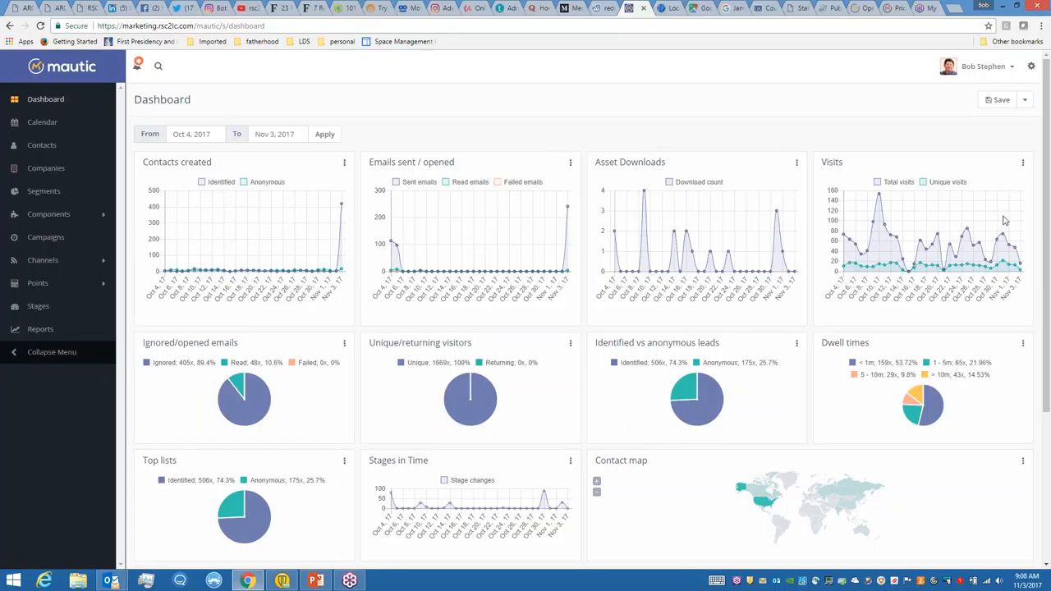
mouse_move(910, 259)
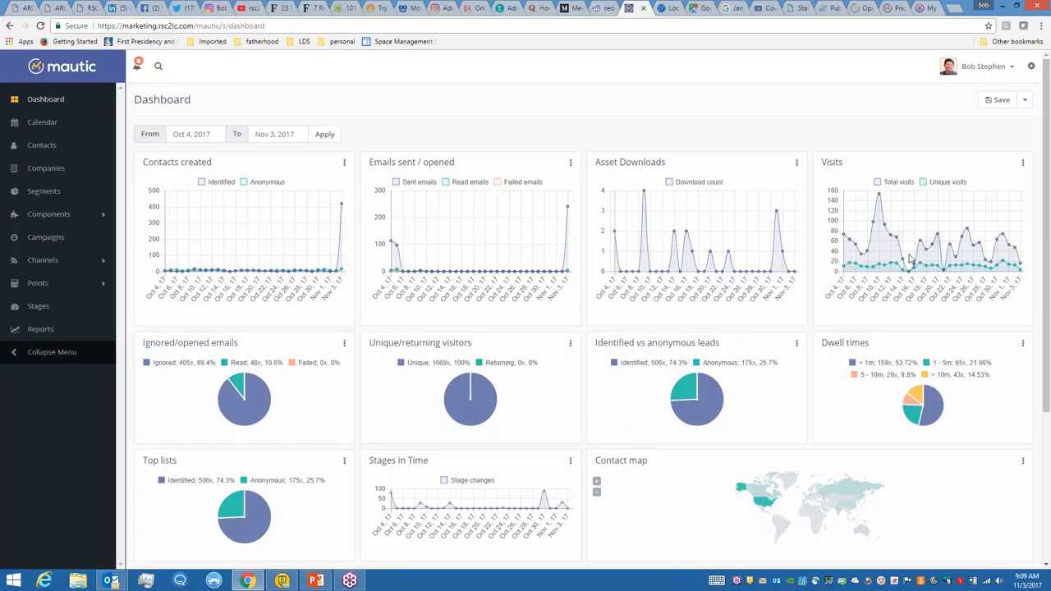
mouse_move(1021, 244)
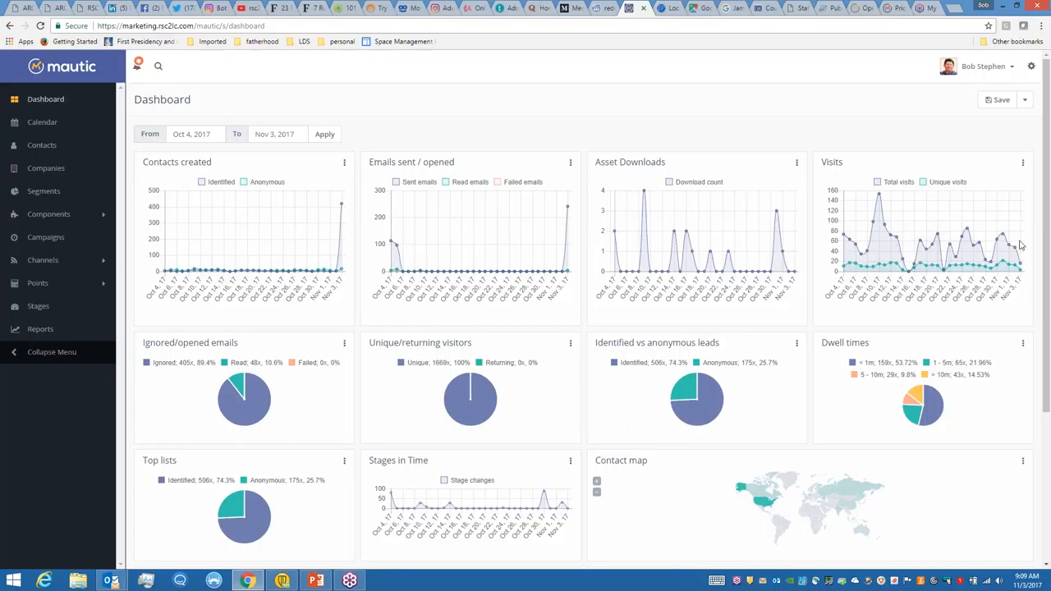
mouse_move(1012, 242)
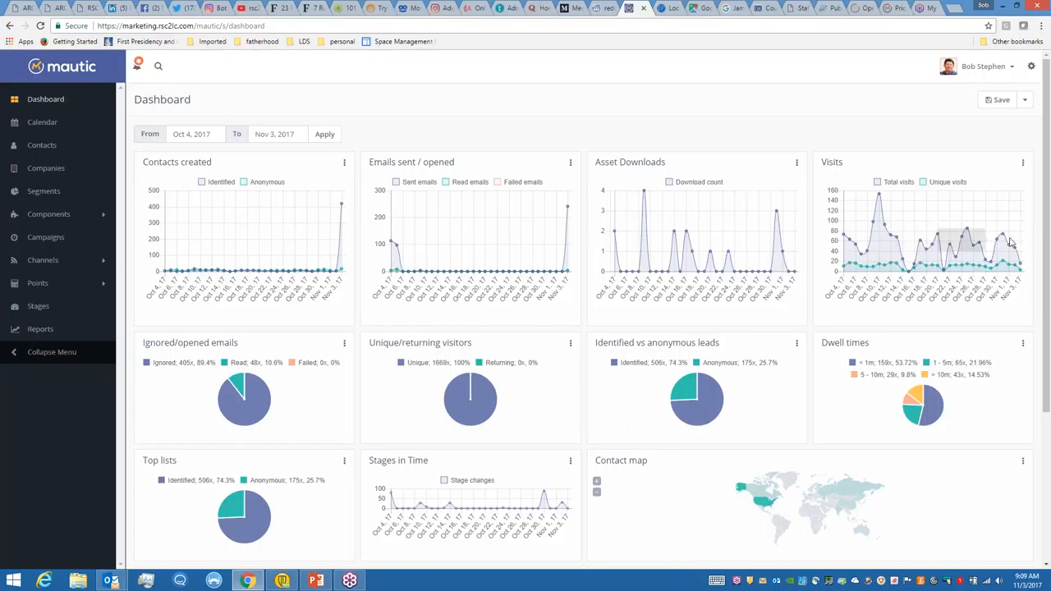
mouse_move(1006, 288)
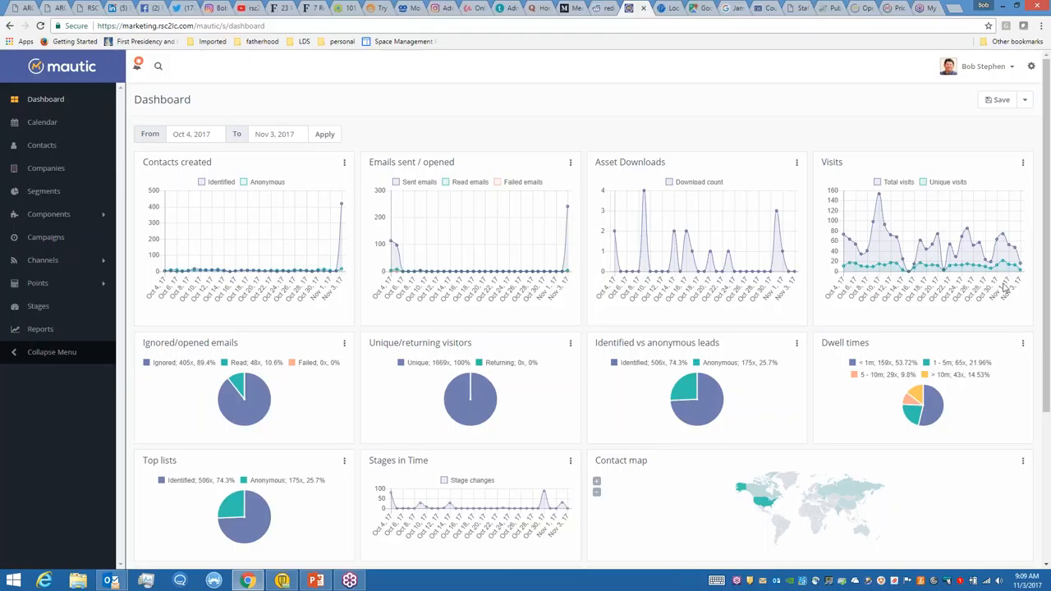
mouse_move(874, 393)
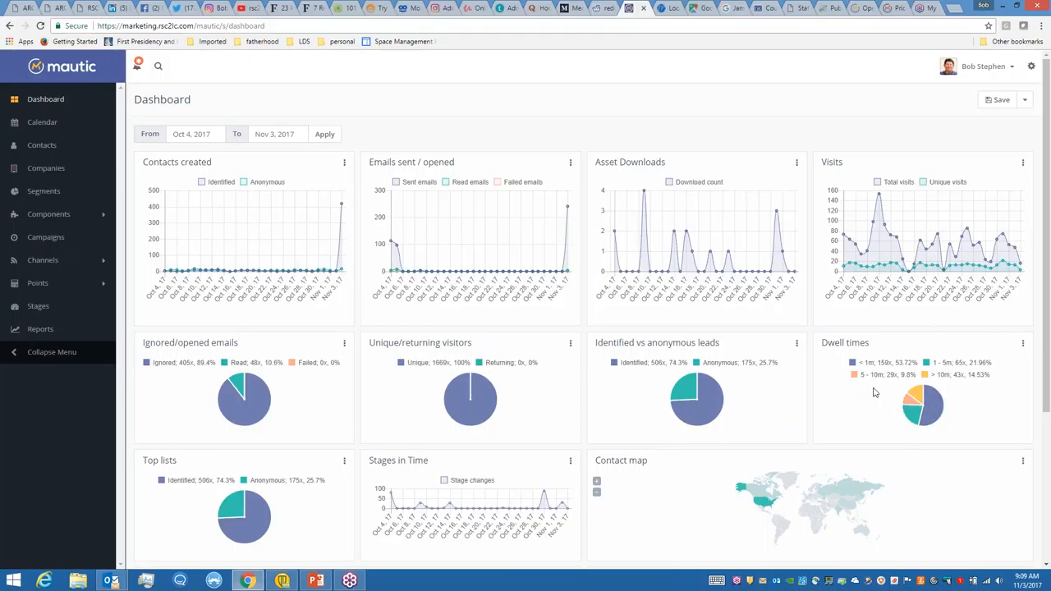
mouse_move(950, 386)
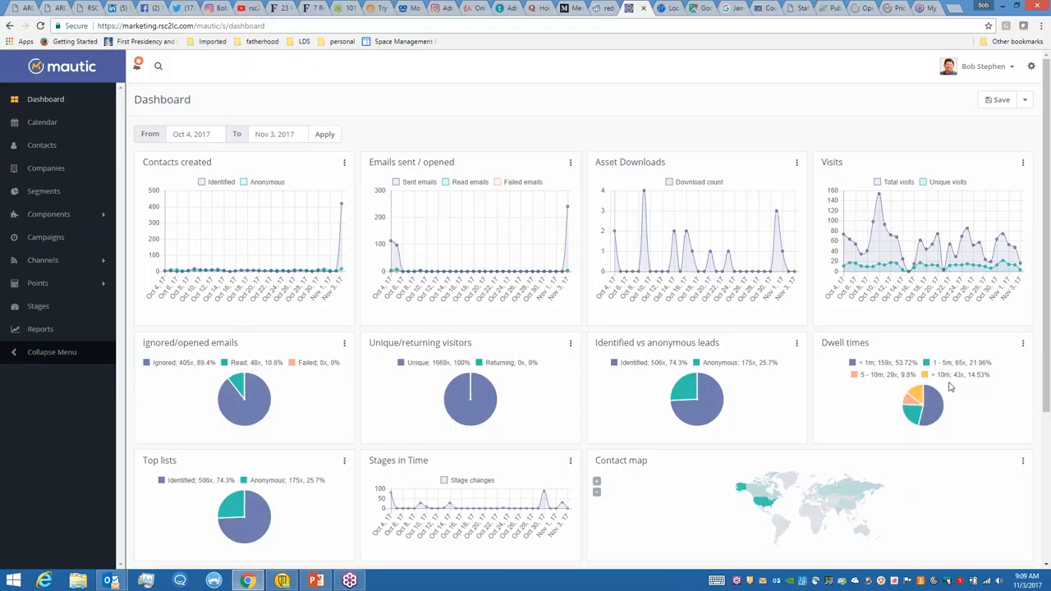
mouse_move(981, 386)
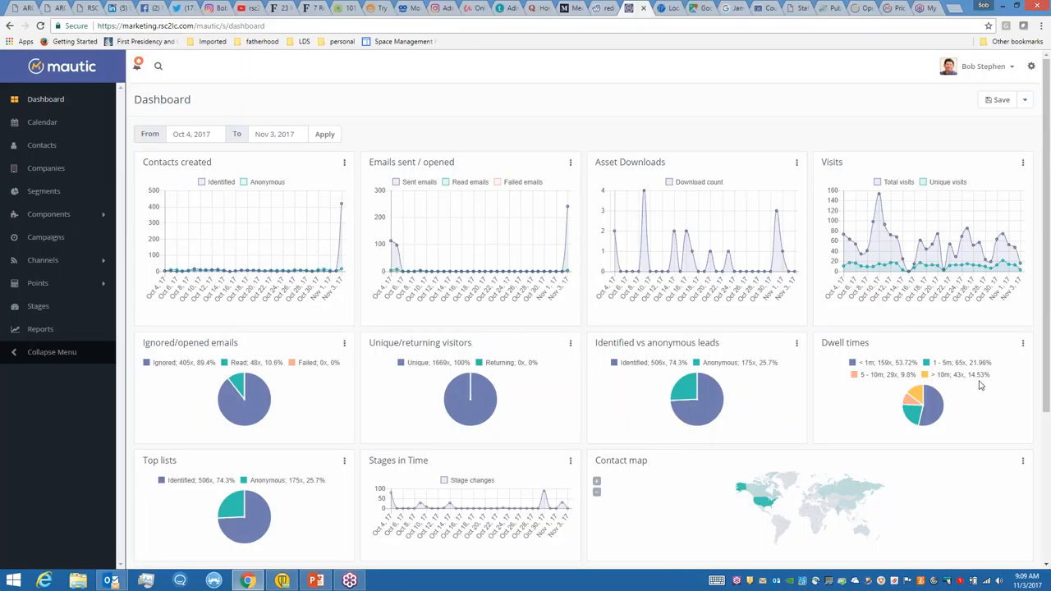
mouse_move(881, 378)
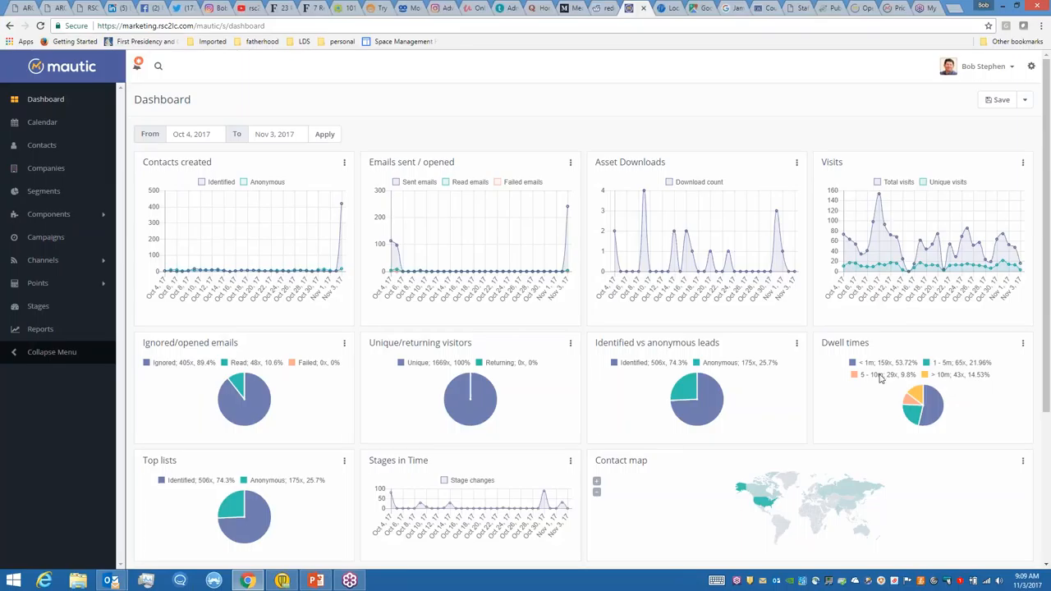
mouse_move(433, 345)
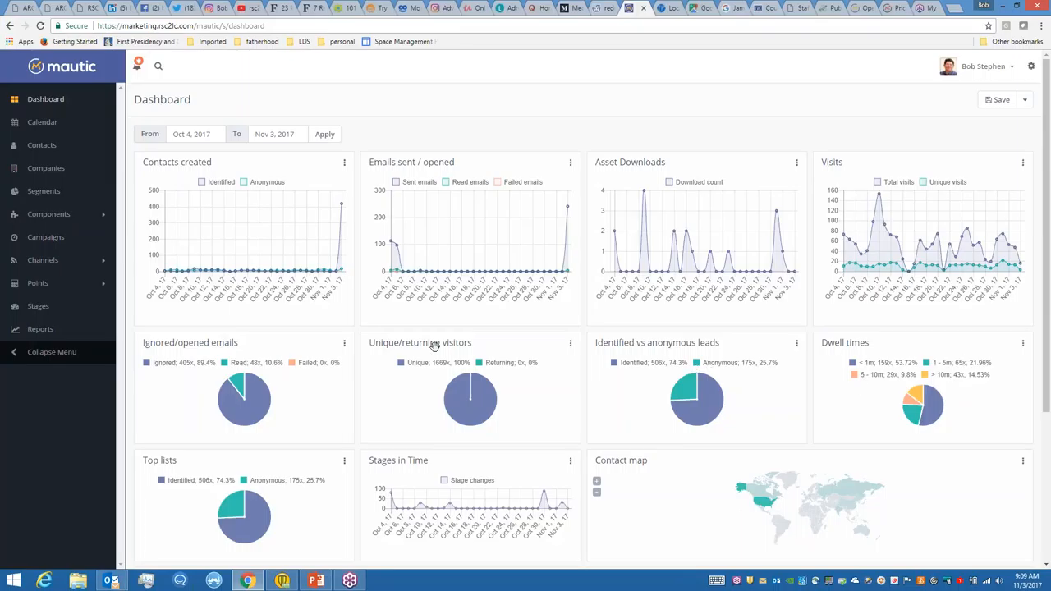
mouse_move(271, 224)
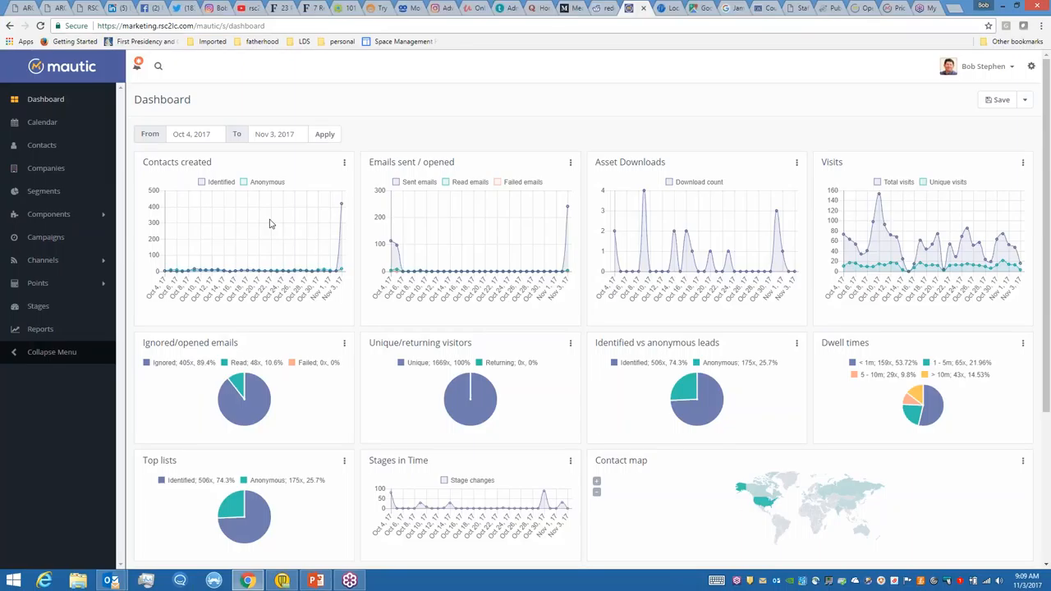
mouse_move(344, 212)
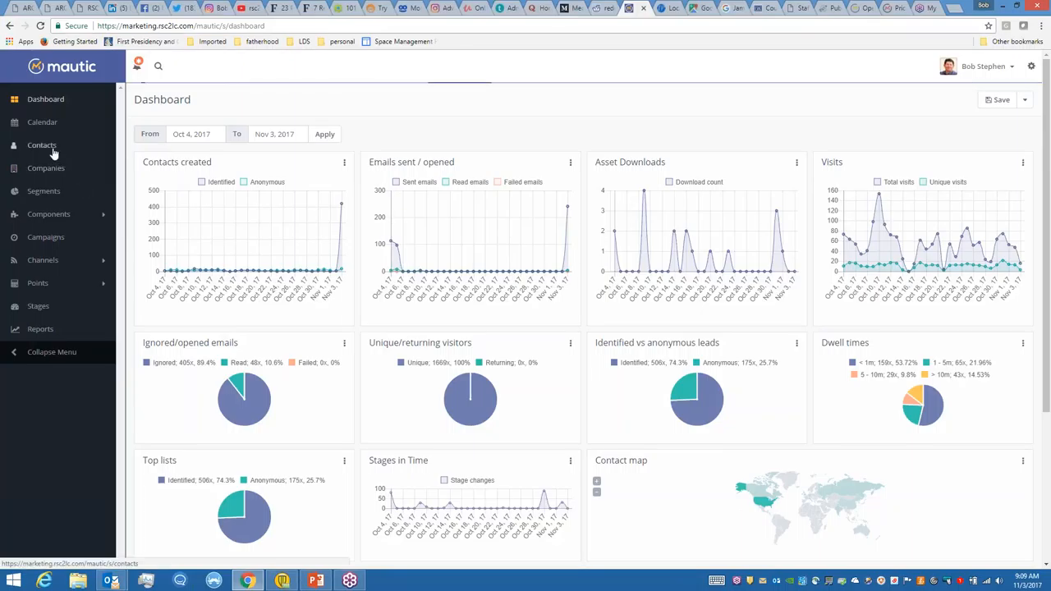
- Show the Contacts list as a table filtered to anonymous IP-address visitors only
click(42, 145)
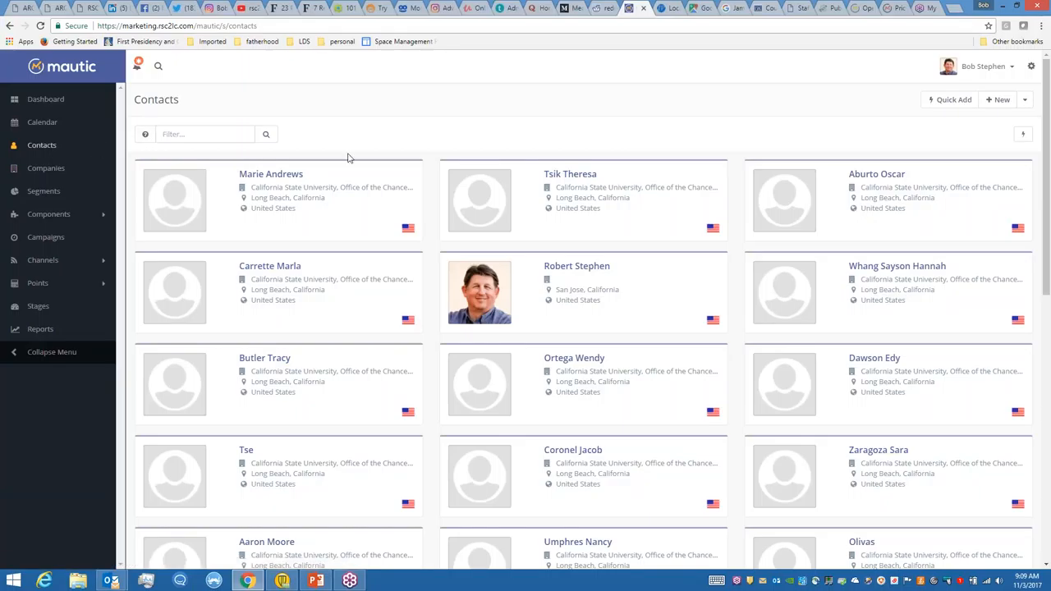
mouse_move(876, 253)
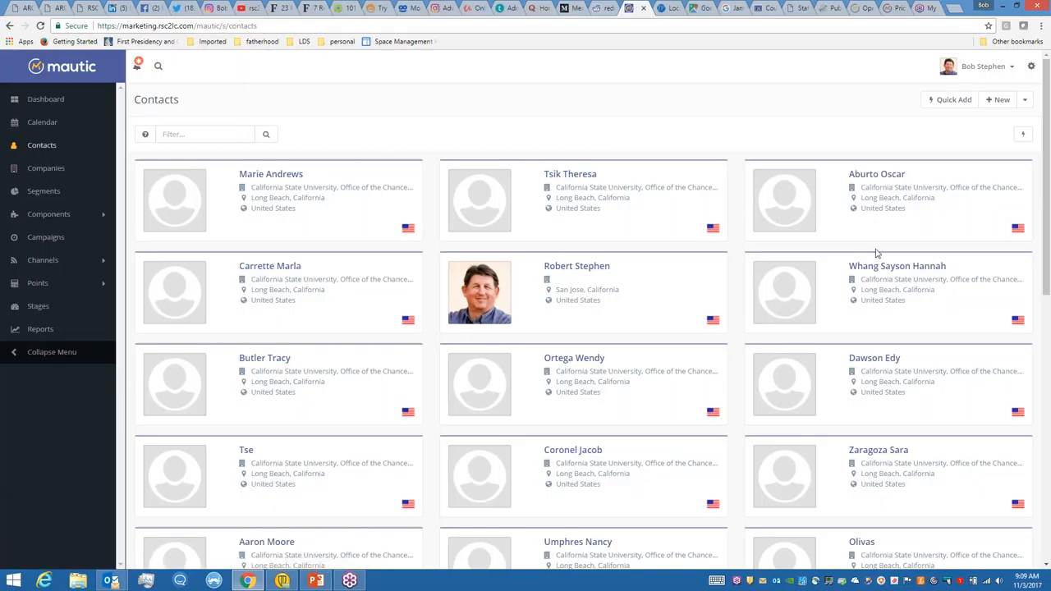
mouse_move(931, 222)
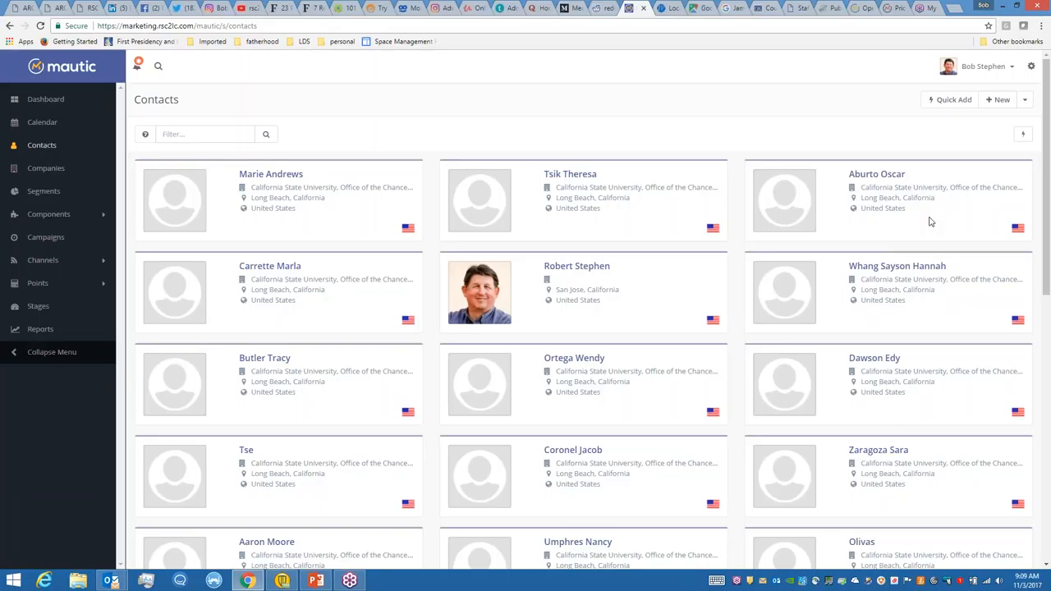
mouse_move(882, 149)
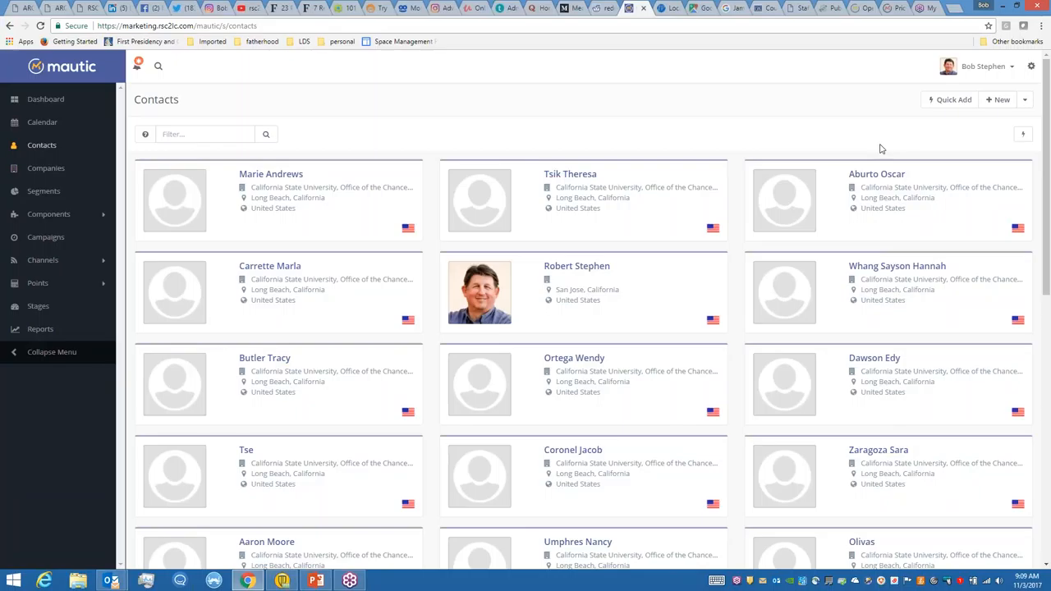
mouse_move(983, 144)
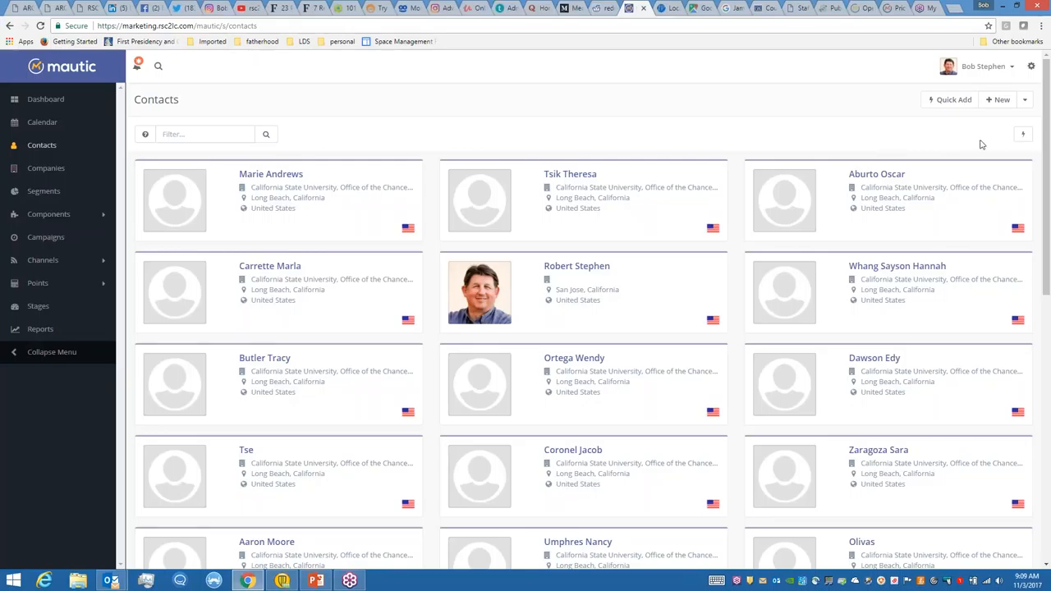
mouse_move(1022, 134)
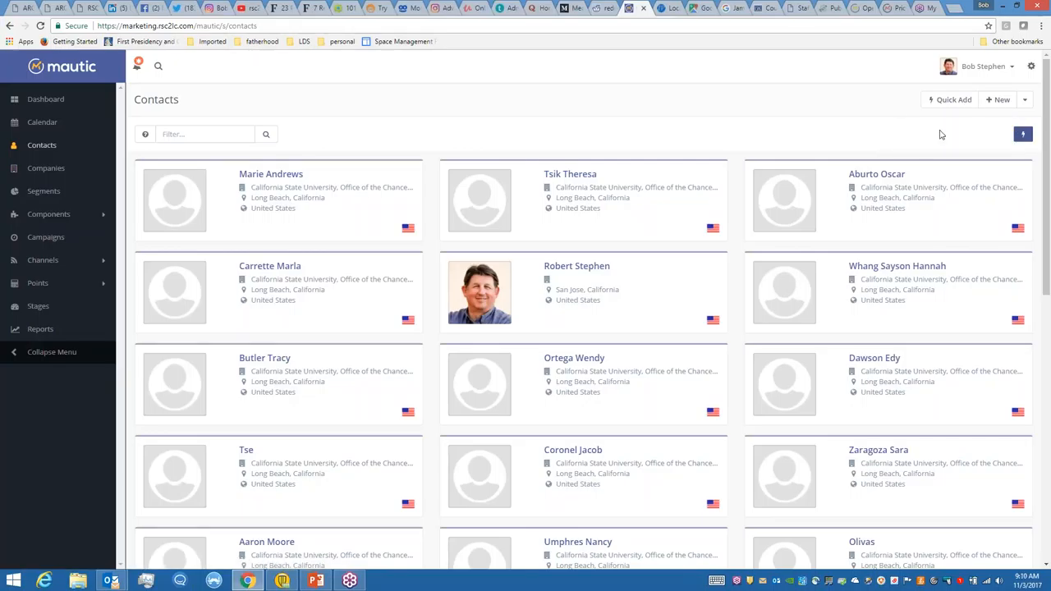
mouse_move(739, 117)
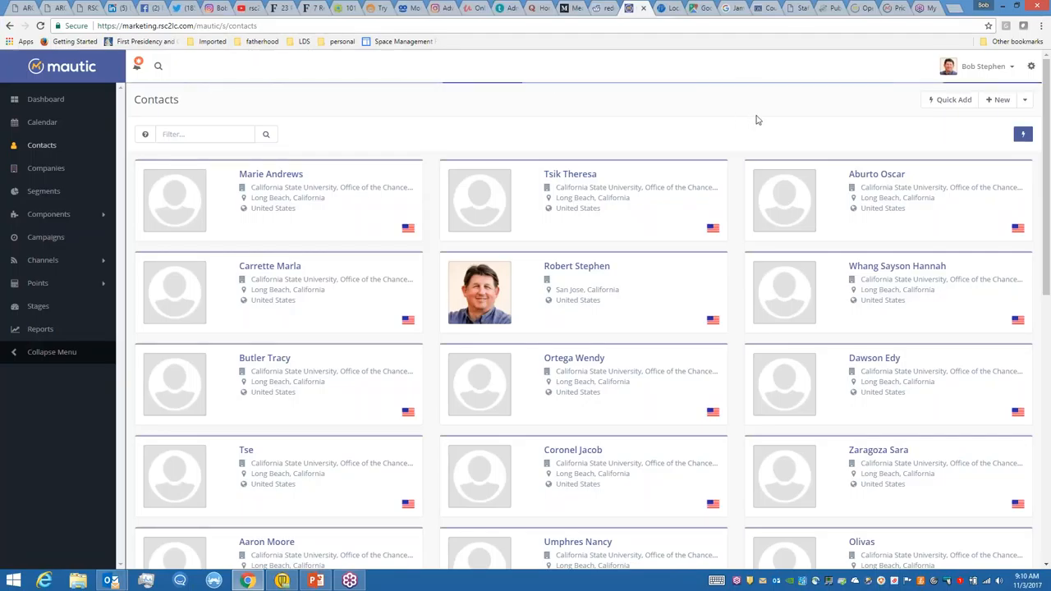
click(1023, 134)
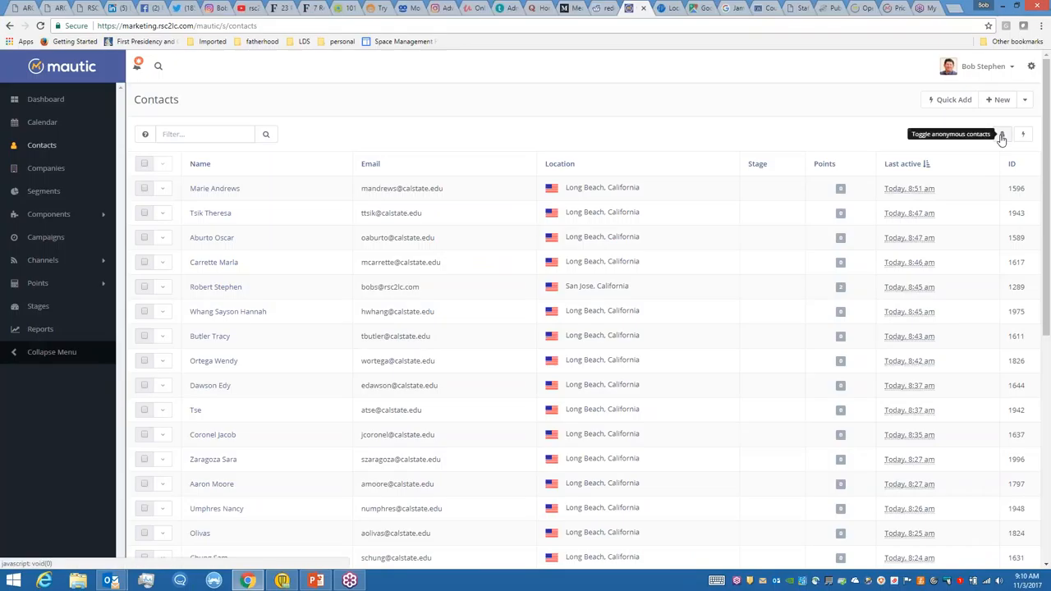
click(1002, 134)
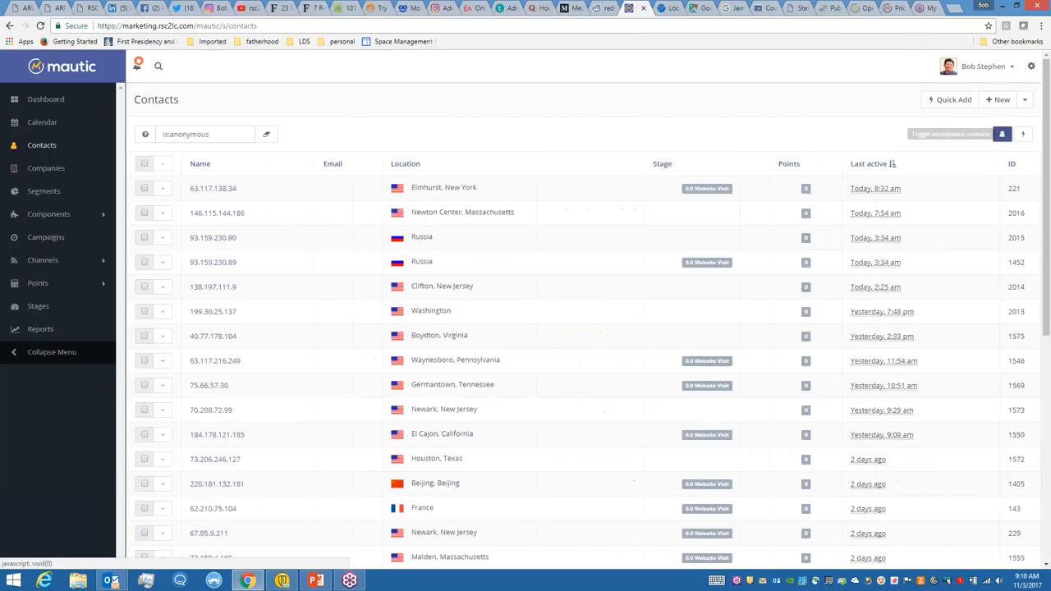
mouse_move(657, 134)
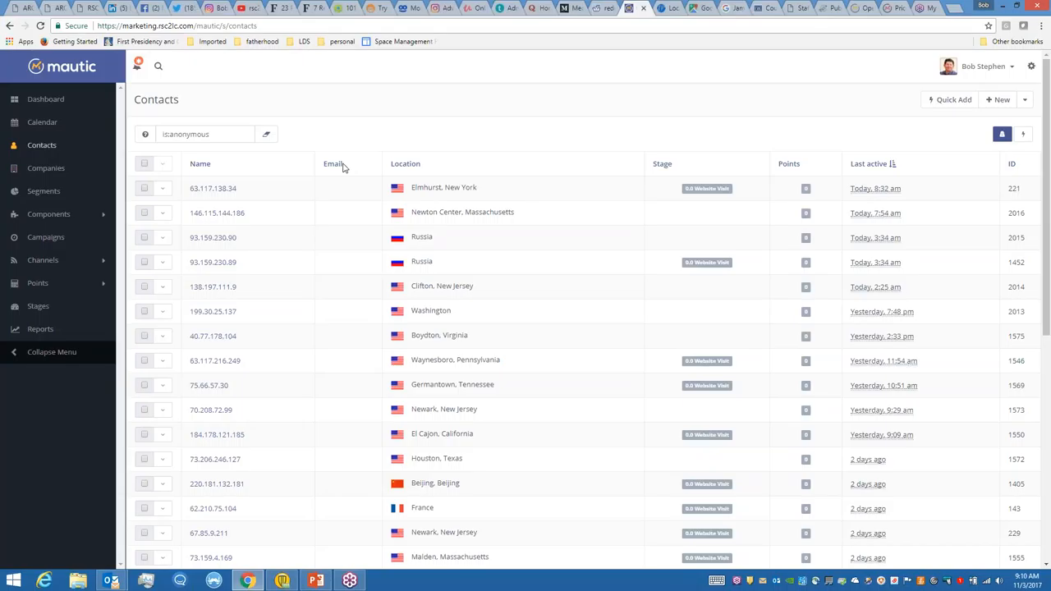
mouse_move(255, 197)
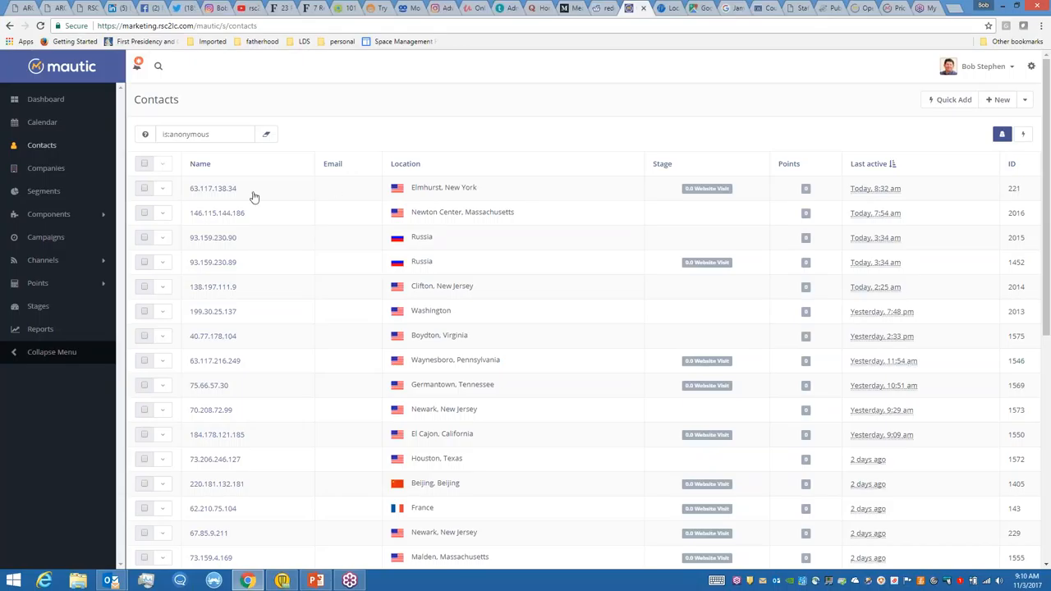
mouse_move(517, 193)
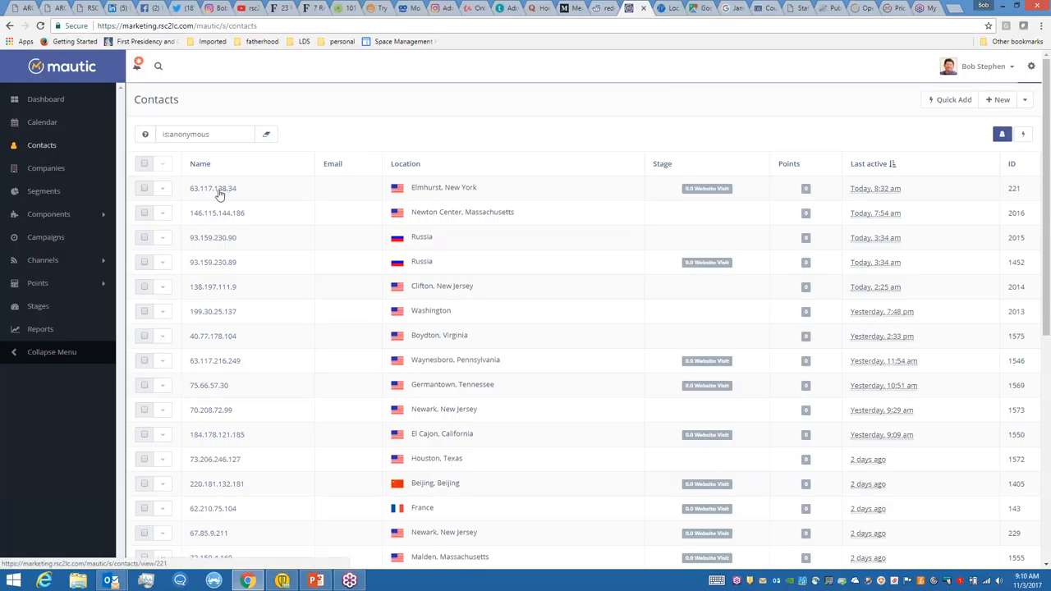
click(213, 188)
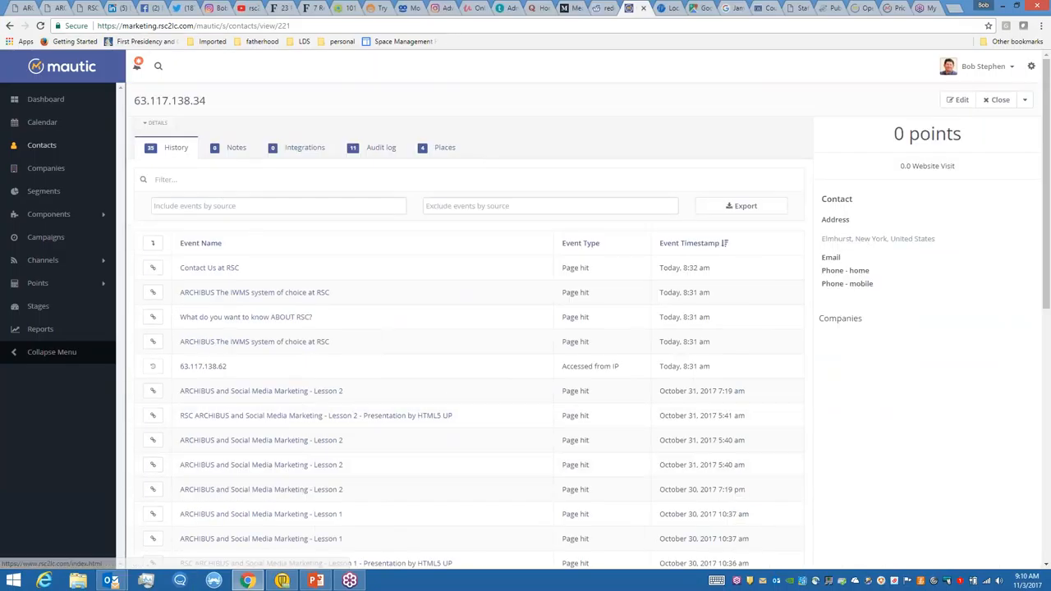
mouse_move(335, 331)
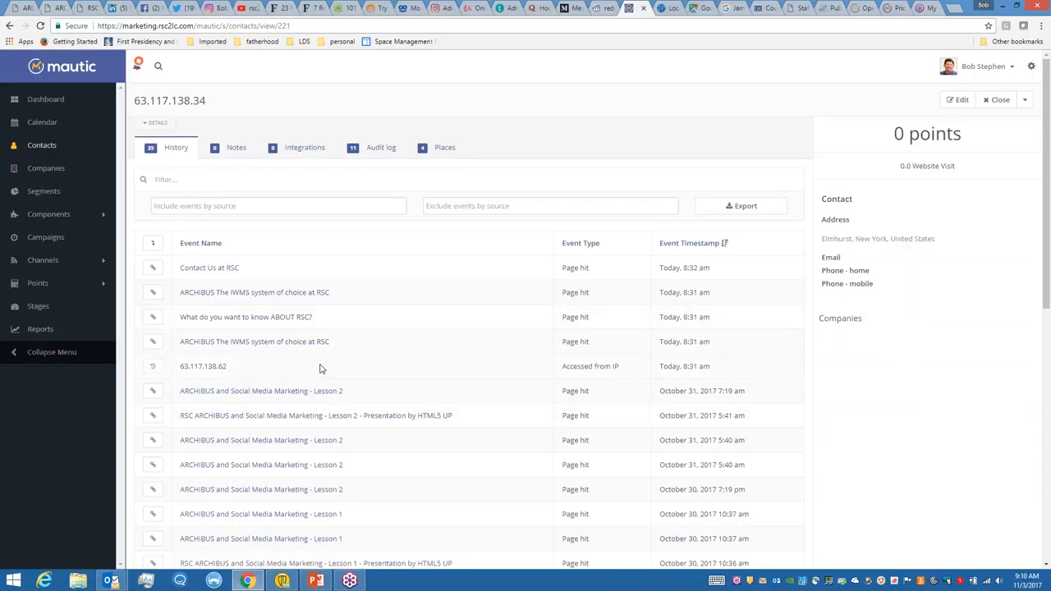
mouse_move(237, 235)
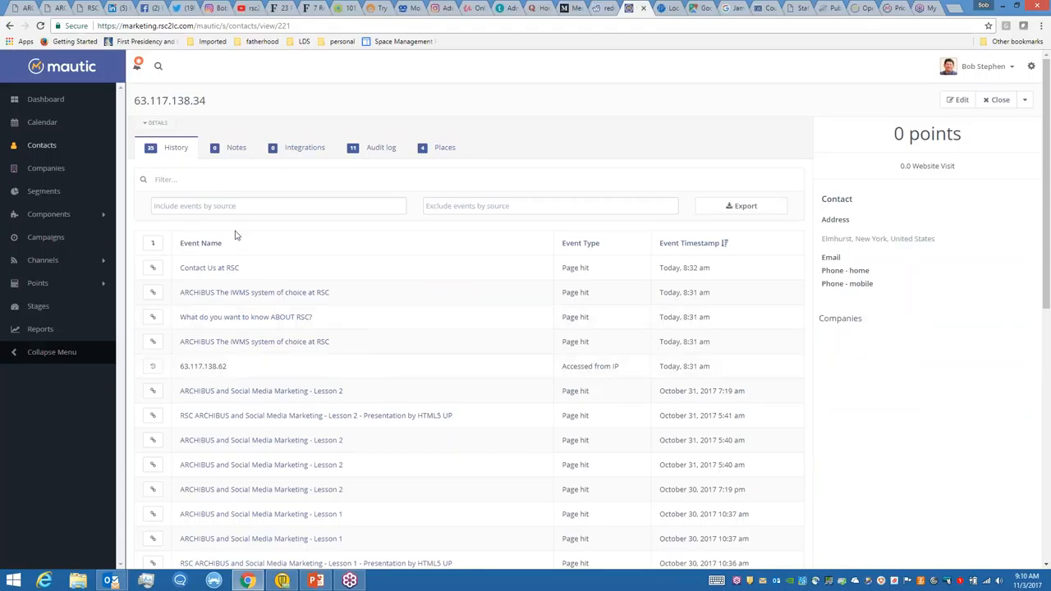
double_click(169, 100)
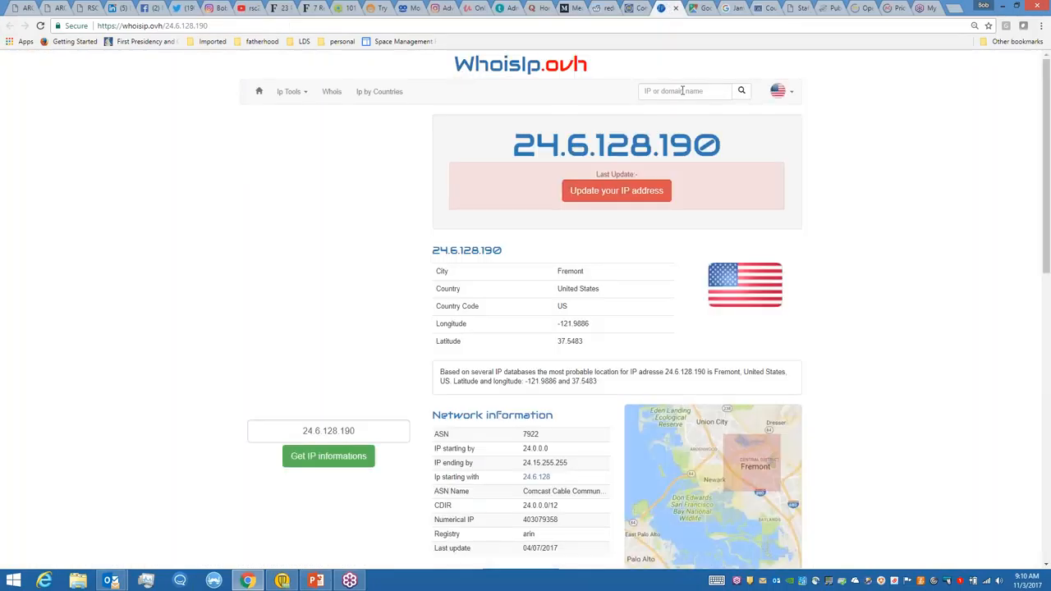
- Look up the IP in WhoisIp.ovh (San Jose) and select its longitude/latitude
text(63.117.138.14)
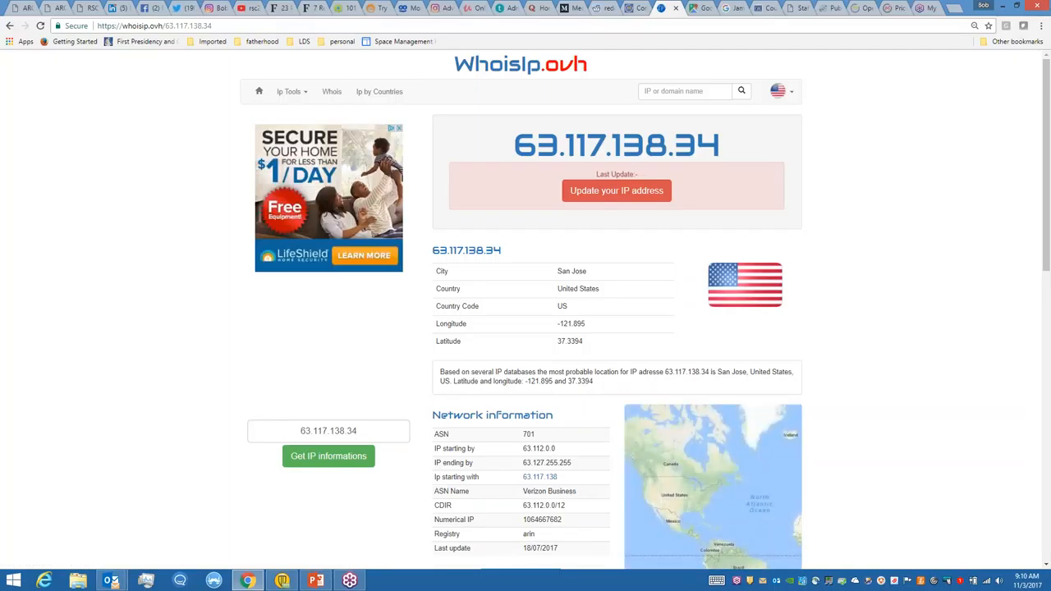
double_click(566, 381)
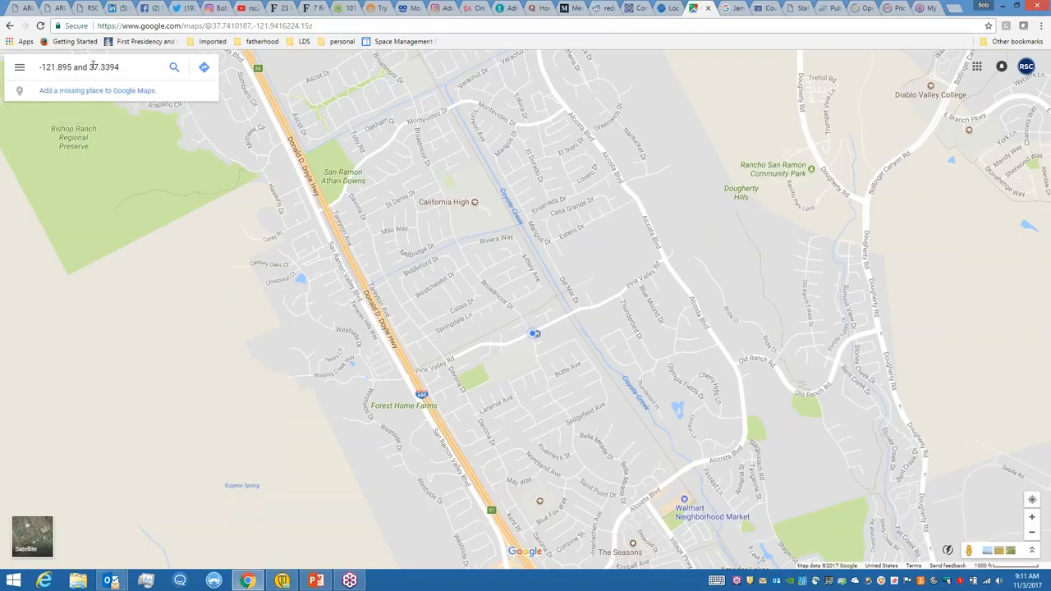
- Search Google Maps for 37.3394, -121.895, pinning downtown San Jose
double_click(58, 66)
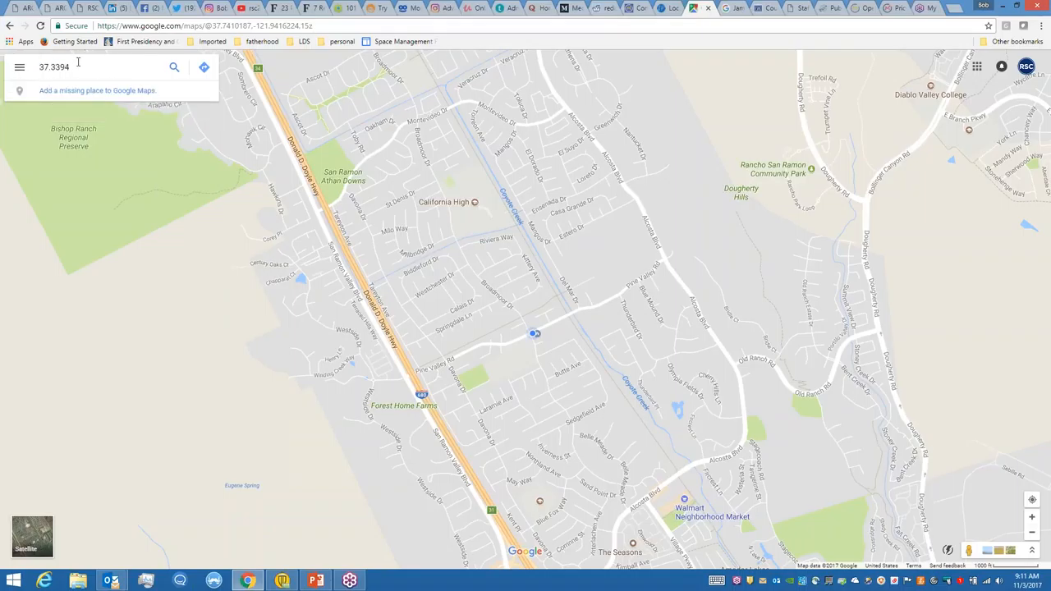
text(-121.895 a)
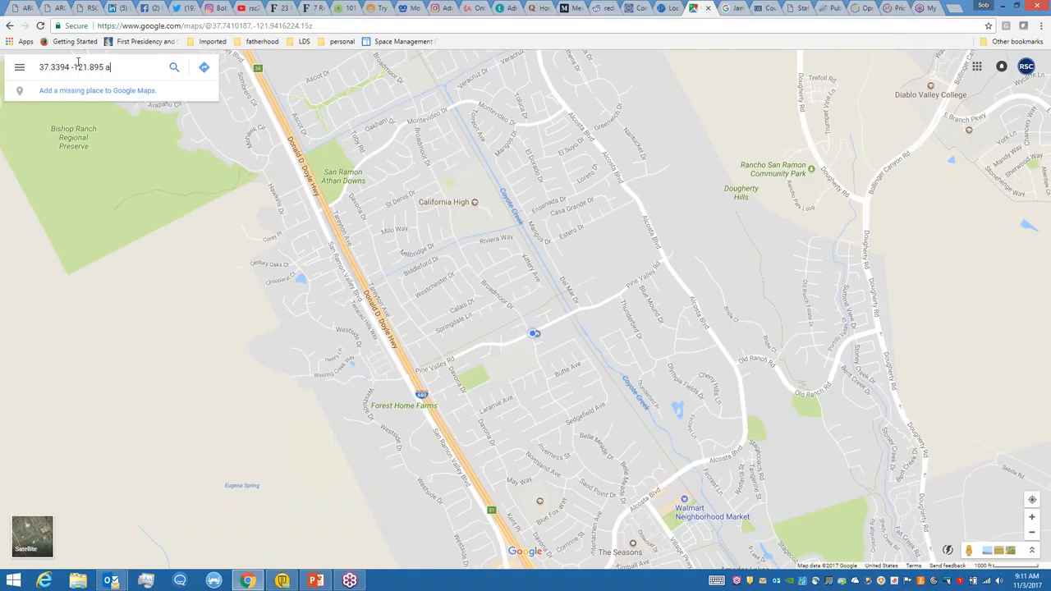
key(Return)
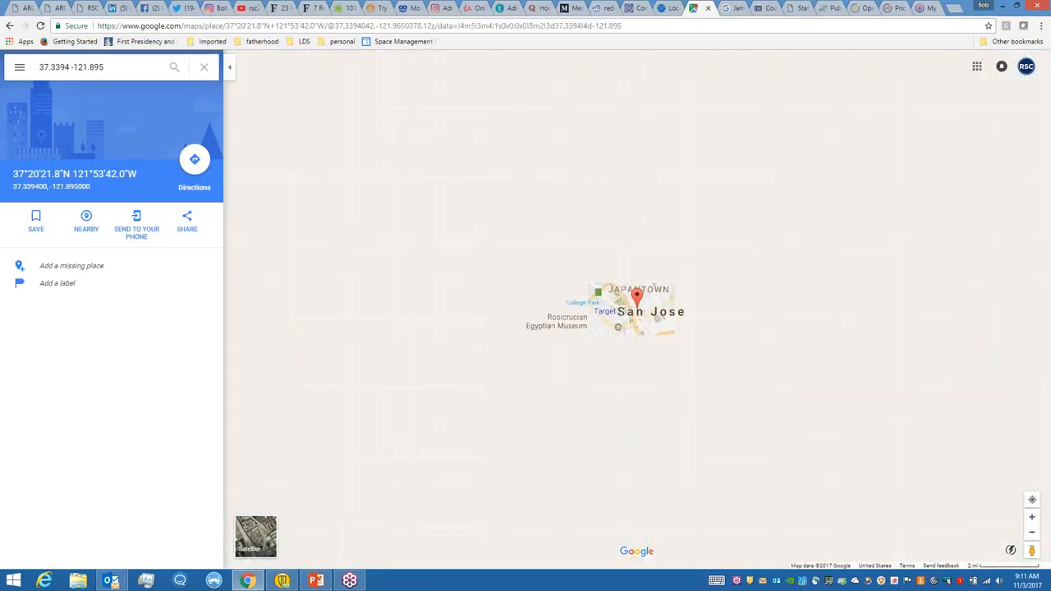
mouse_move(725, 192)
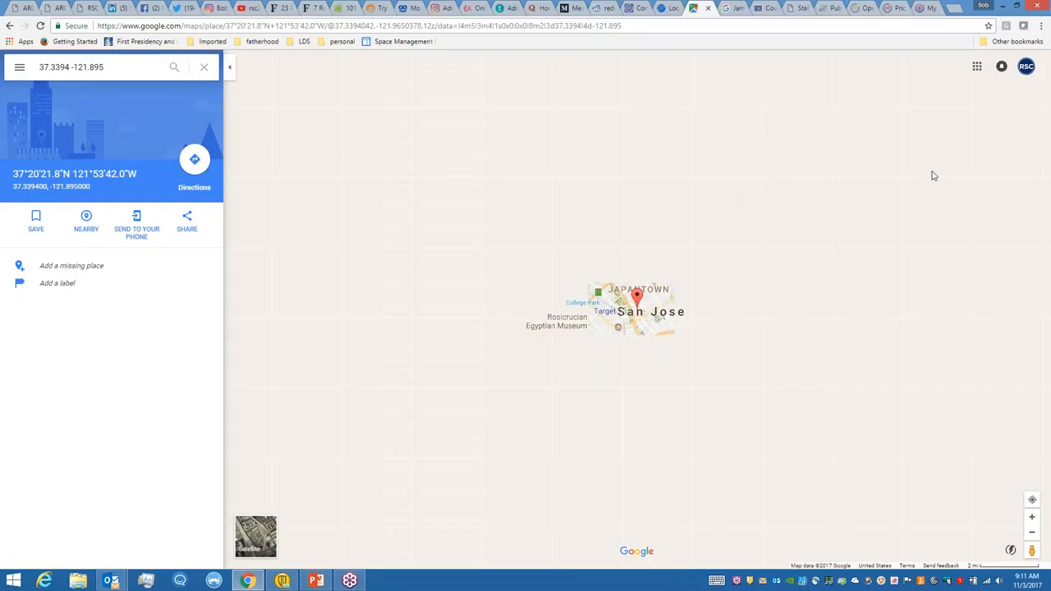
mouse_move(684, 278)
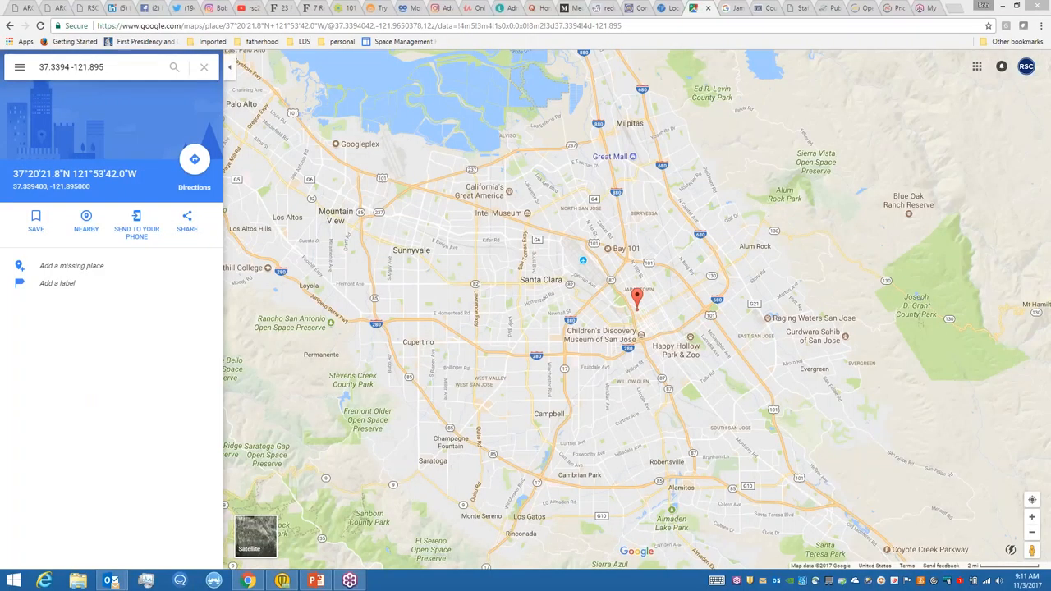
click(379, 580)
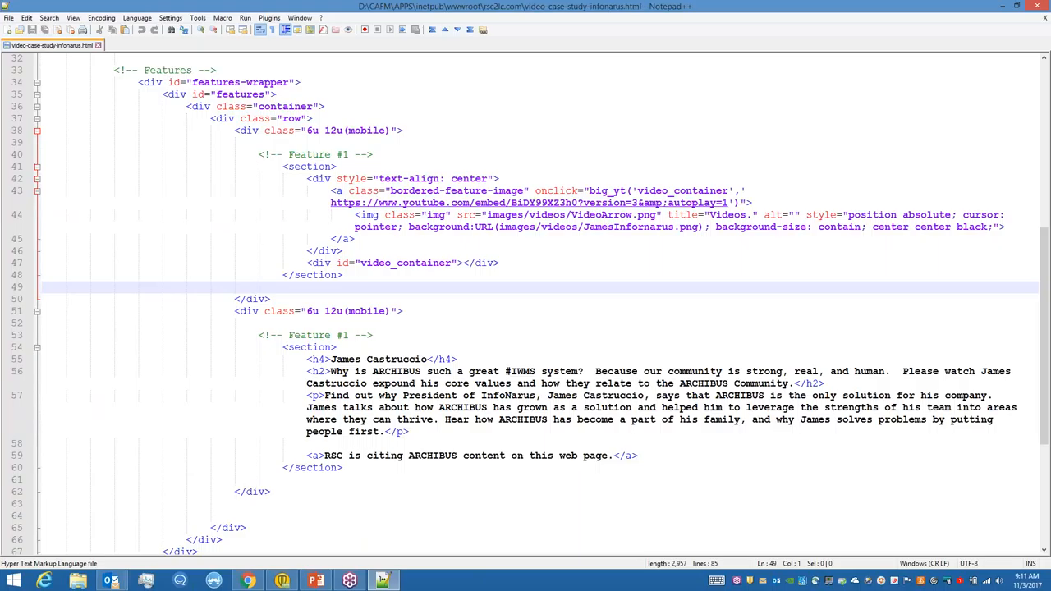
mouse_move(1042, 341)
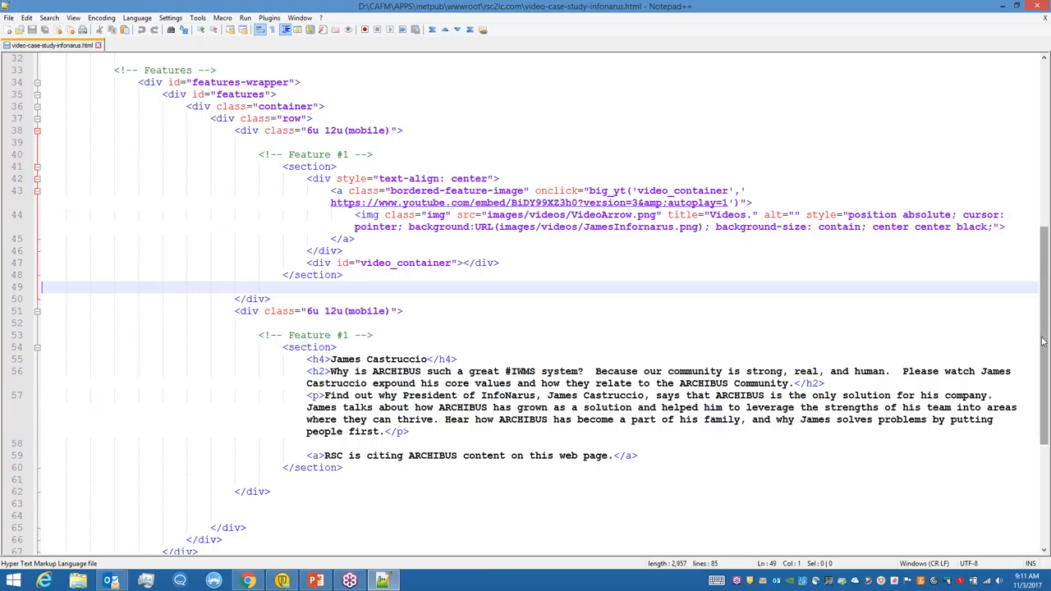
scroll(up, 3)
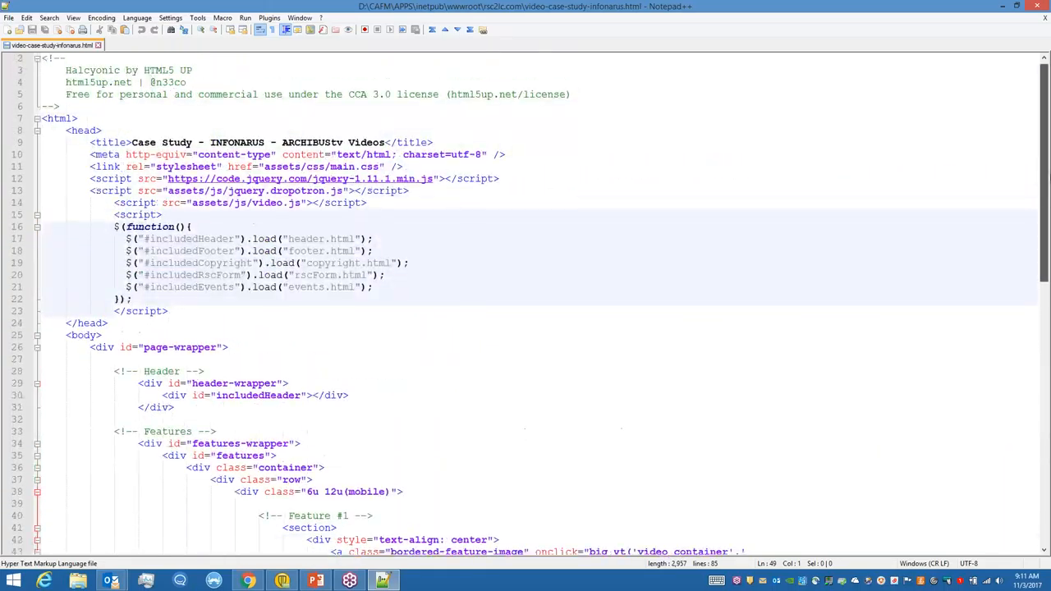
scroll(up, 3)
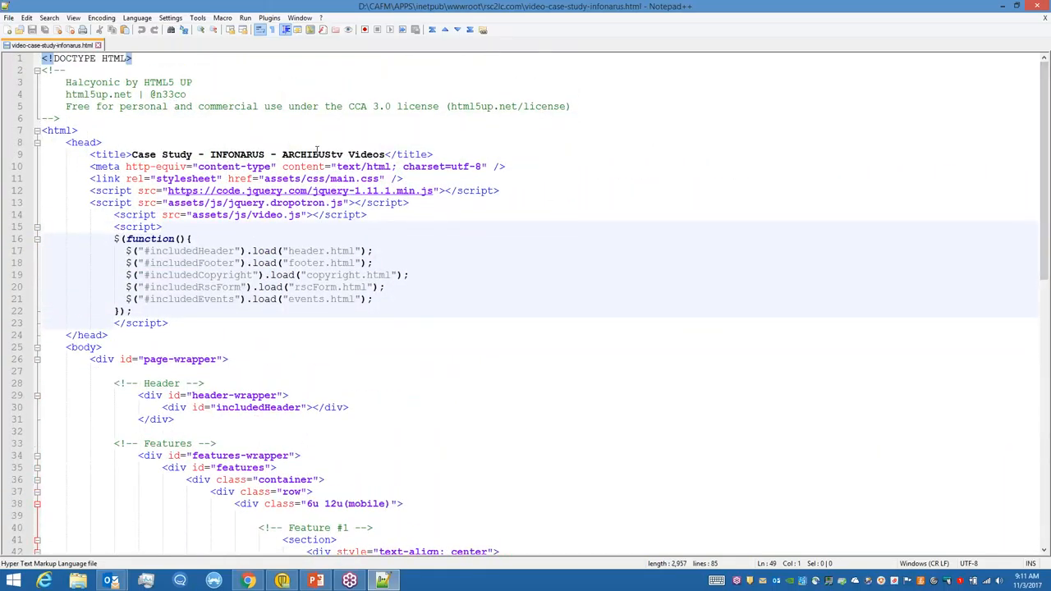
double_click(312, 154)
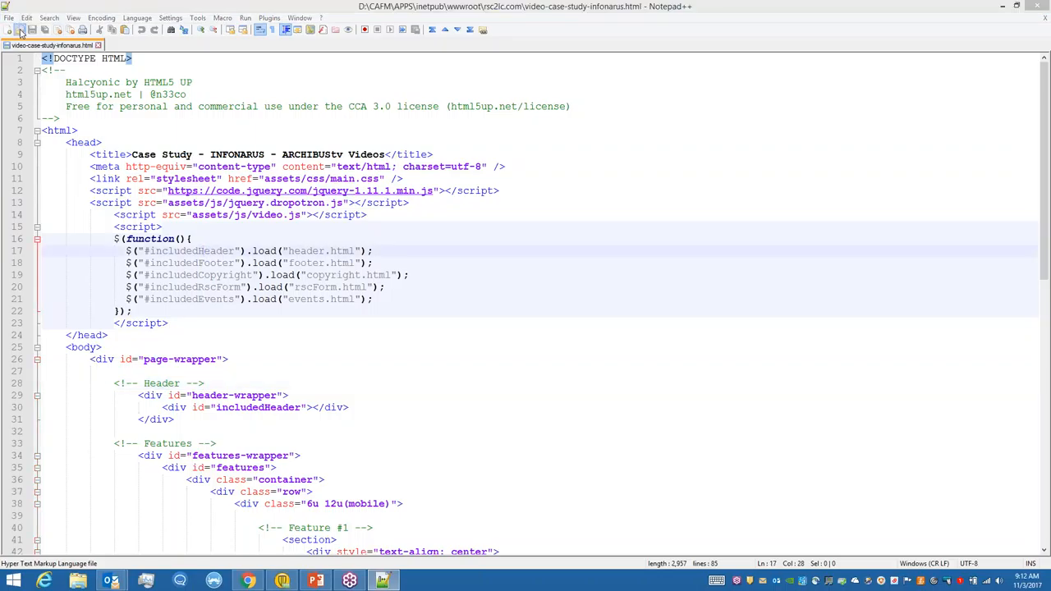
- Open header.html from the rsc2lc.com web folder in a second Notepad++ tab
click(20, 30)
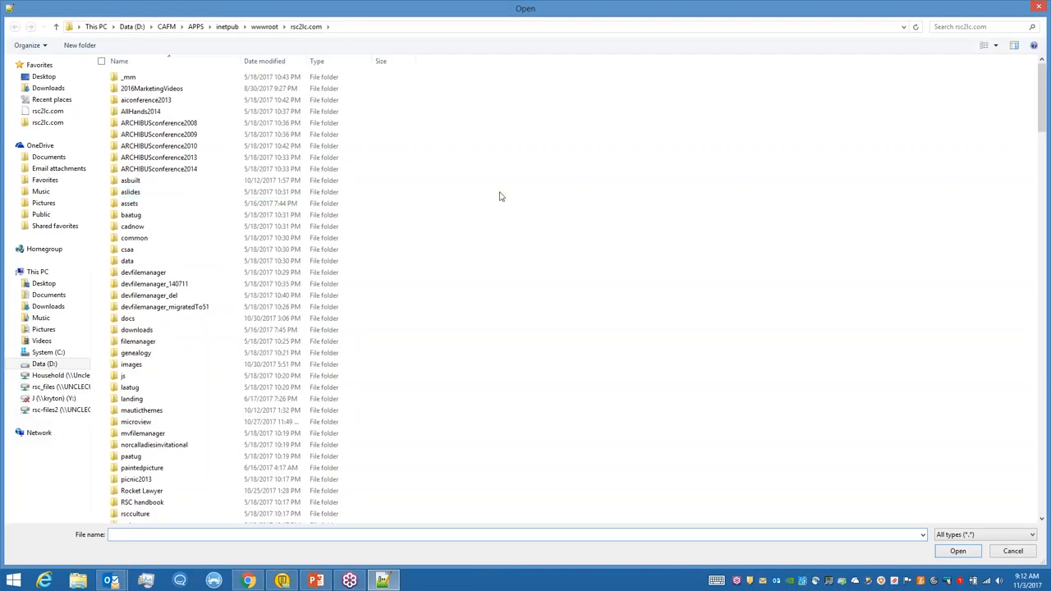
scroll(down, 3)
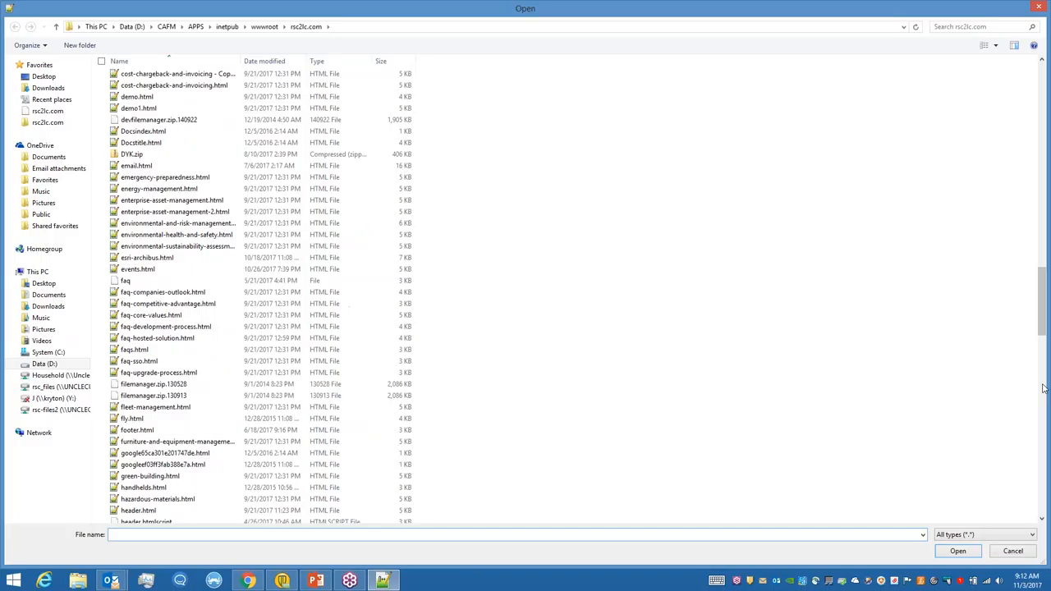
mouse_move(970, 385)
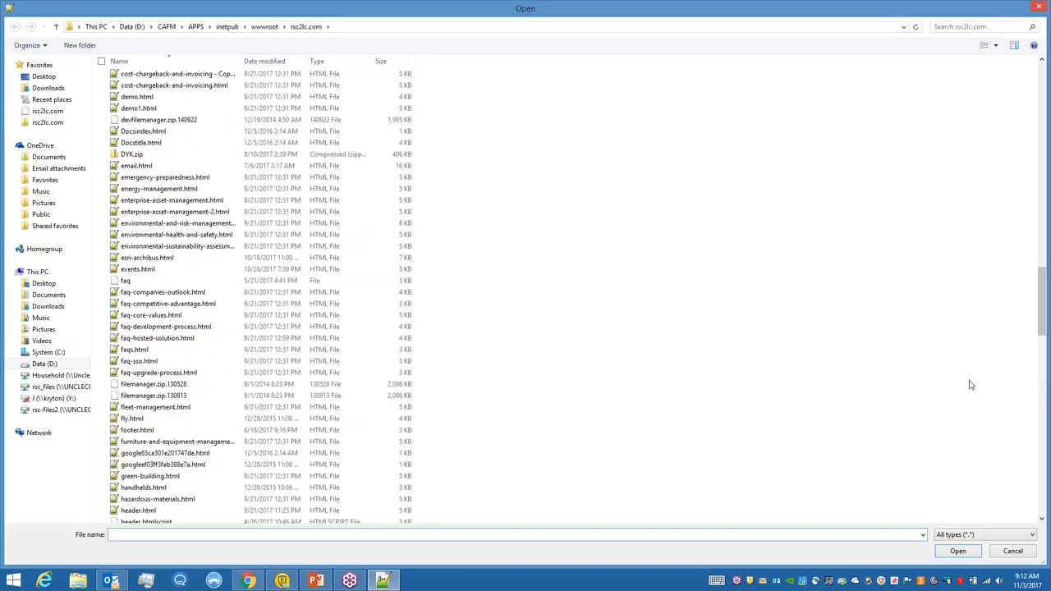
double_click(138, 510)
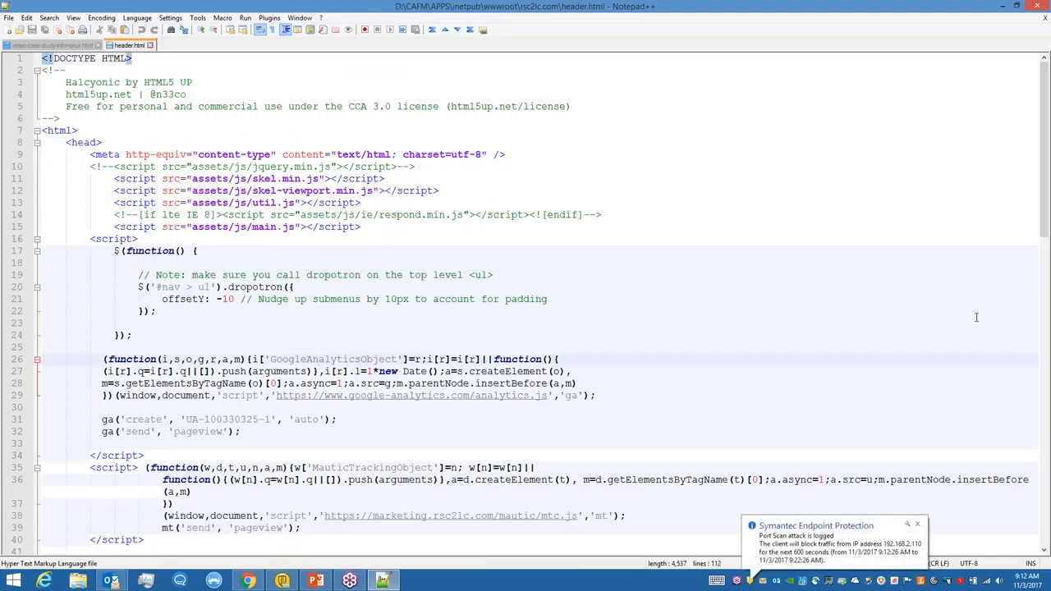
scroll(down, 3)
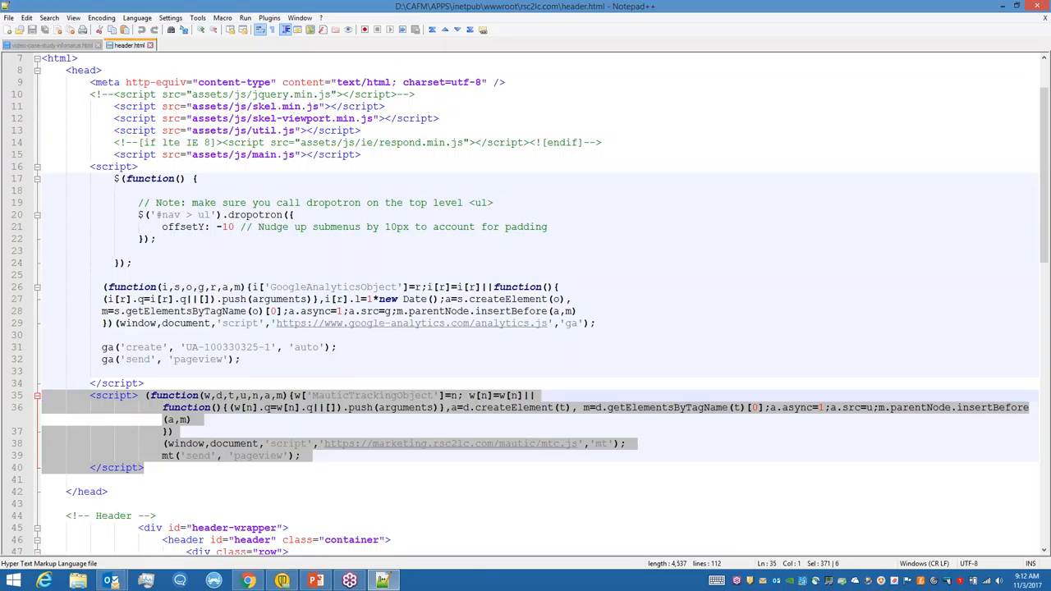
click(329, 455)
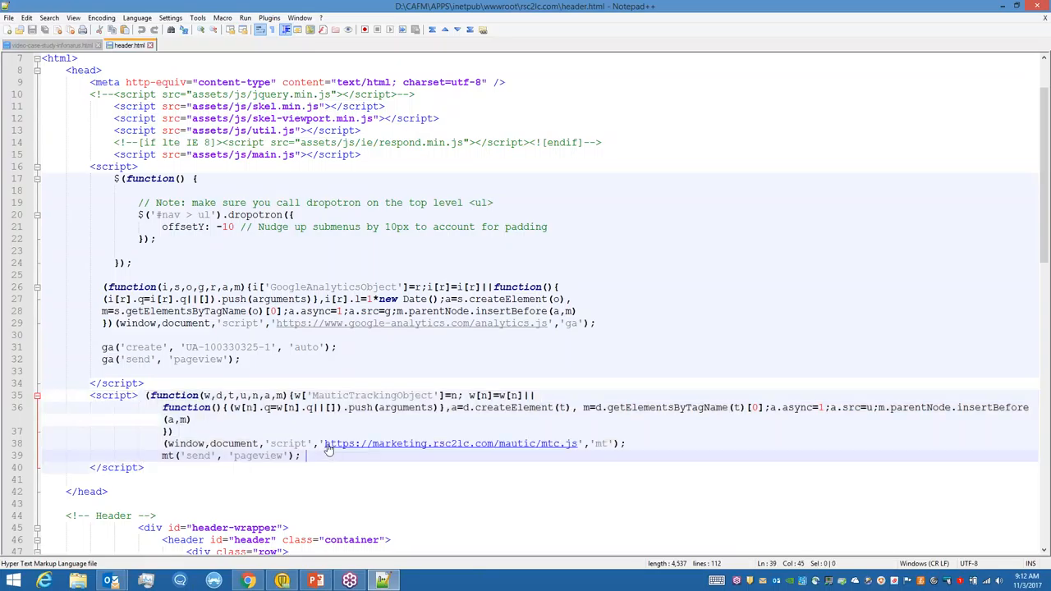
mouse_move(493, 443)
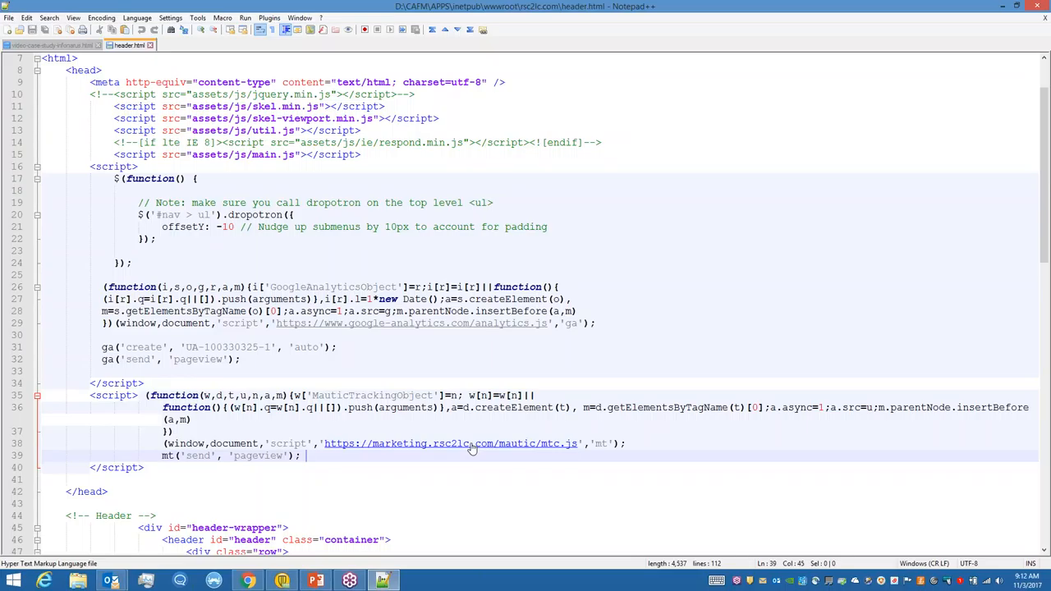
mouse_move(408, 449)
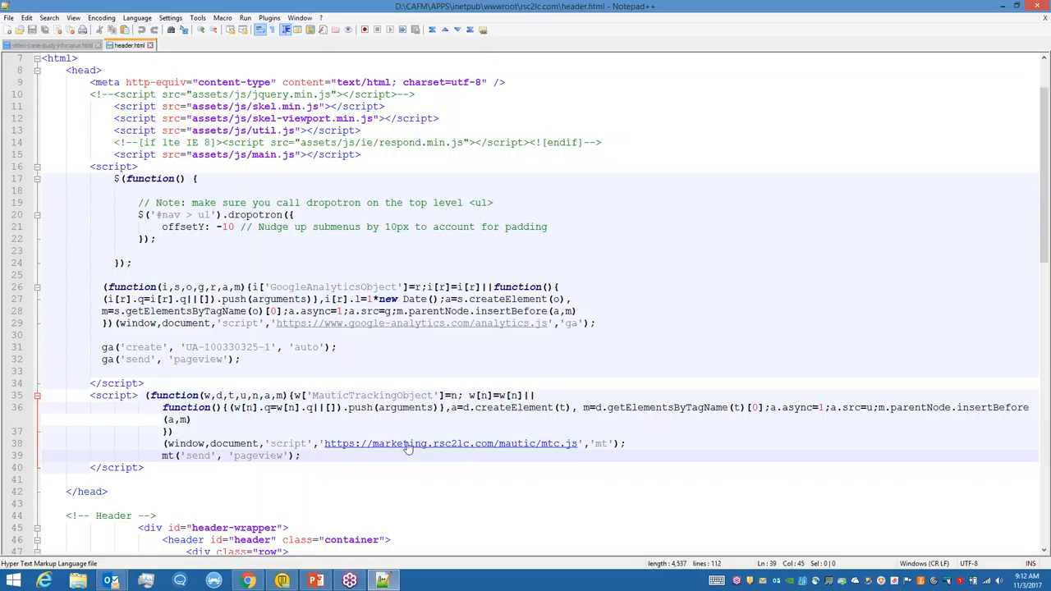
mouse_move(488, 453)
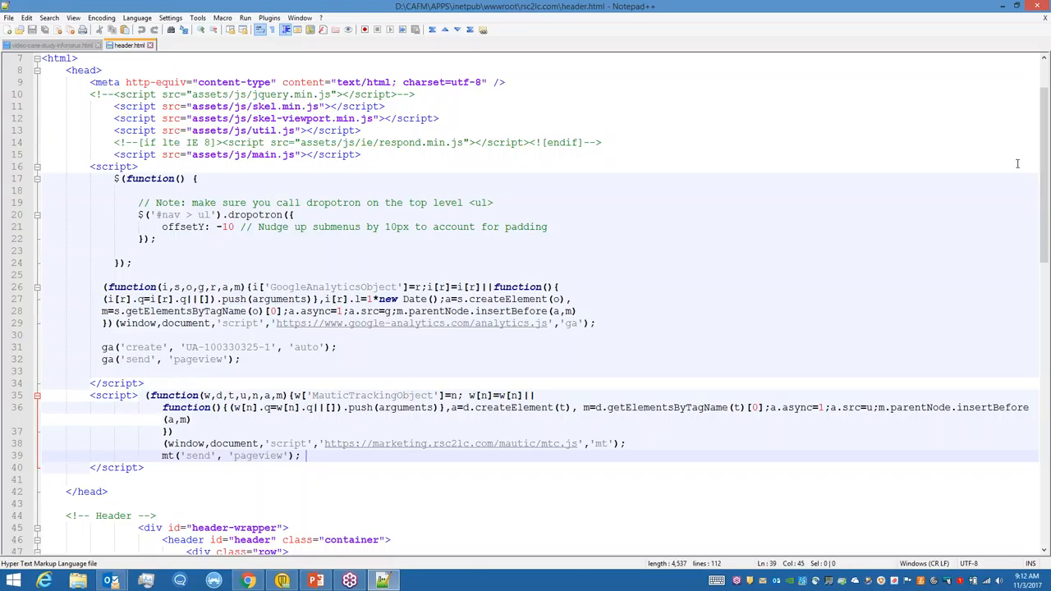
mouse_move(440, 423)
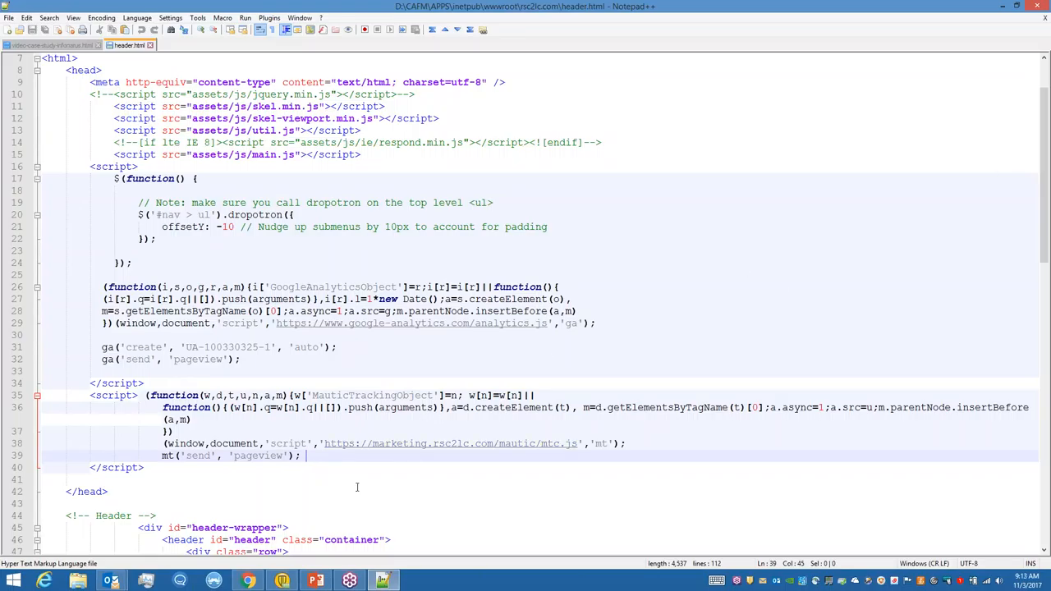
mouse_move(361, 506)
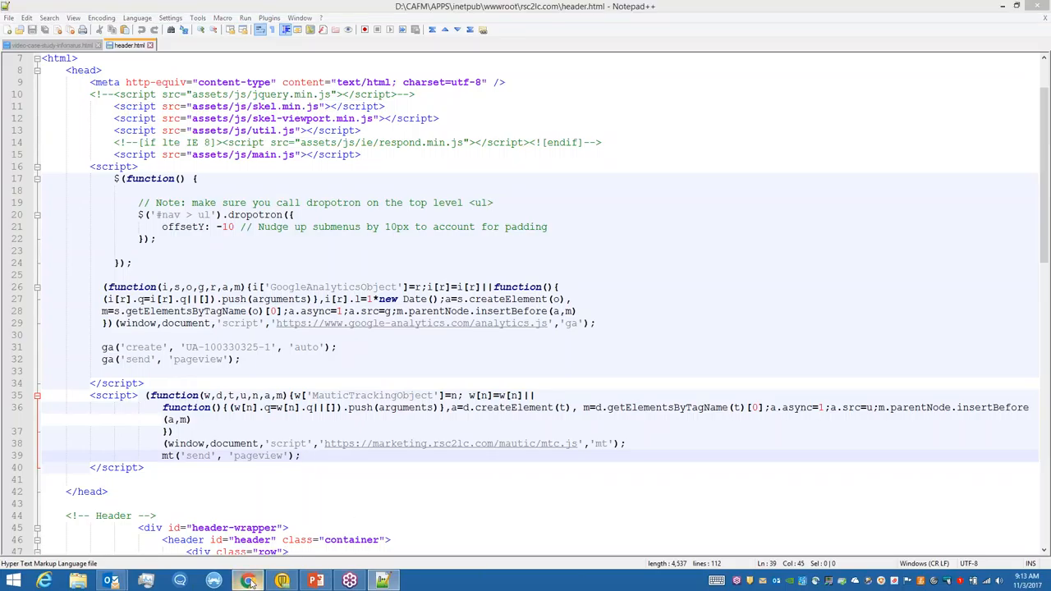
- Return to Chrome and load the Social Media Marketing Lesson 2 page
click(247, 580)
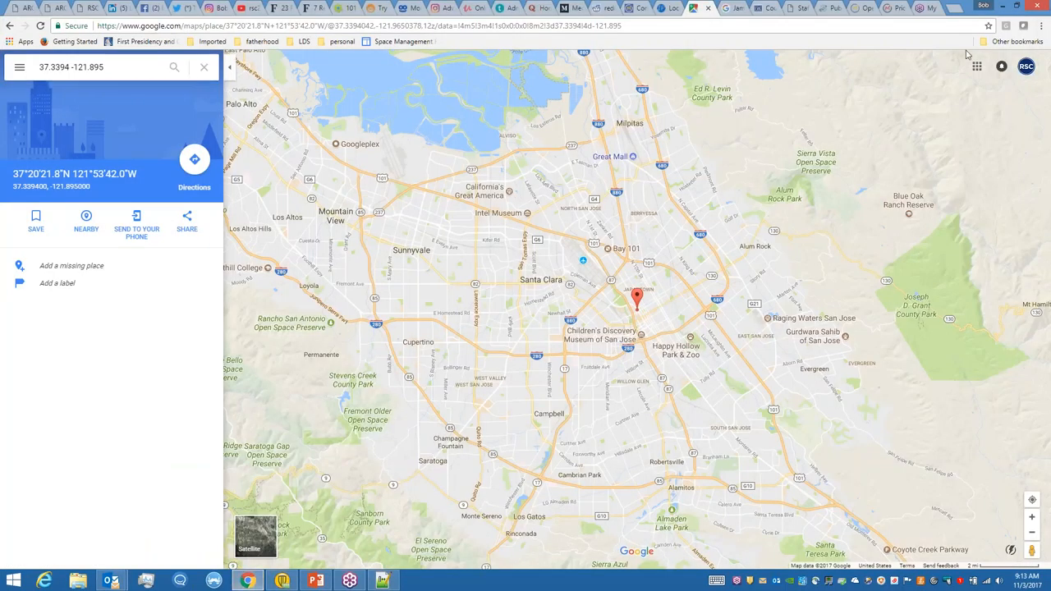
mouse_move(542, 128)
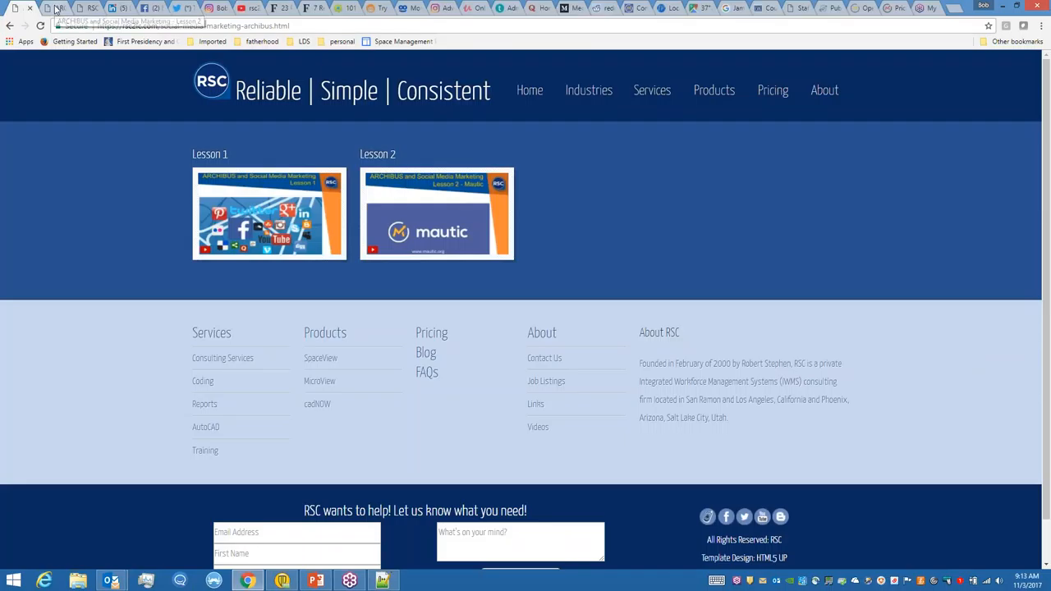
click(437, 214)
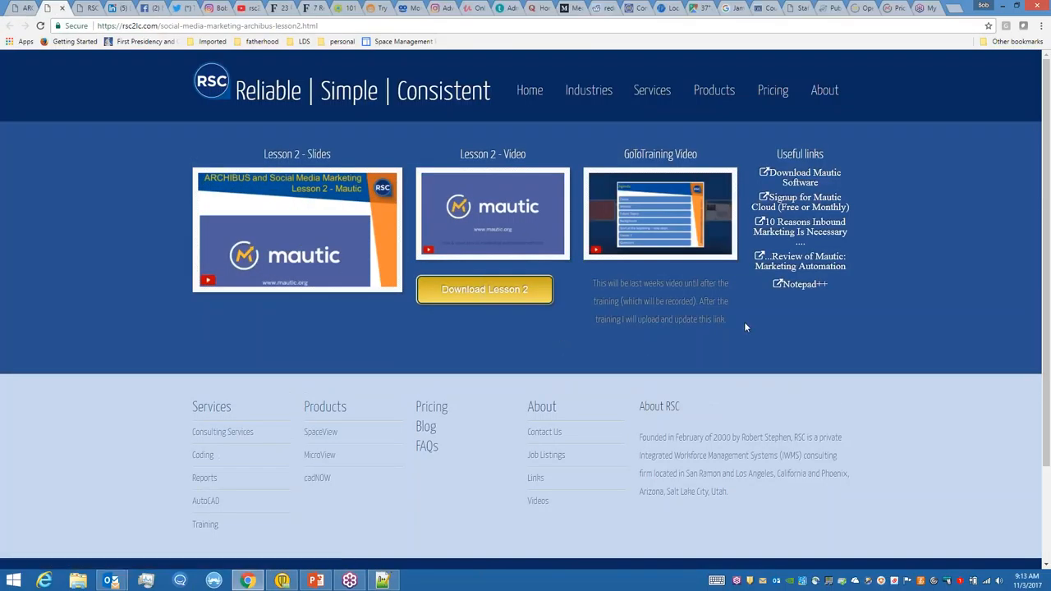
mouse_move(911, 220)
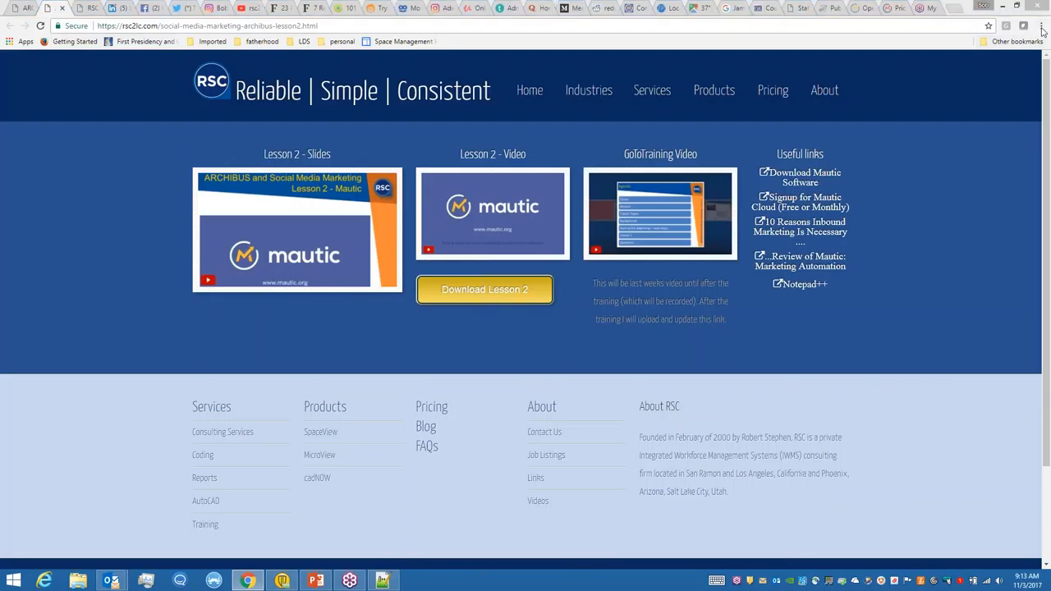
mouse_move(859, 280)
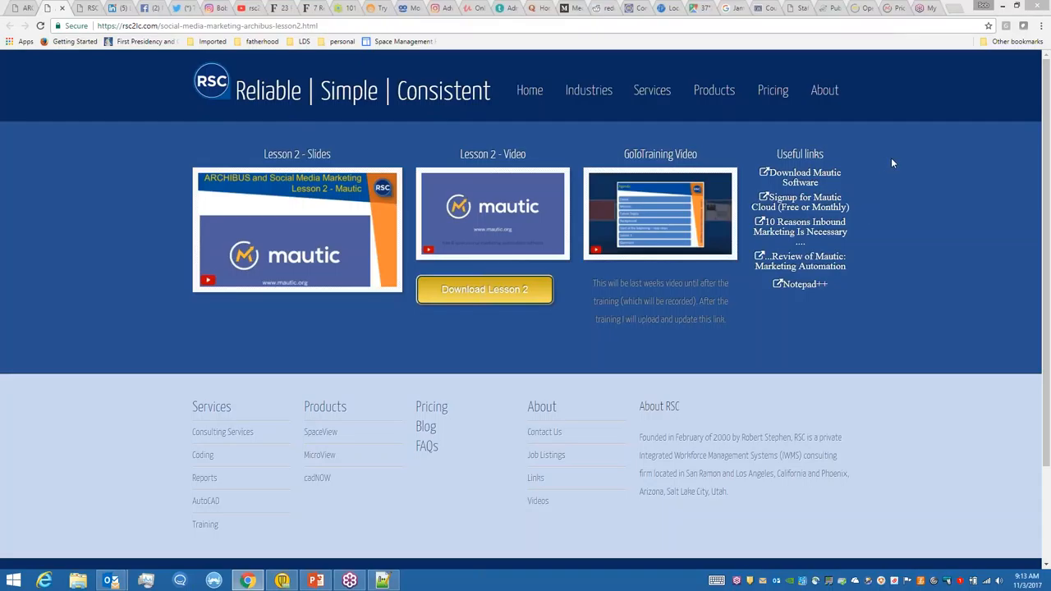
mouse_move(849, 337)
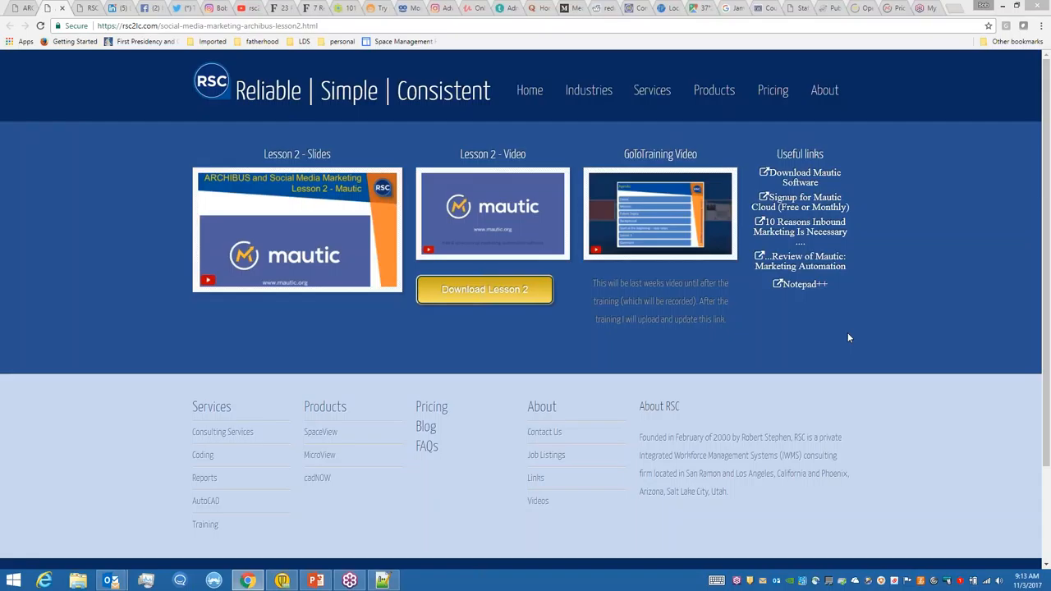
mouse_move(958, 403)
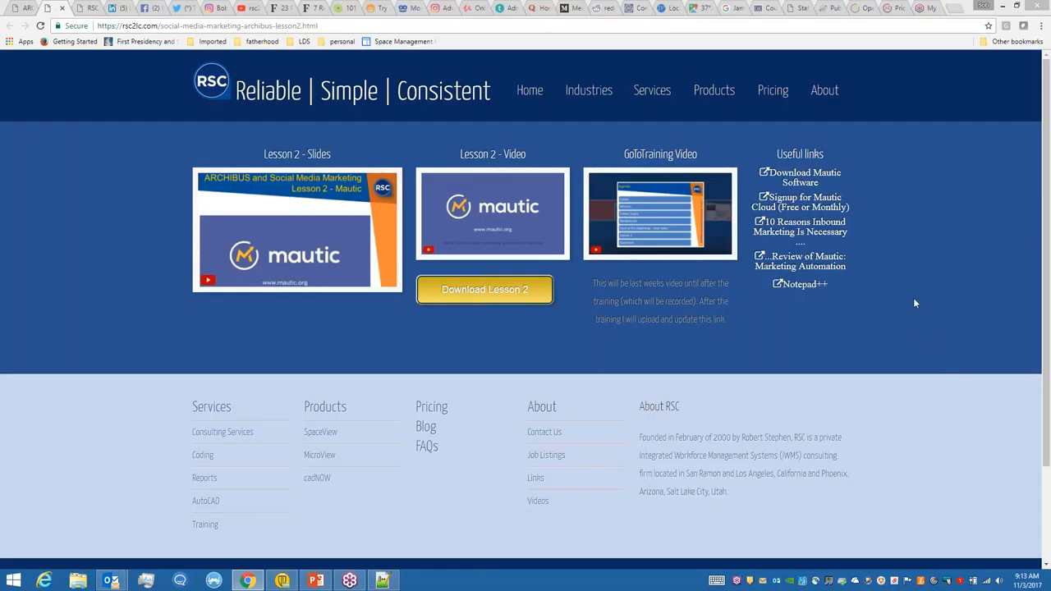
mouse_move(1043, 330)
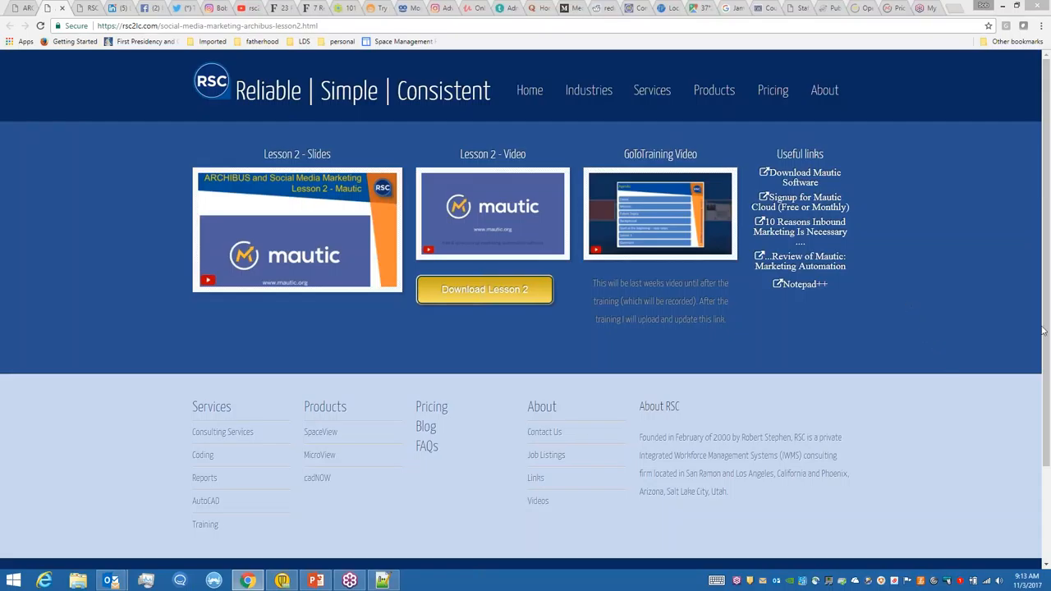
mouse_move(1044, 361)
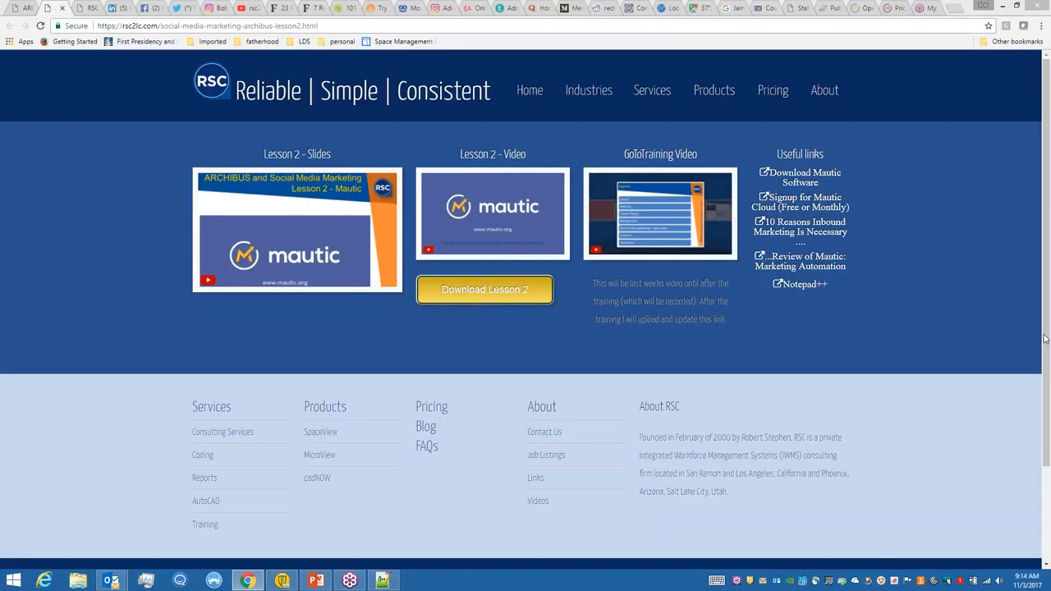
mouse_move(647, 41)
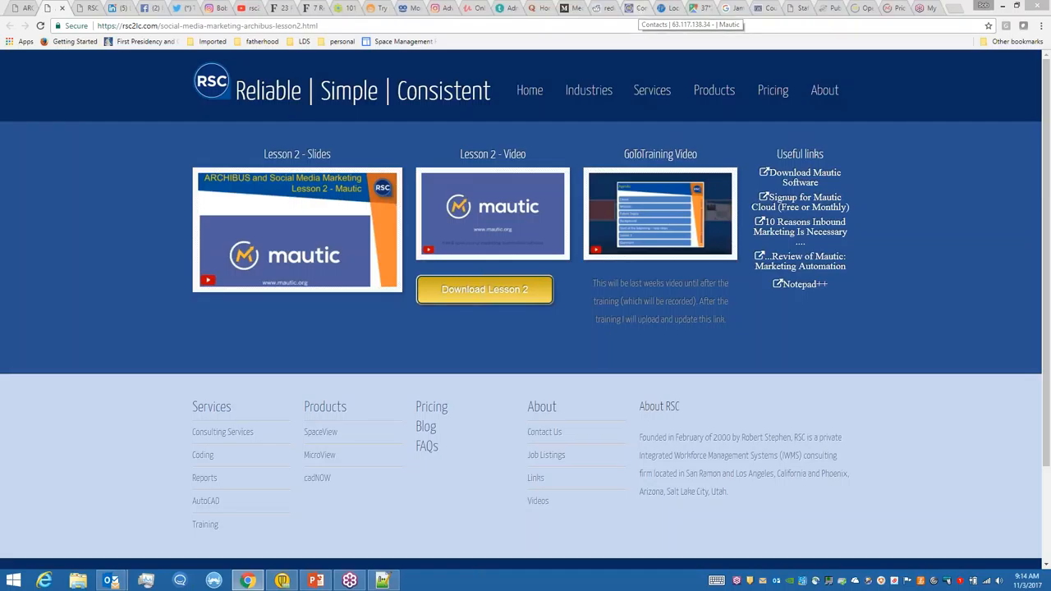
mouse_move(793, 225)
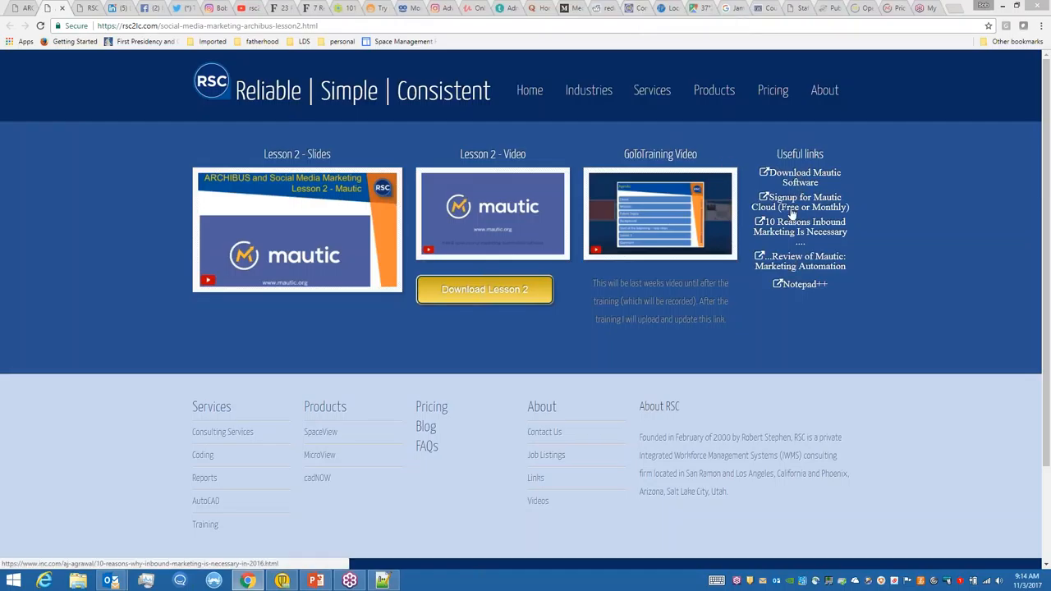
mouse_move(794, 177)
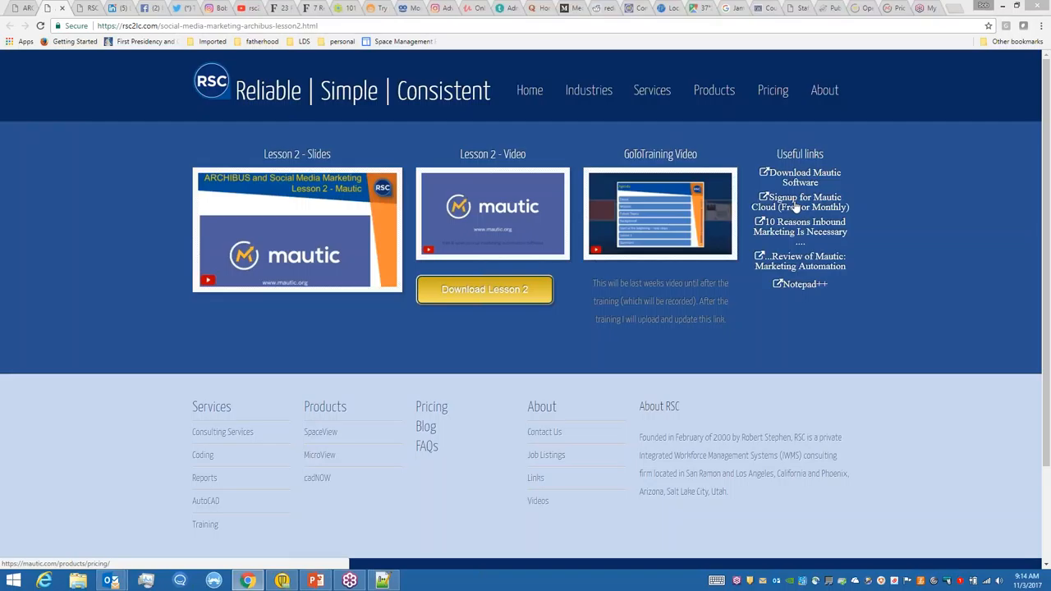
mouse_move(794, 227)
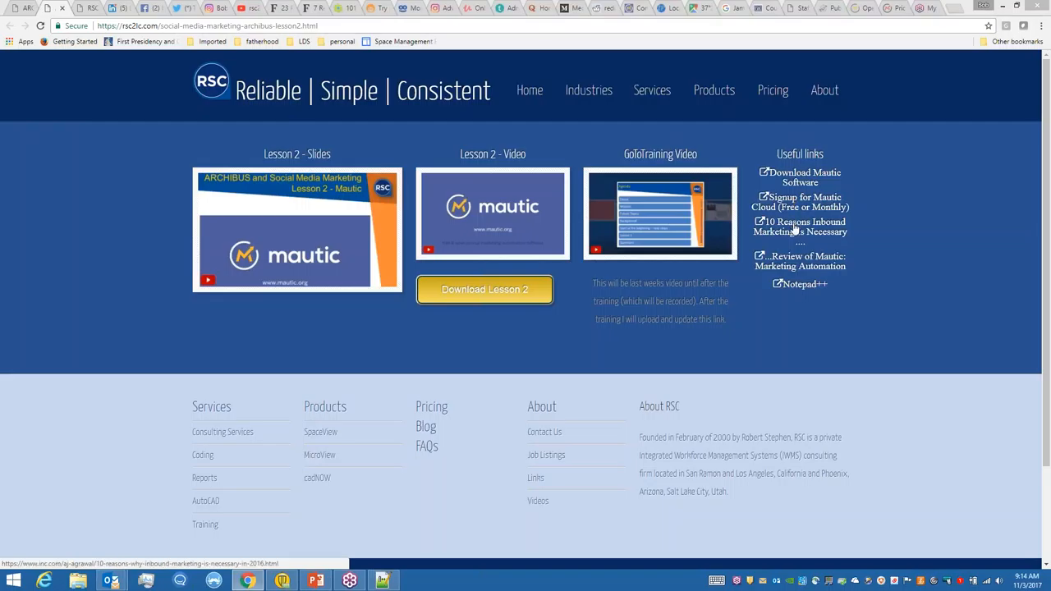
mouse_move(800, 261)
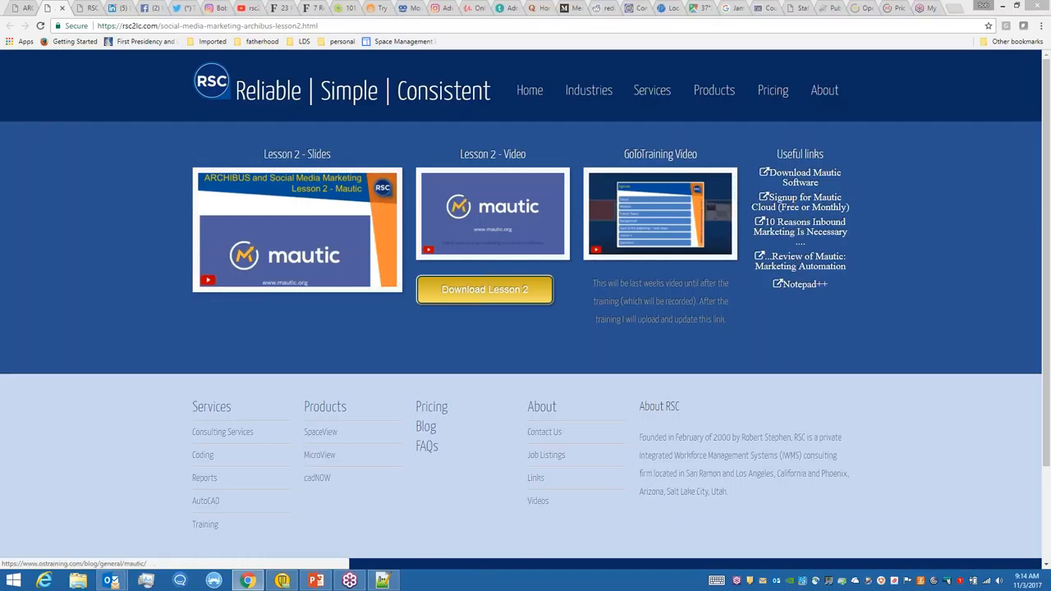
mouse_move(800, 289)
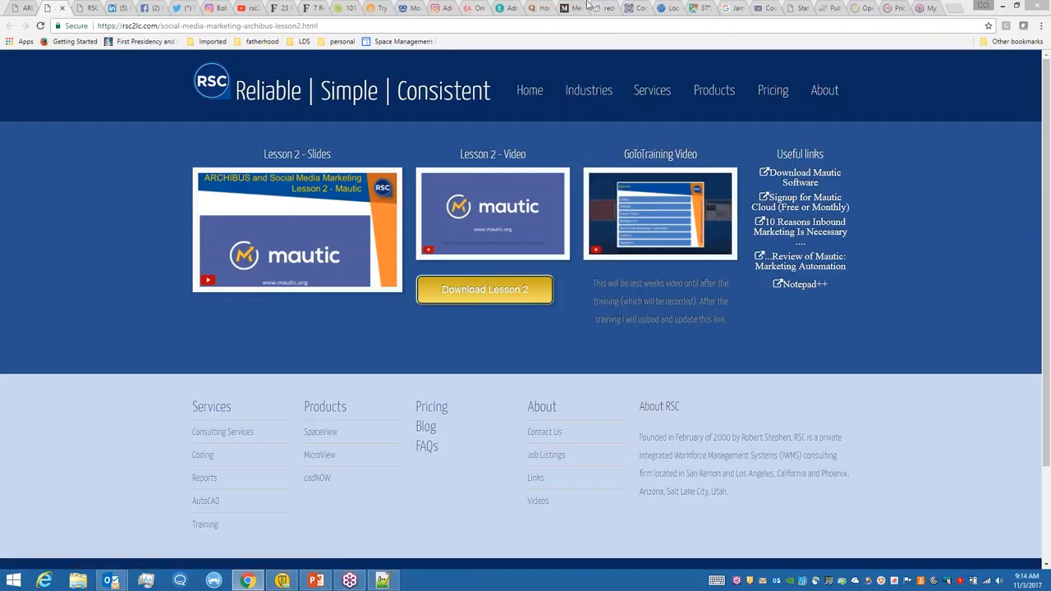
- Switch to the Mautic tab and show the Companies list
click(636, 8)
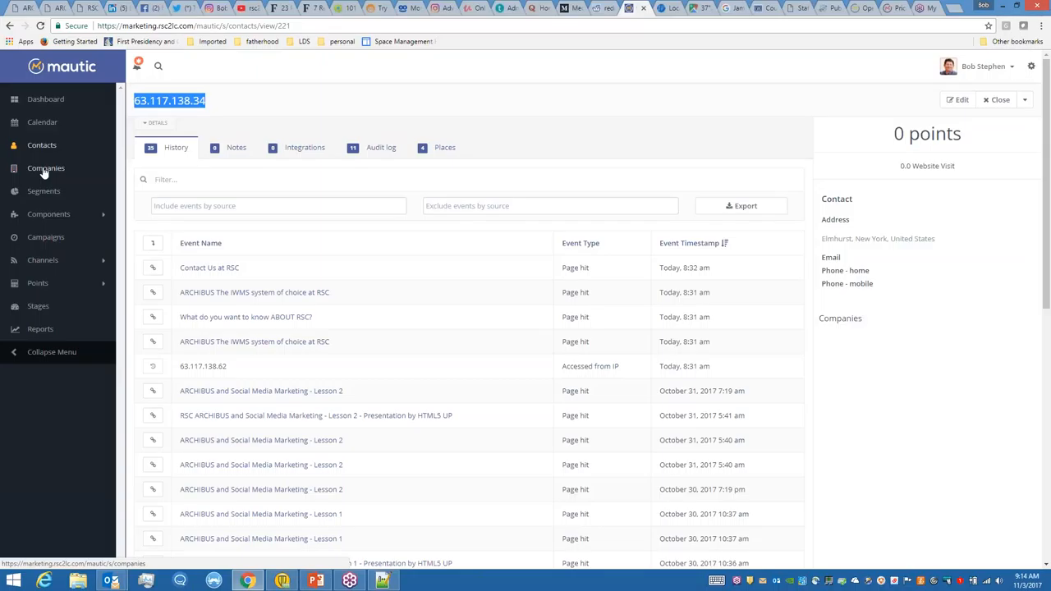
click(45, 167)
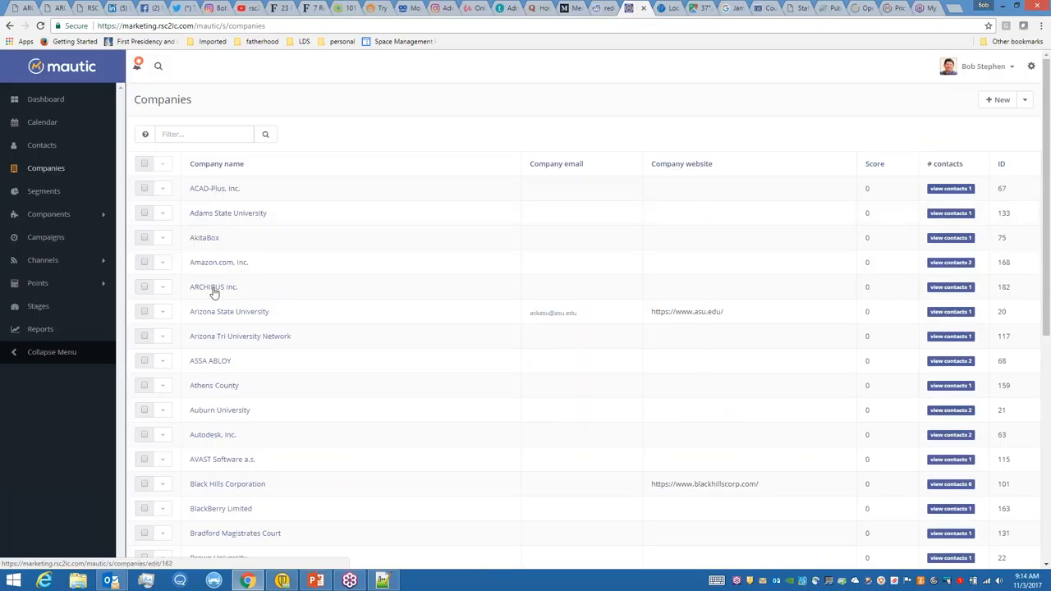
mouse_move(209, 197)
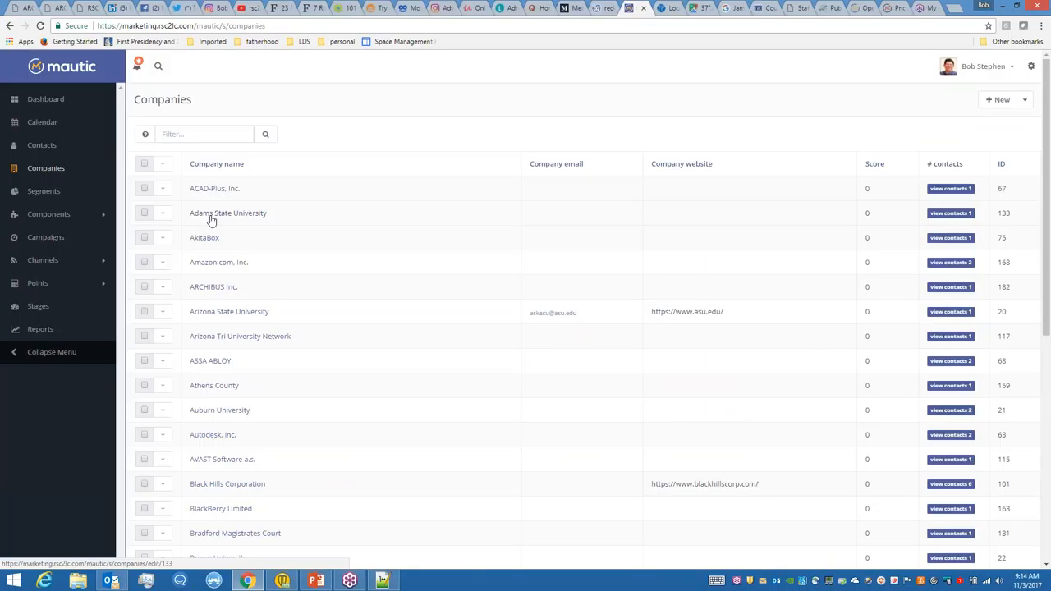
mouse_move(218, 216)
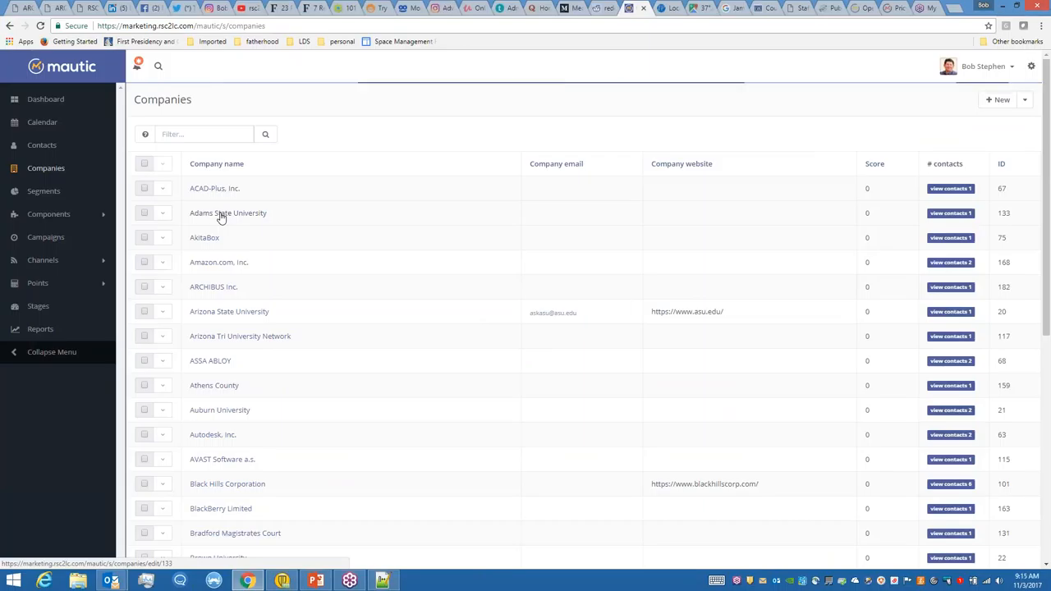
- Open Adams State University's Professional details, with Industry set to Education
click(228, 213)
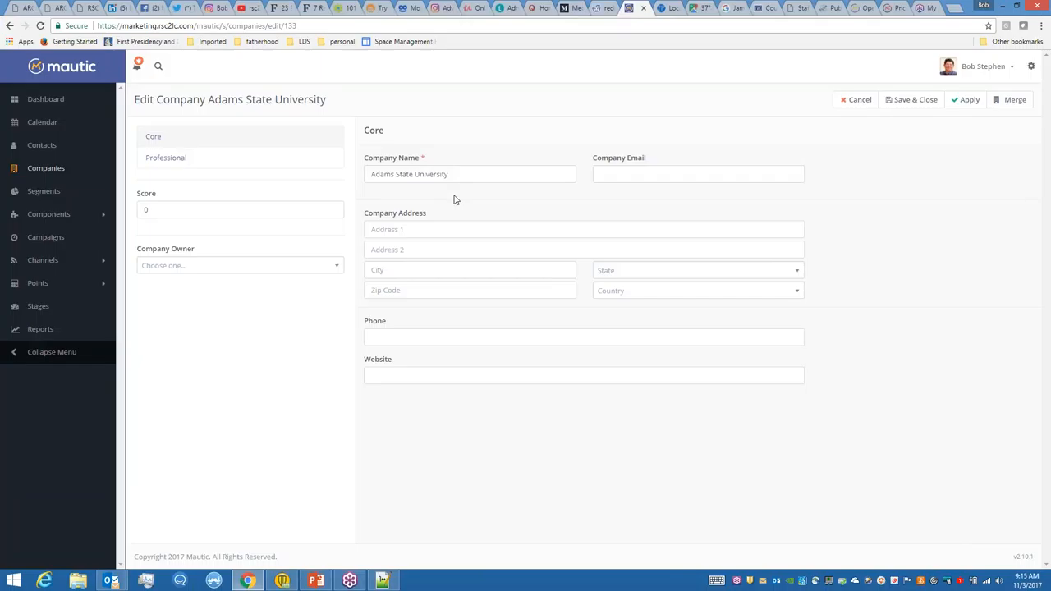
mouse_move(497, 259)
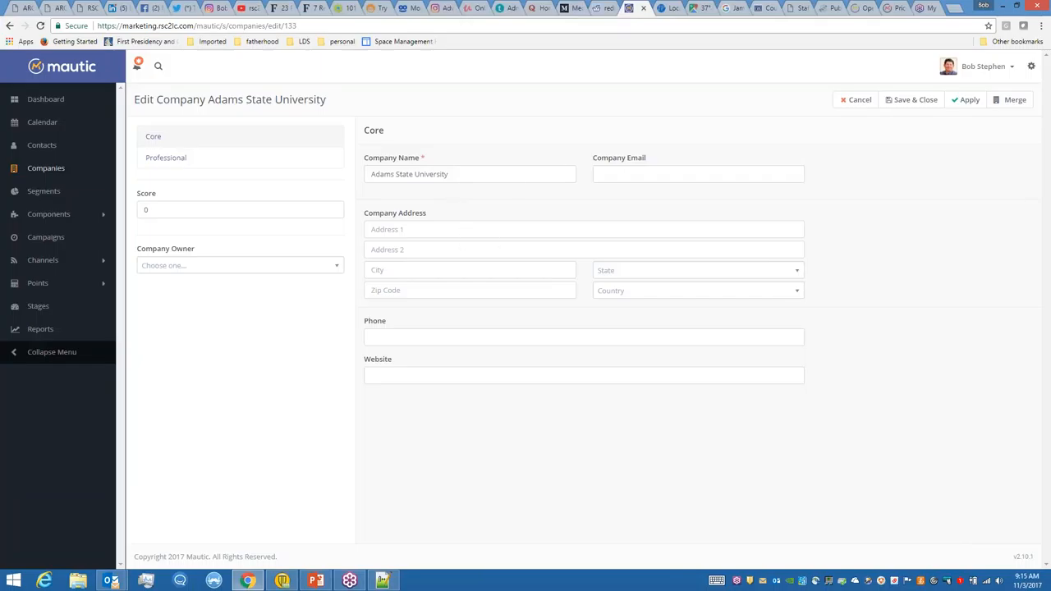
click(166, 157)
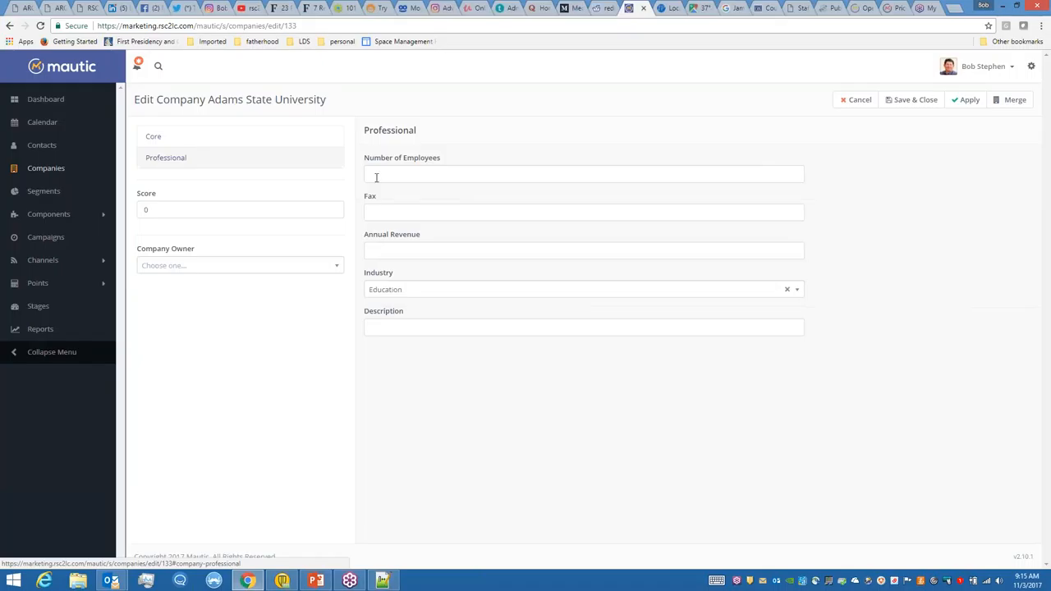
click(584, 174)
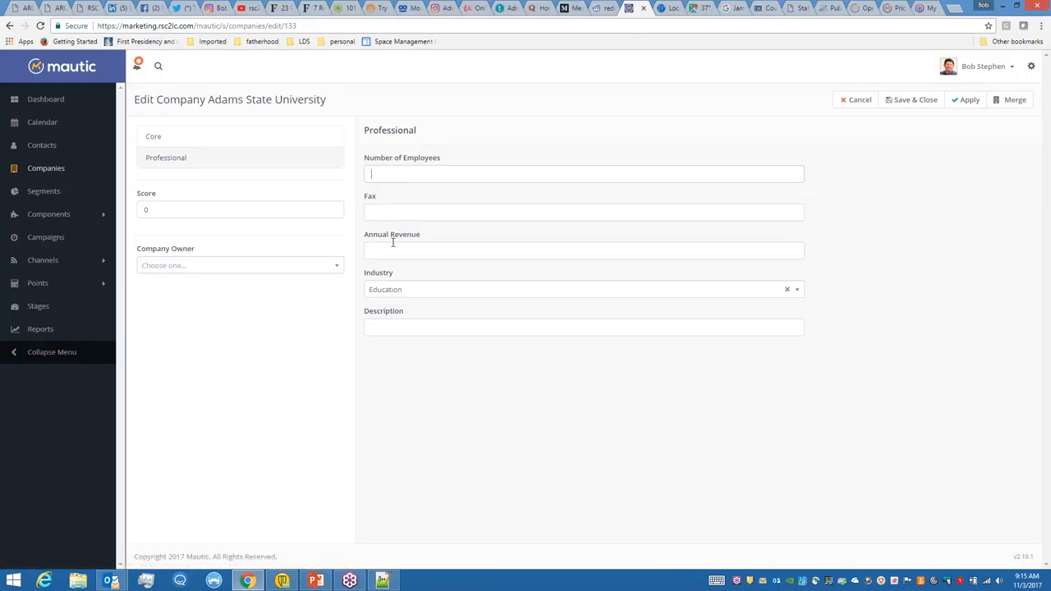
click(583, 249)
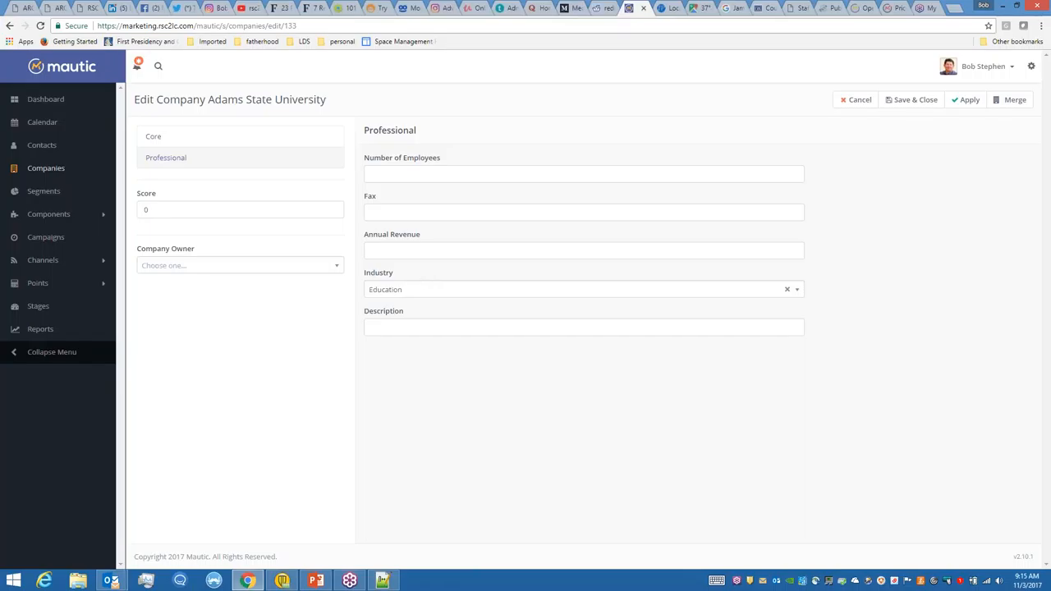
mouse_move(43, 192)
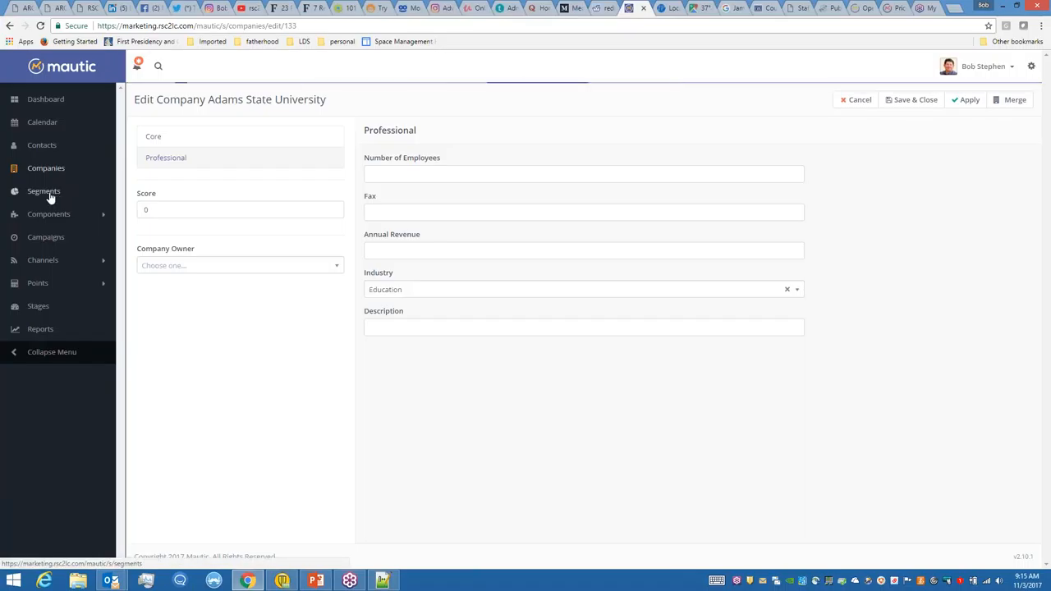
- Show the Contact Segments list with Education, Government and Healthcare counts
click(44, 190)
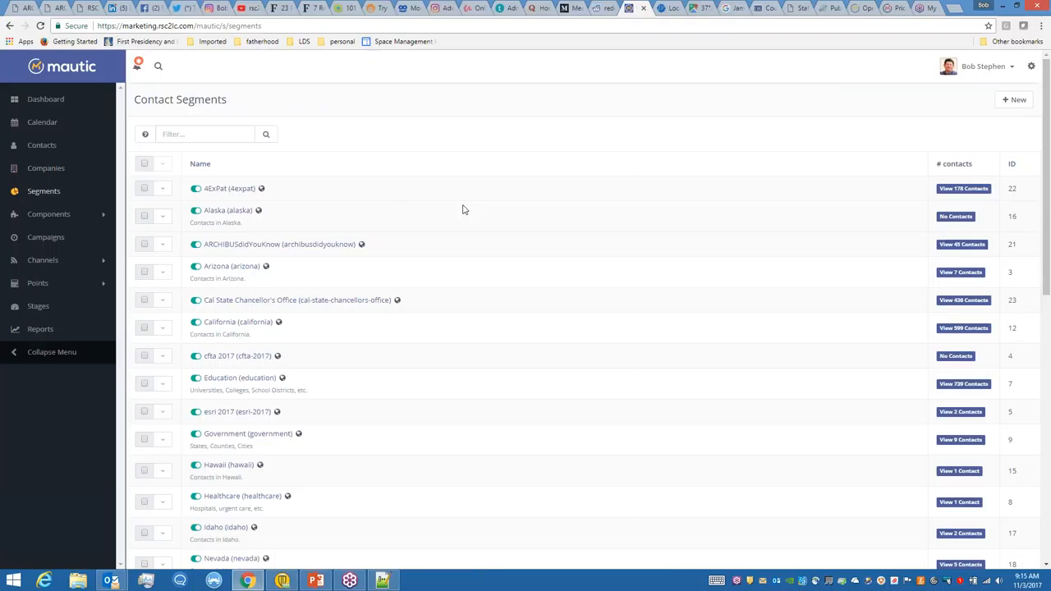
mouse_move(857, 55)
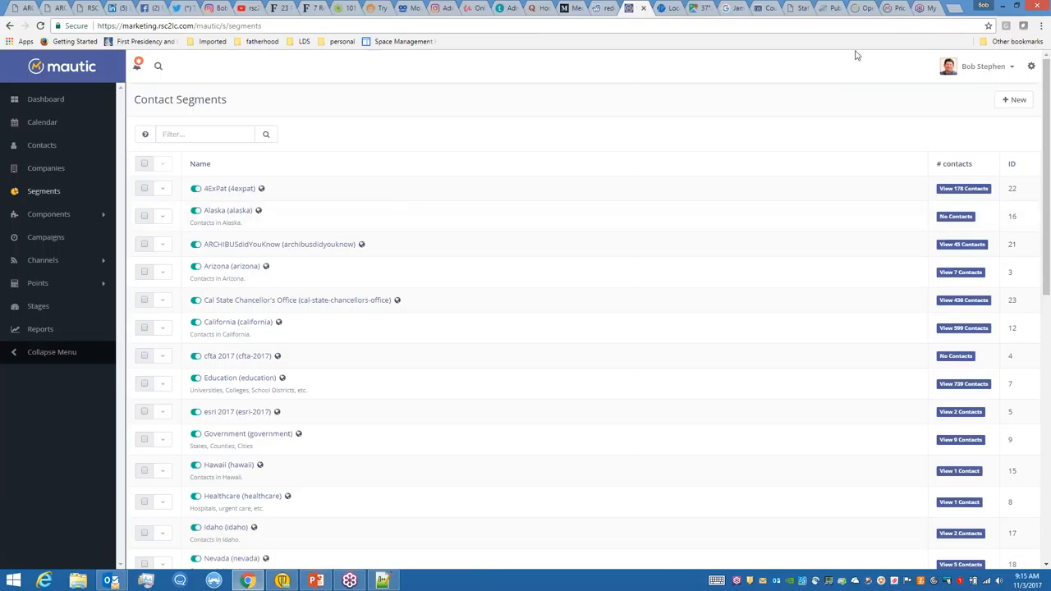
mouse_move(615, 158)
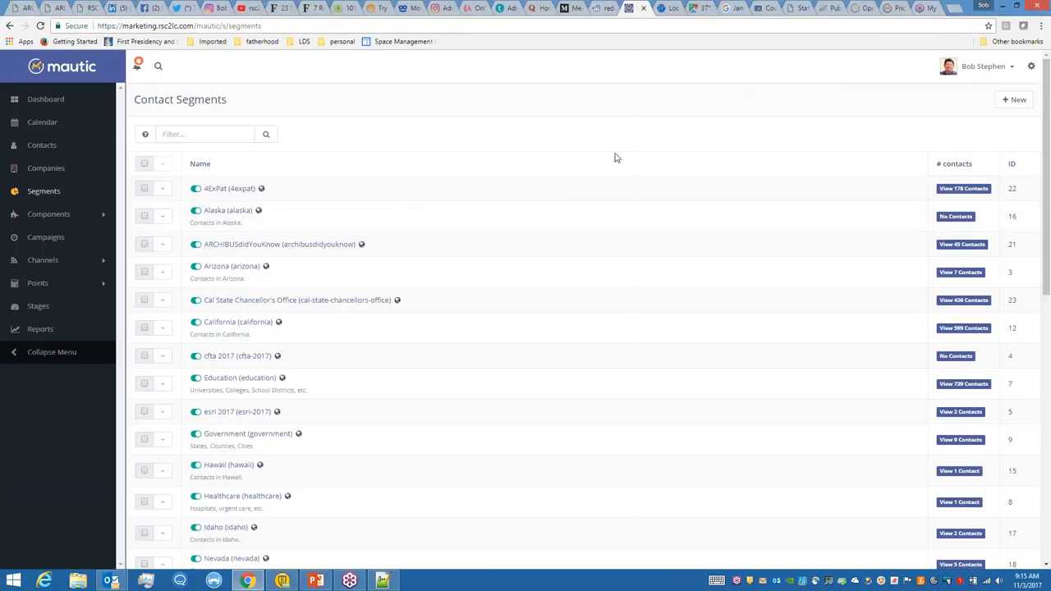
mouse_move(606, 164)
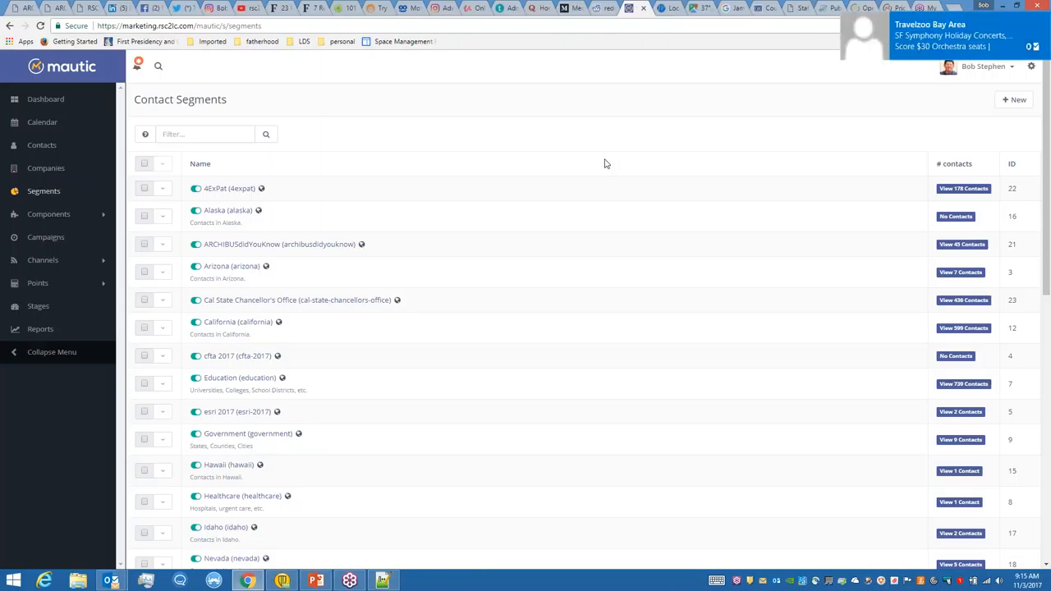
mouse_move(231, 199)
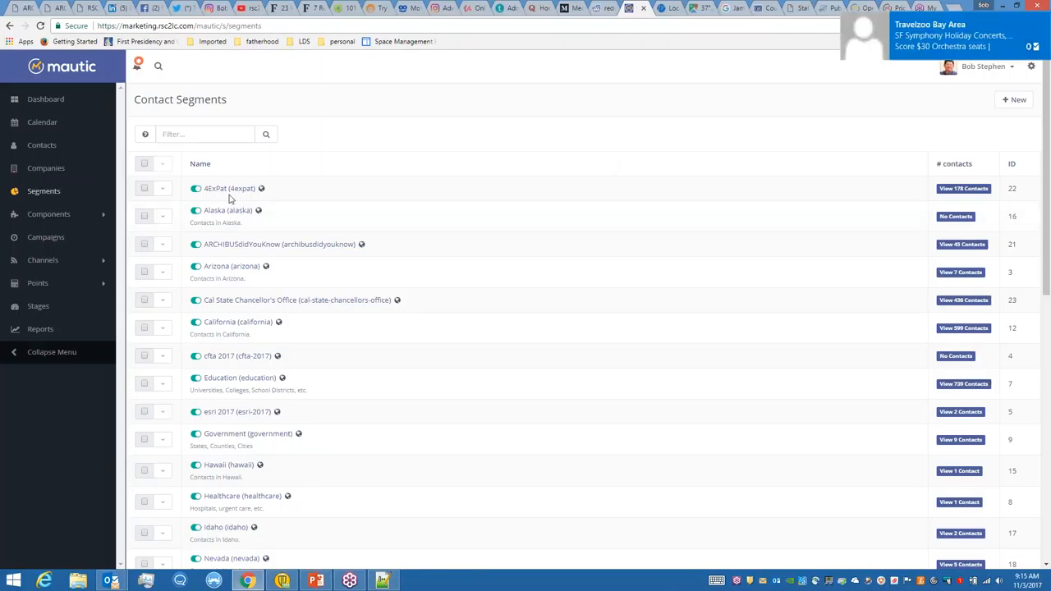
mouse_move(228, 188)
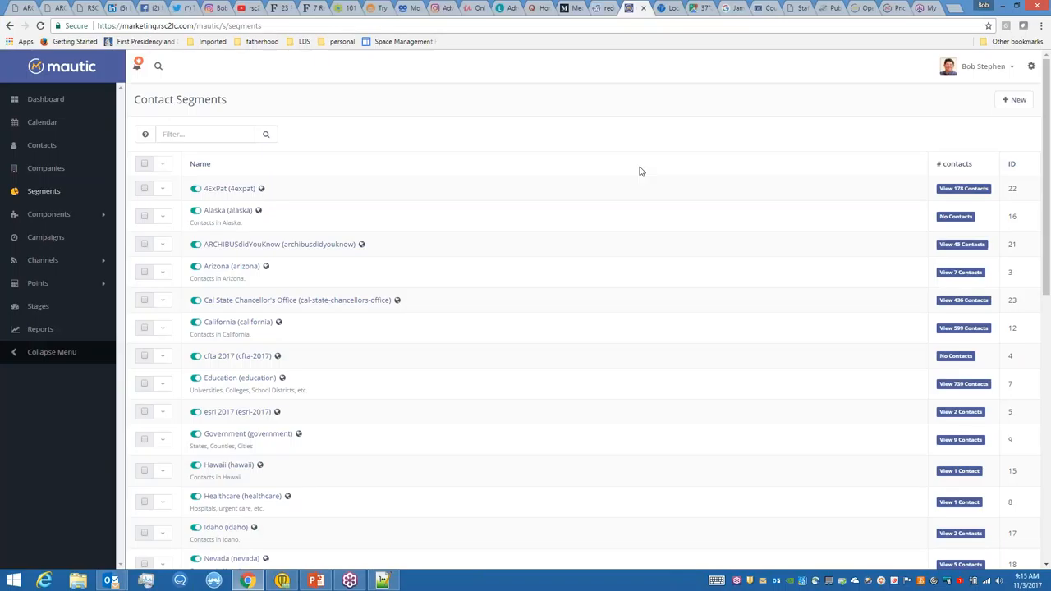
mouse_move(543, 191)
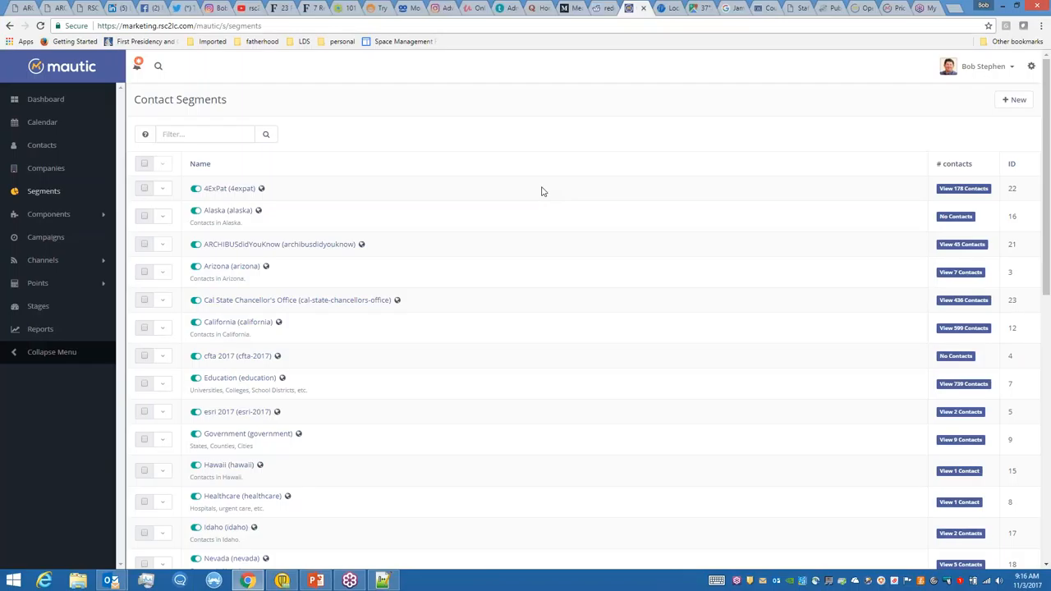
mouse_move(44, 190)
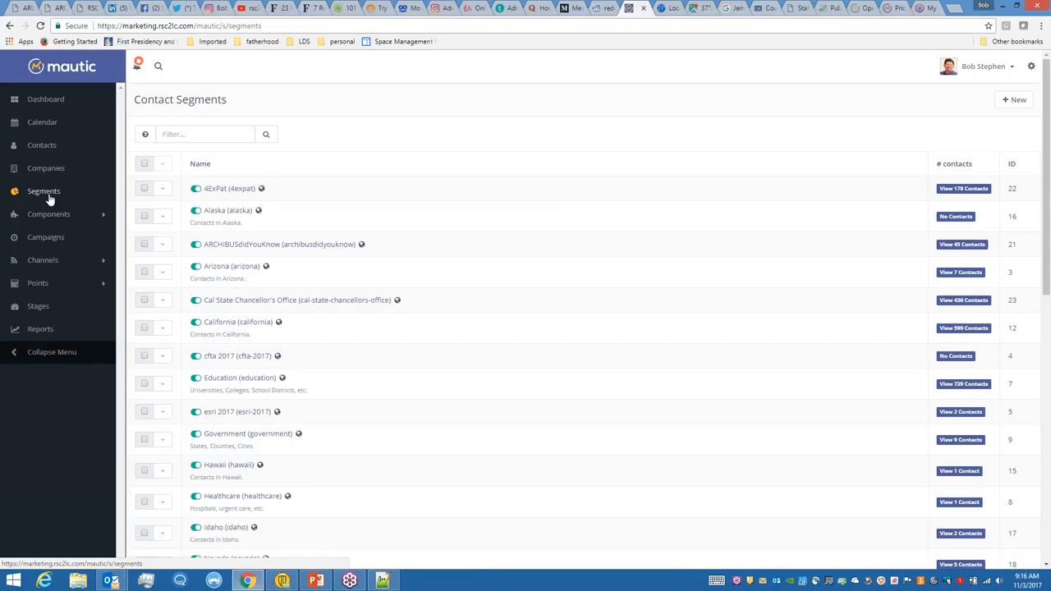
mouse_move(45, 237)
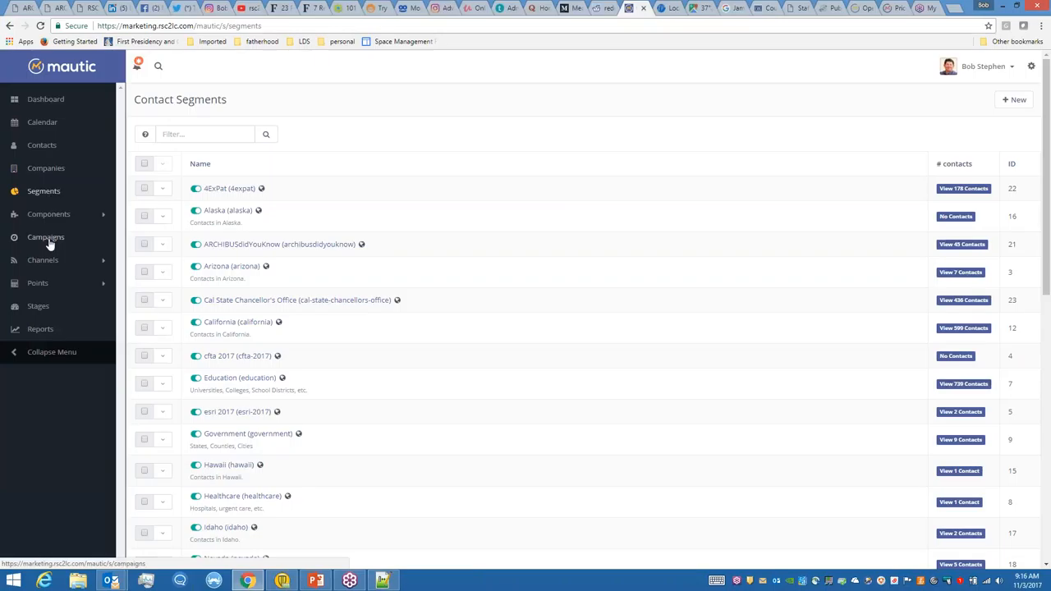
mouse_move(435, 234)
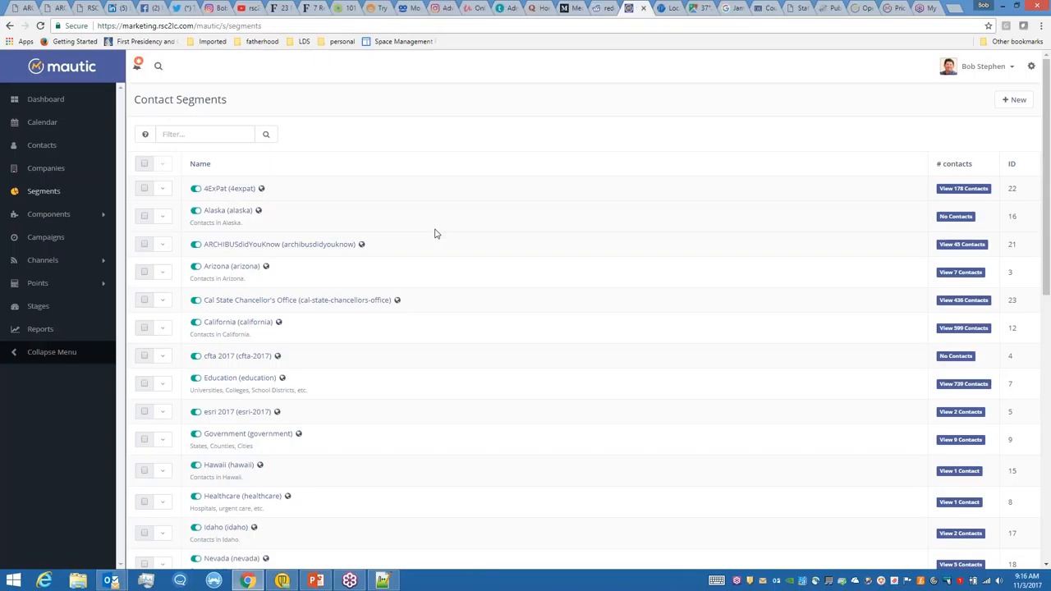
mouse_move(230, 216)
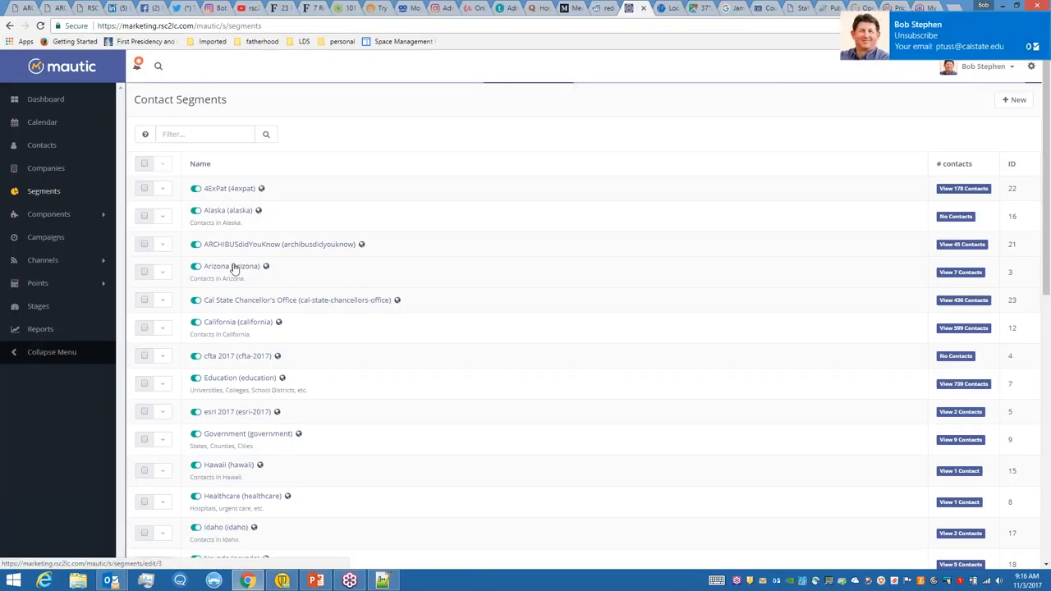
- Review the Arizona segment's State equals Arizona filter, then move on to the Assets list
click(230, 266)
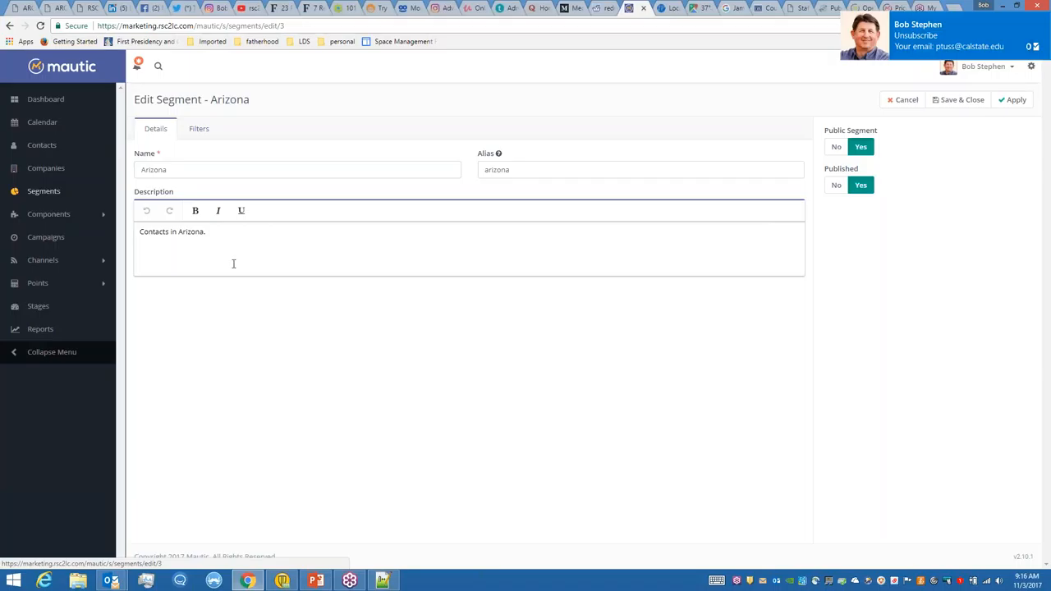
click(198, 128)
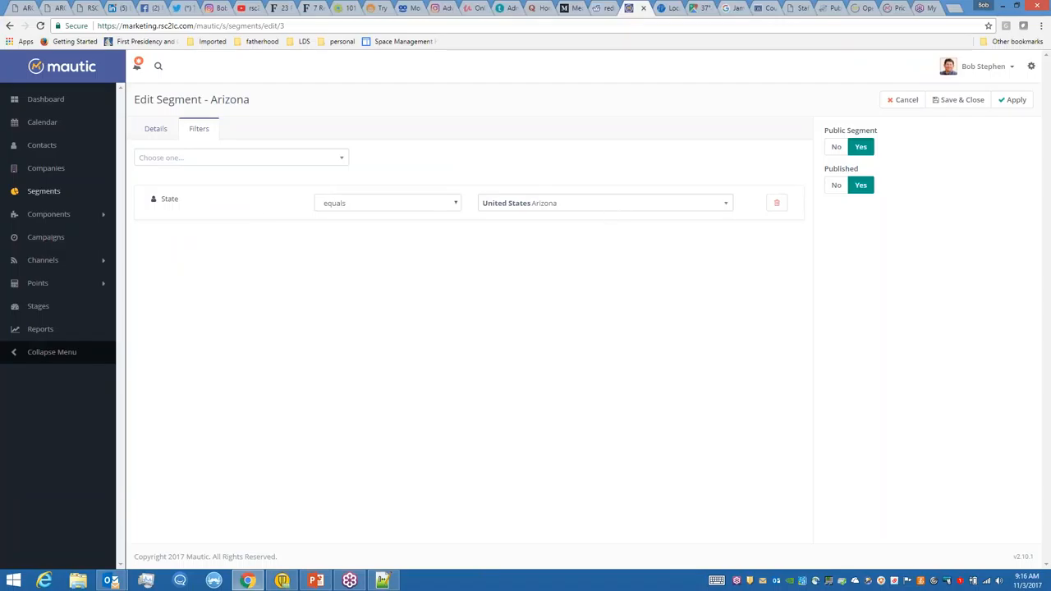
mouse_move(272, 106)
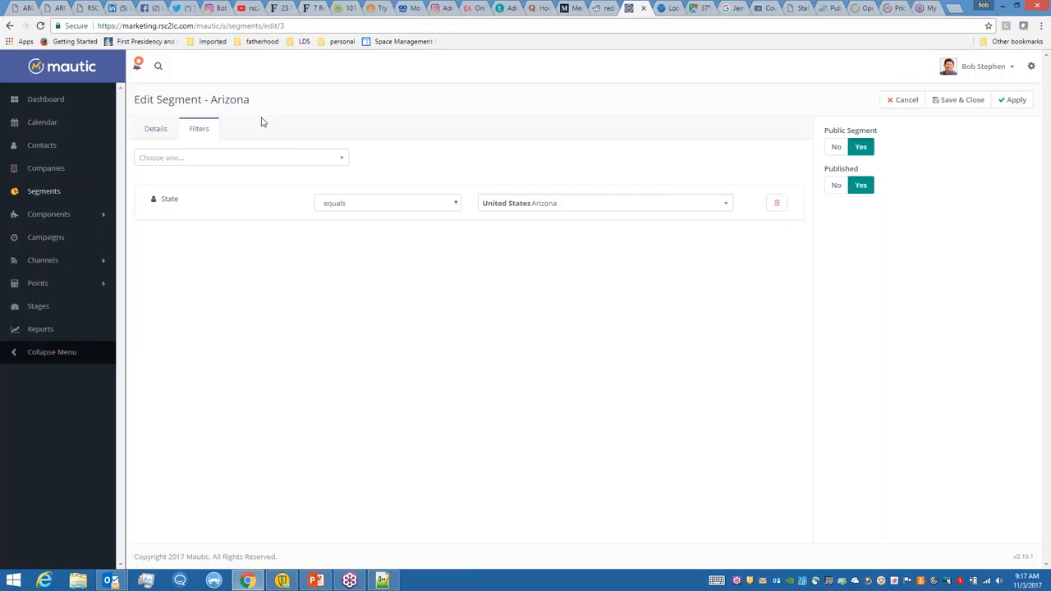
mouse_move(44, 191)
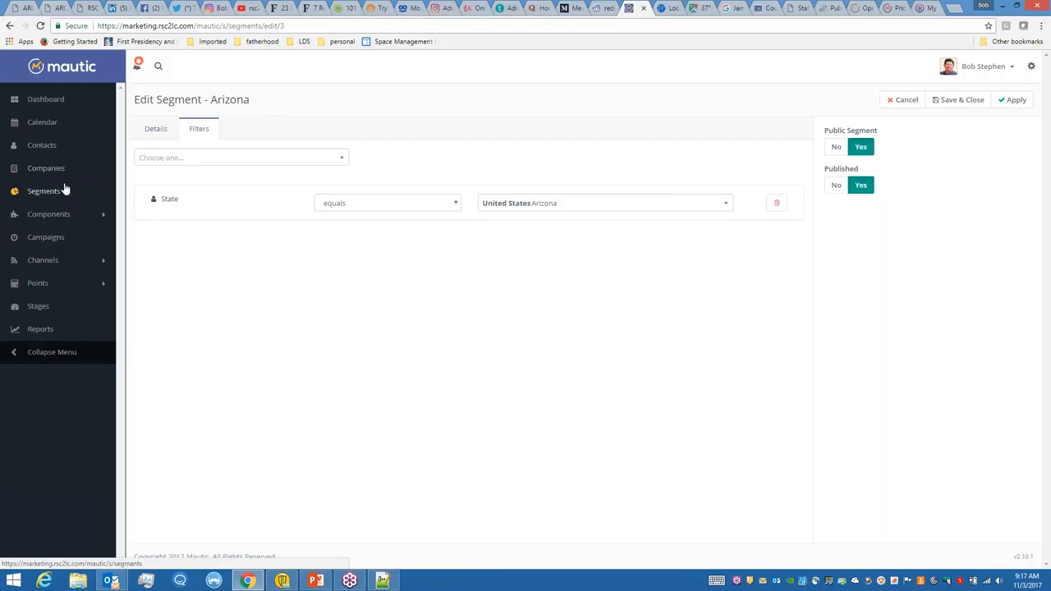
mouse_move(48, 219)
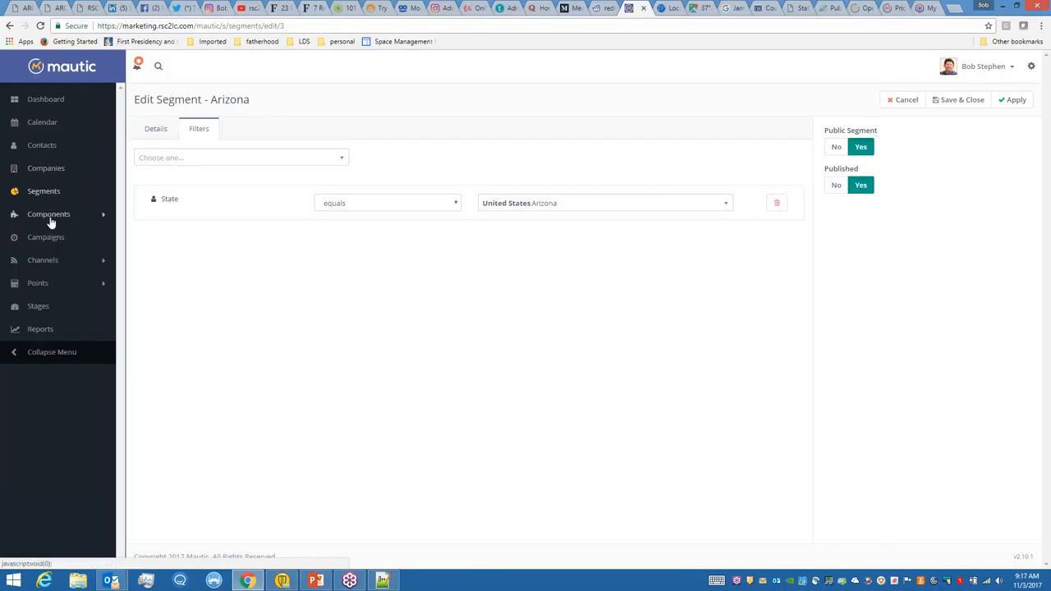
click(49, 213)
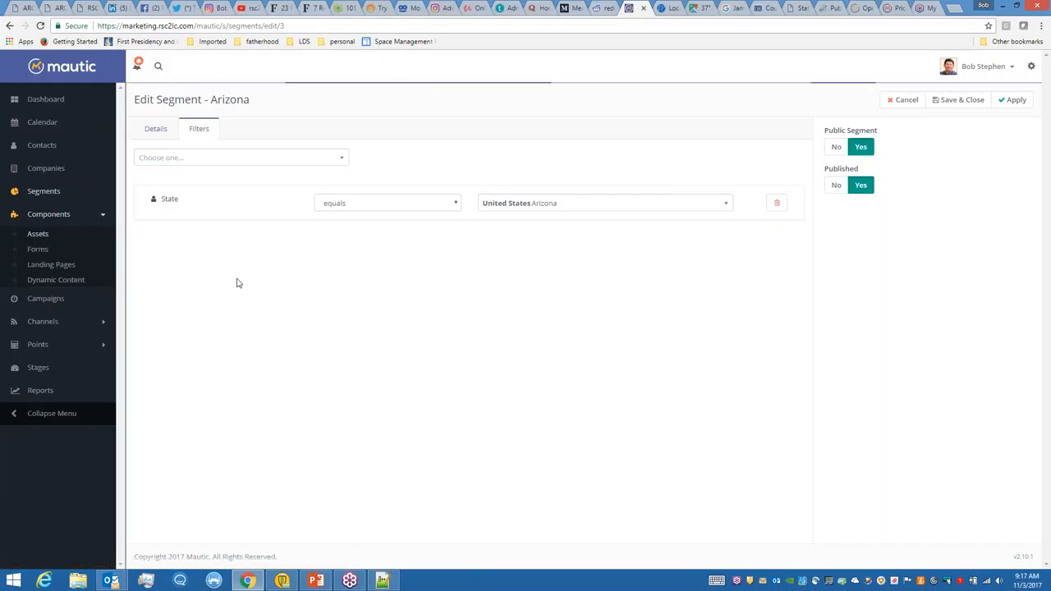
click(38, 233)
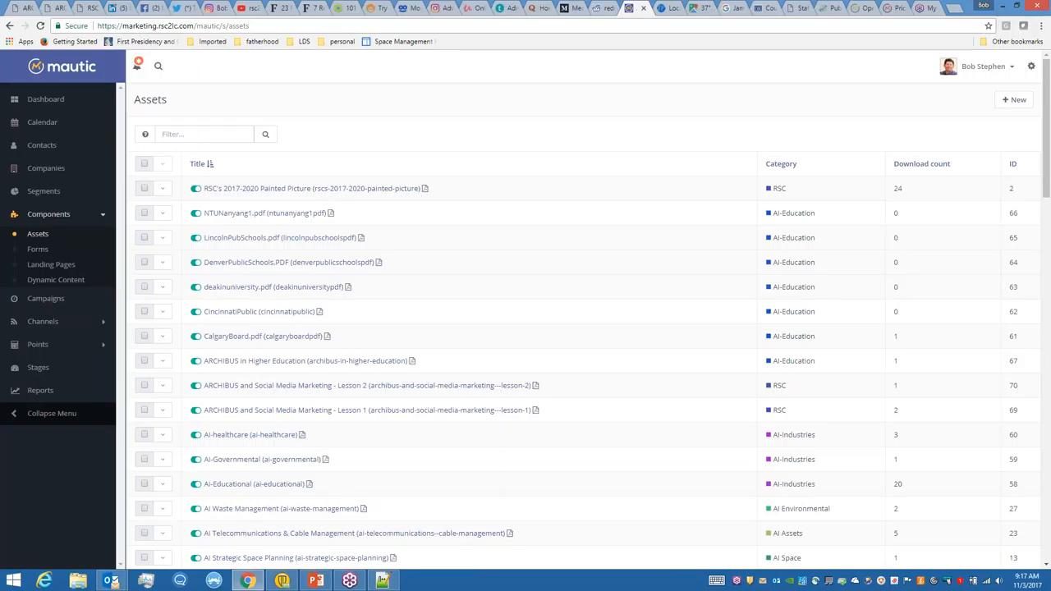
mouse_move(446, 198)
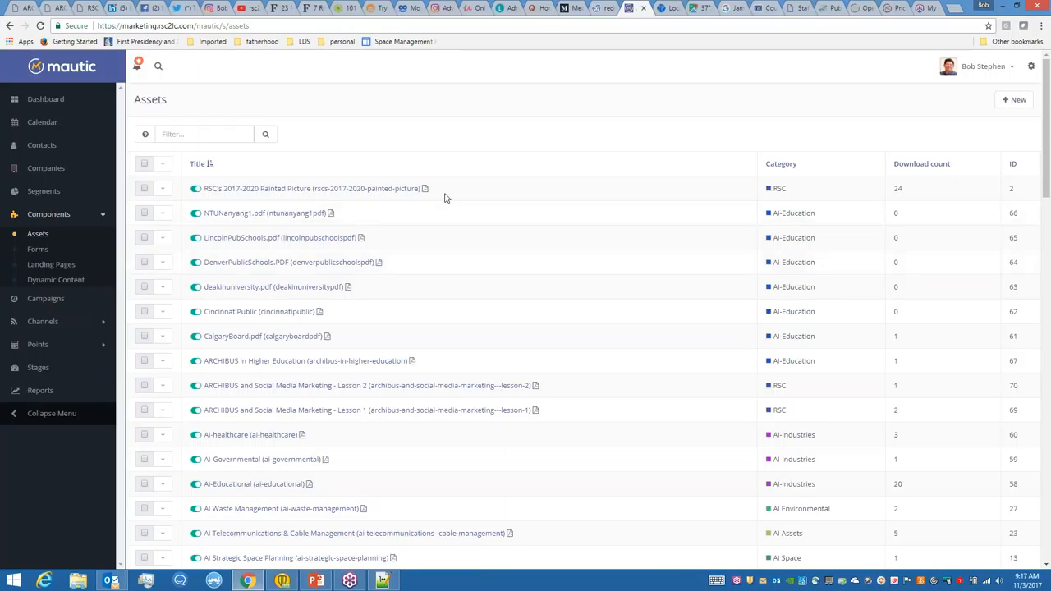
mouse_move(310, 198)
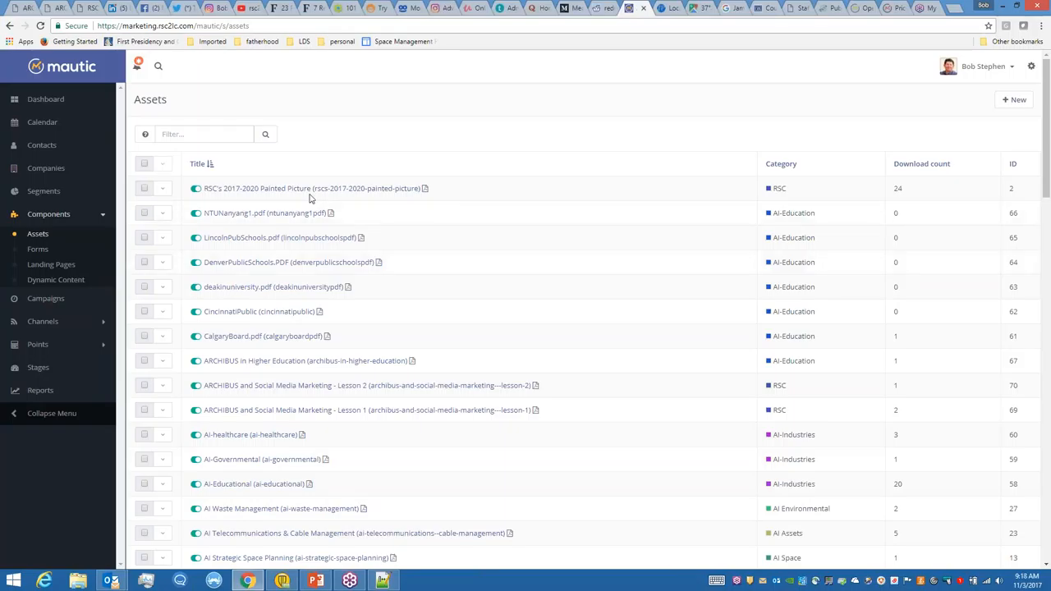
mouse_move(909, 199)
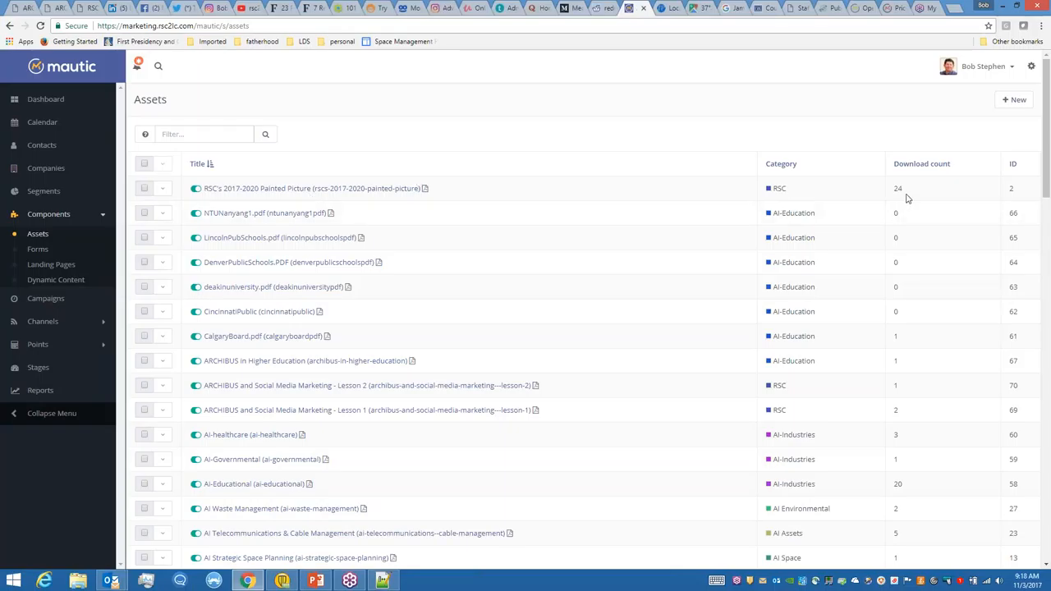
mouse_move(368, 501)
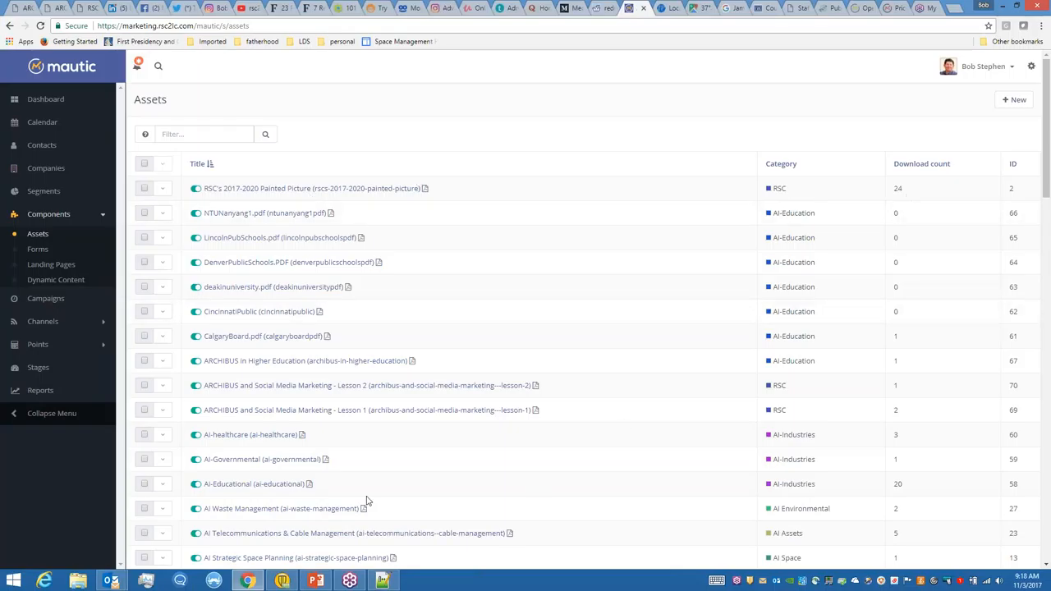
mouse_move(538, 481)
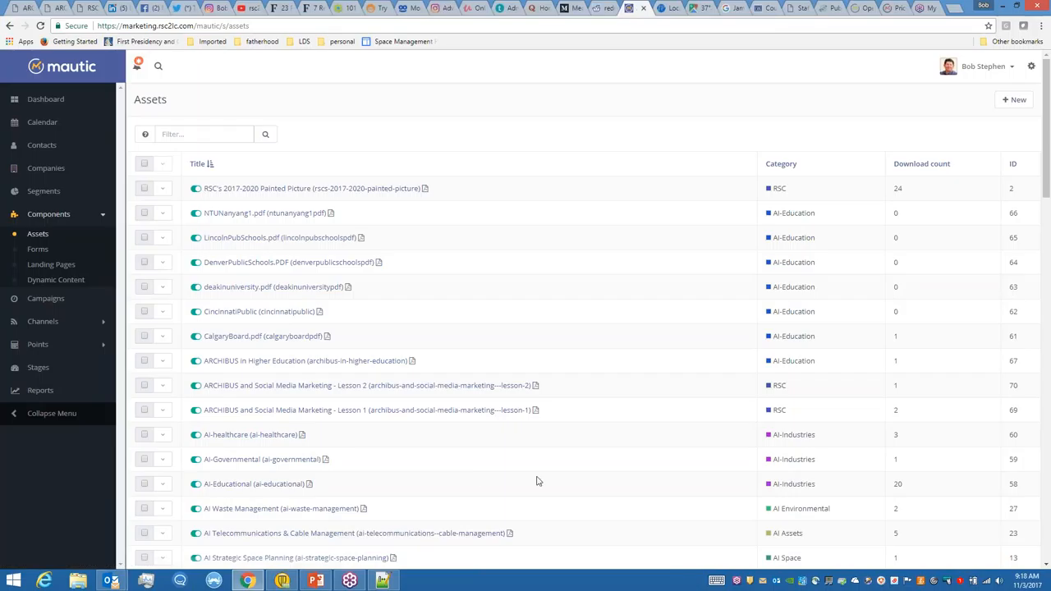
mouse_move(885, 486)
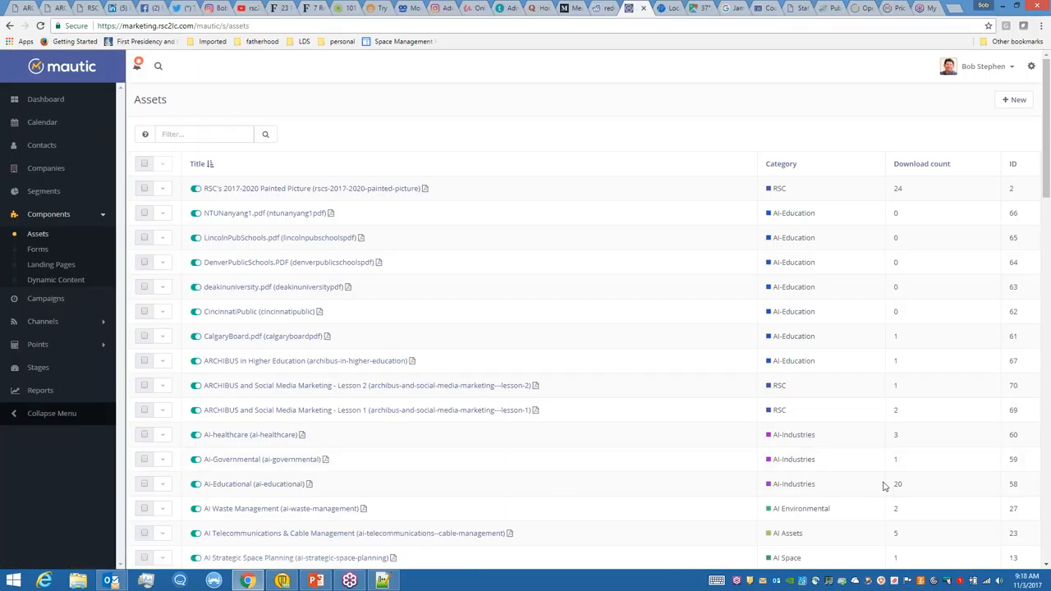
mouse_move(646, 260)
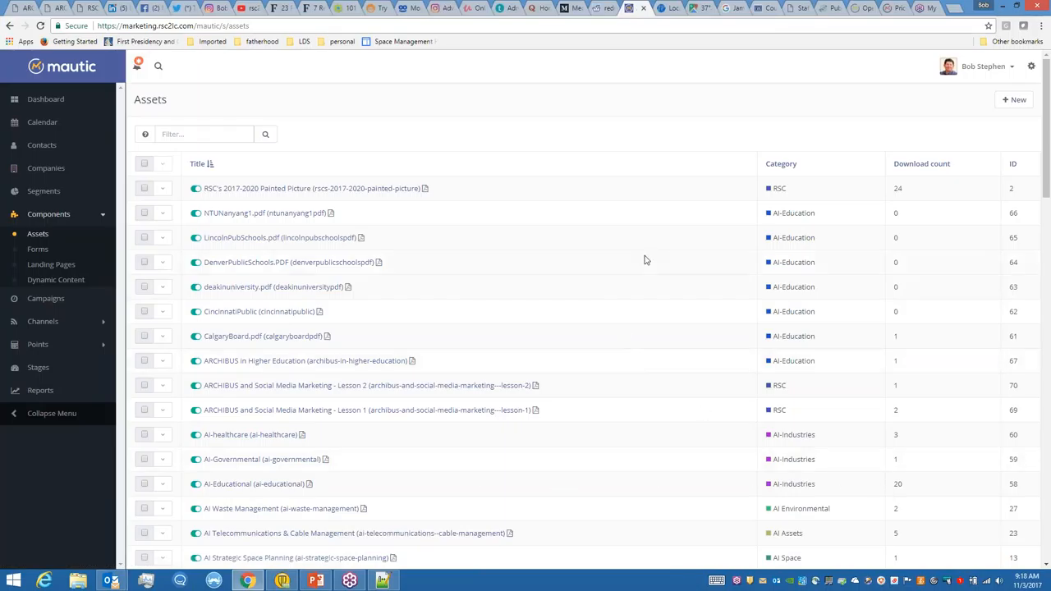
mouse_move(354, 195)
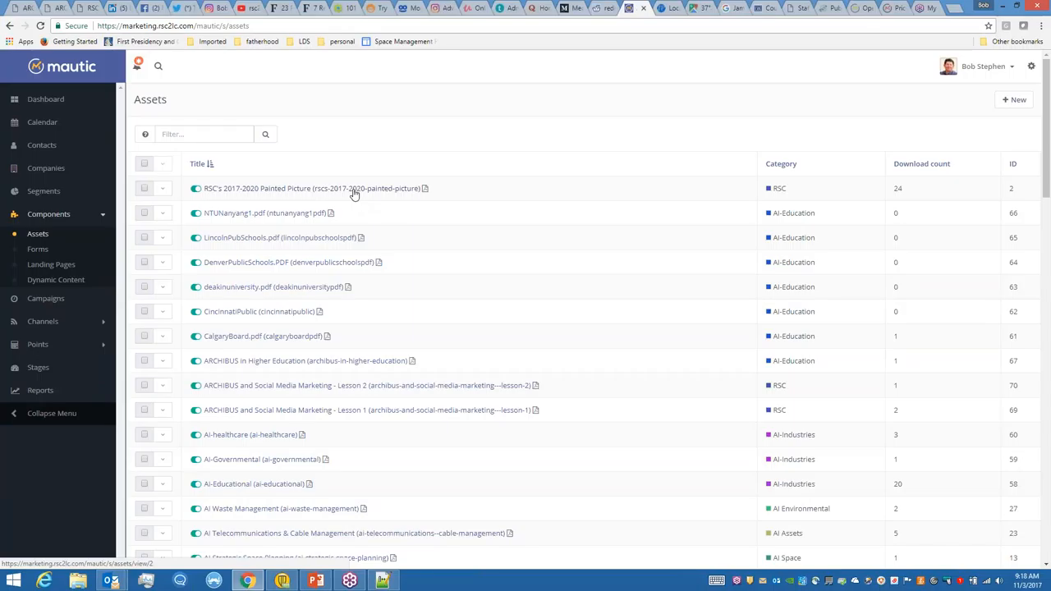
mouse_move(38, 249)
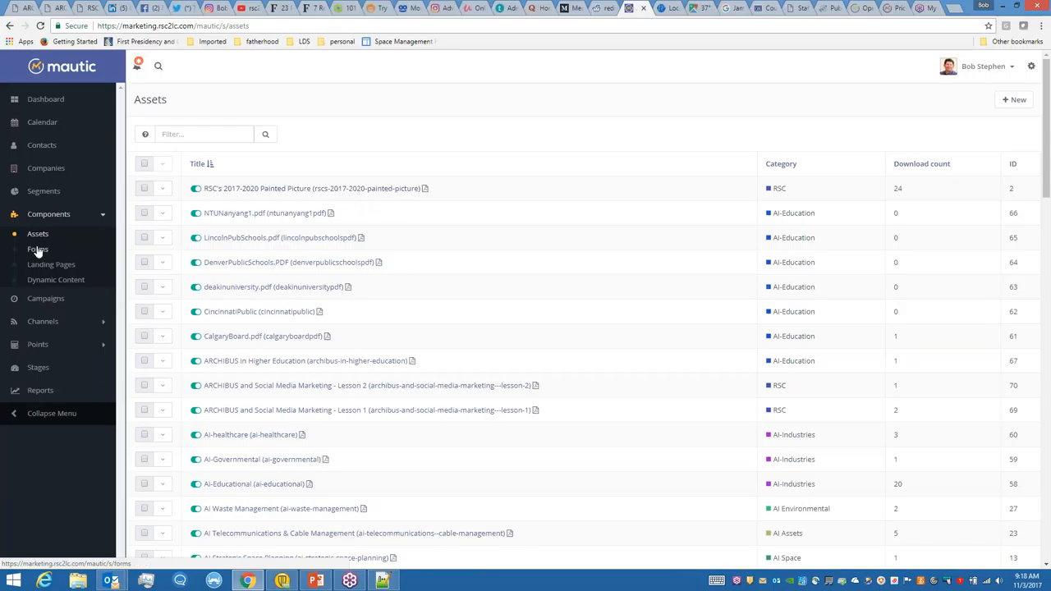
- Show the Forms list with SSC forms, categories and result counts
click(38, 249)
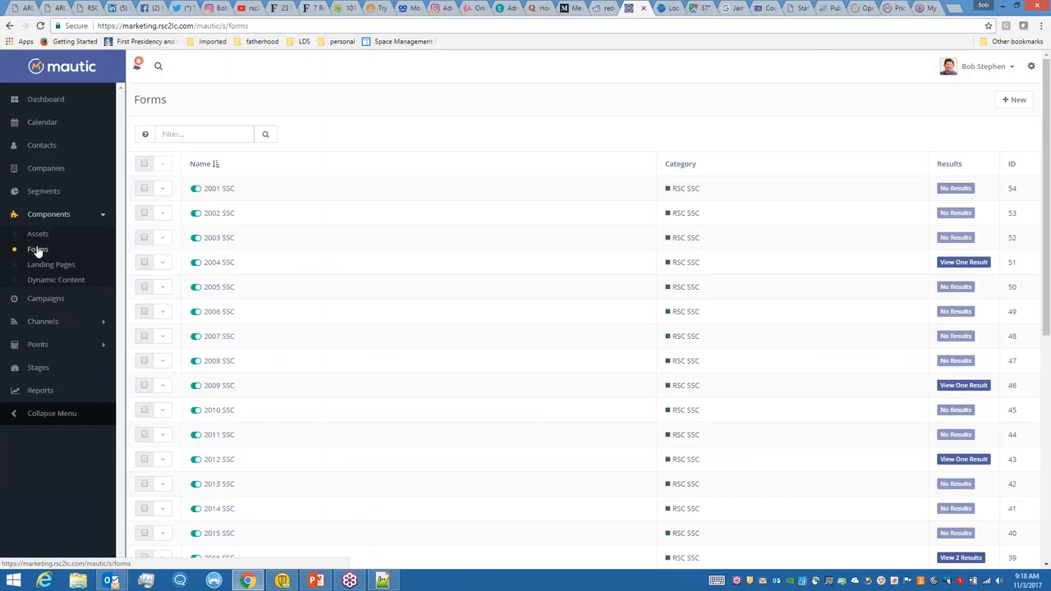
mouse_move(490, 238)
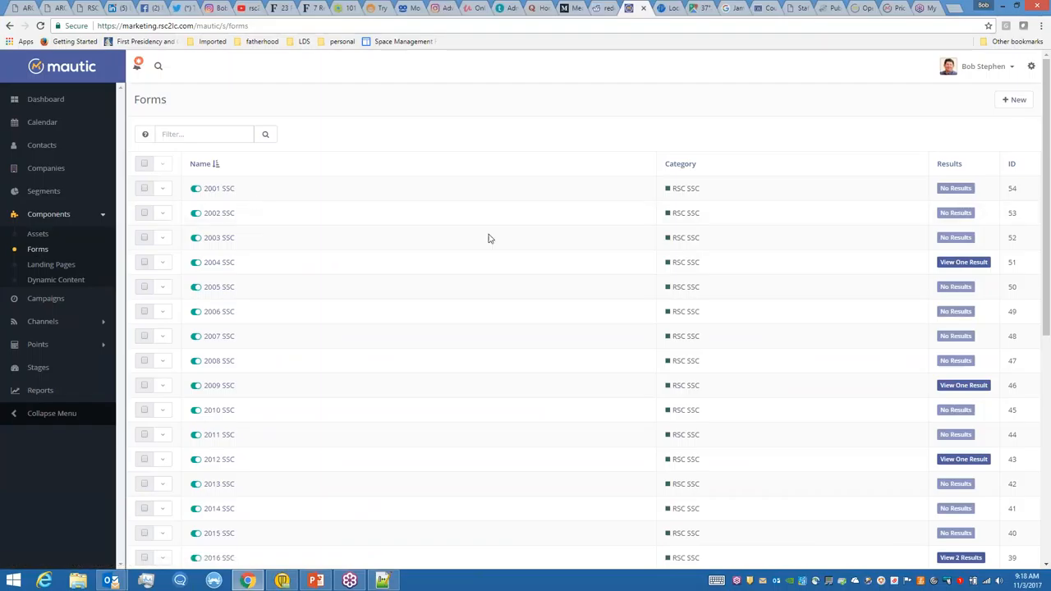
mouse_move(1037, 188)
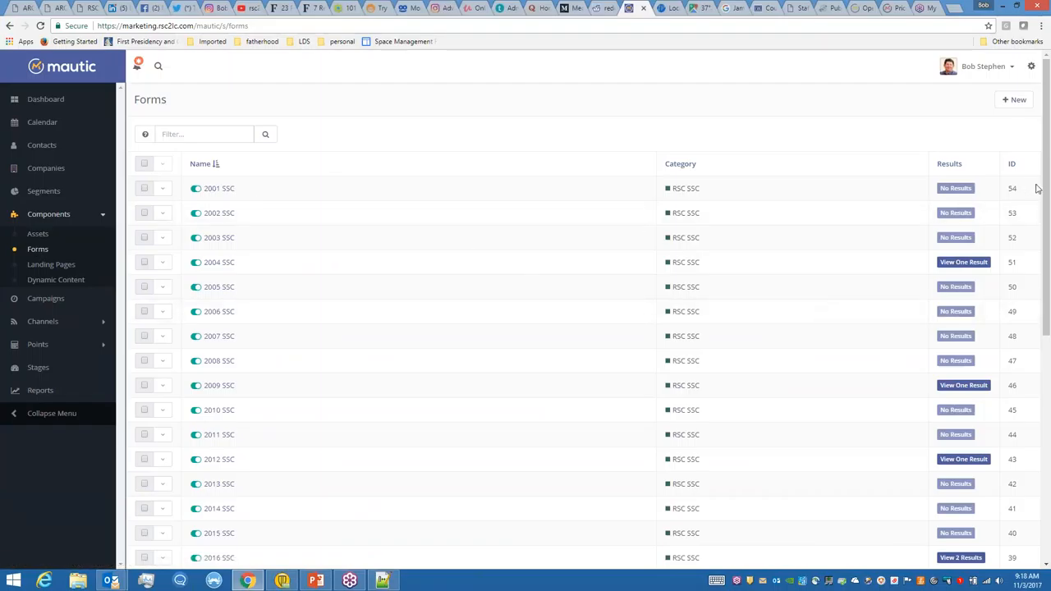
- Browse down the forms list and show the Landing Pages list of AI pages
scroll(down, 3)
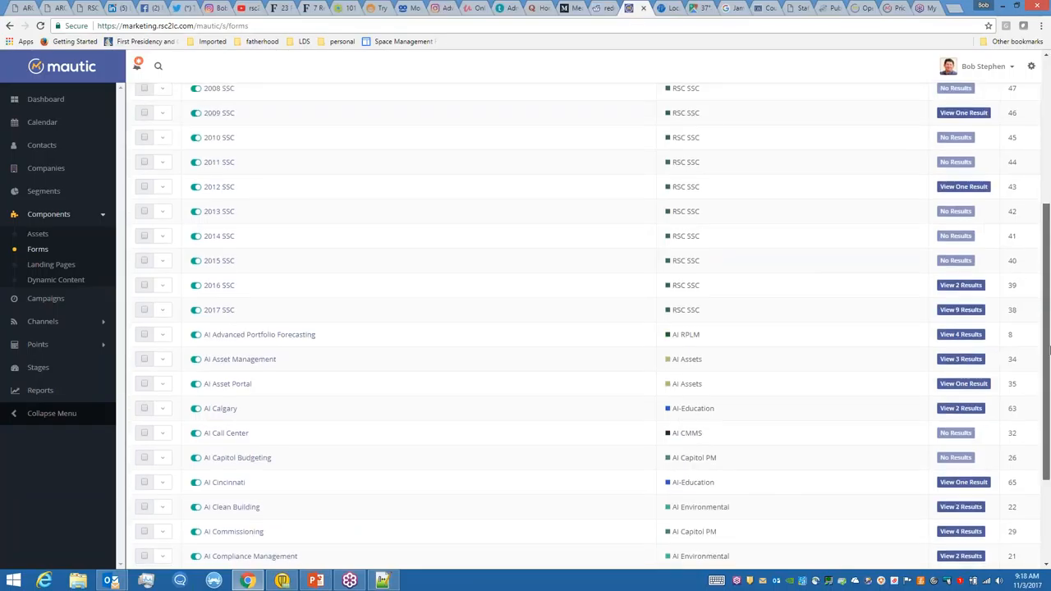
scroll(down, 3)
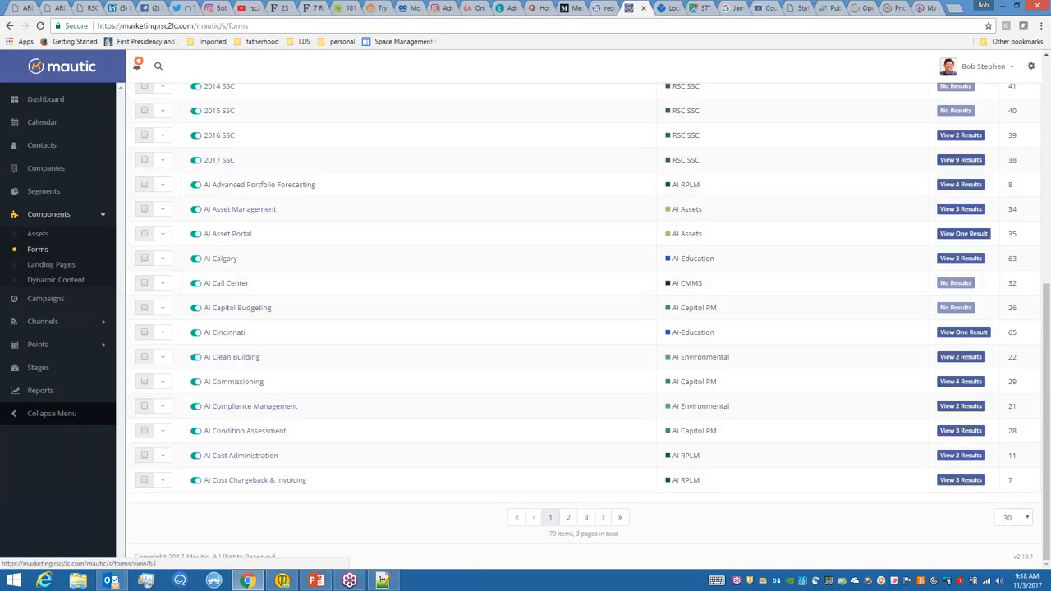
mouse_move(240, 208)
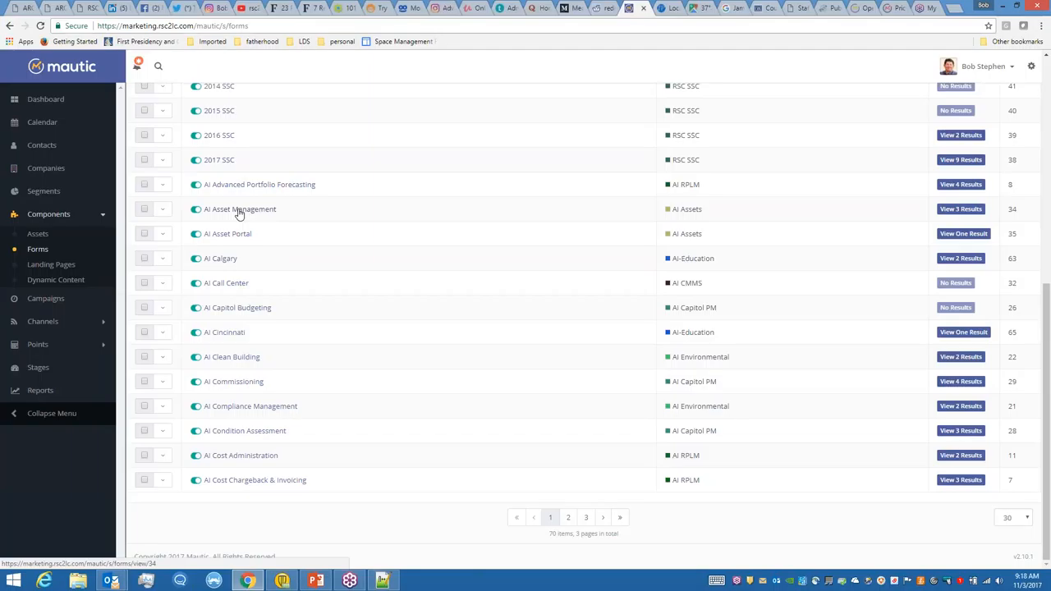
mouse_move(155, 235)
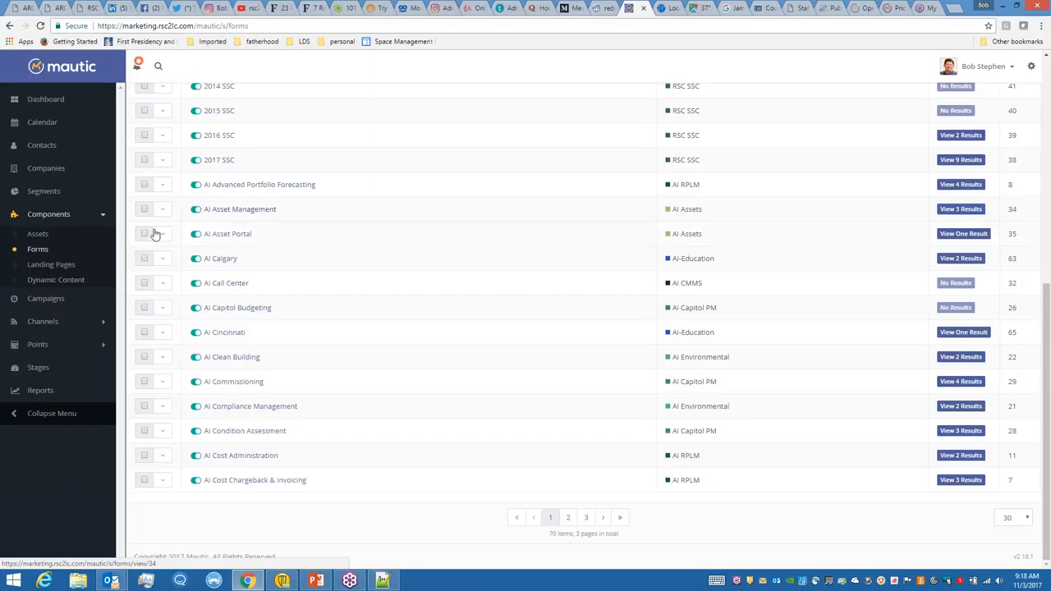
mouse_move(51, 264)
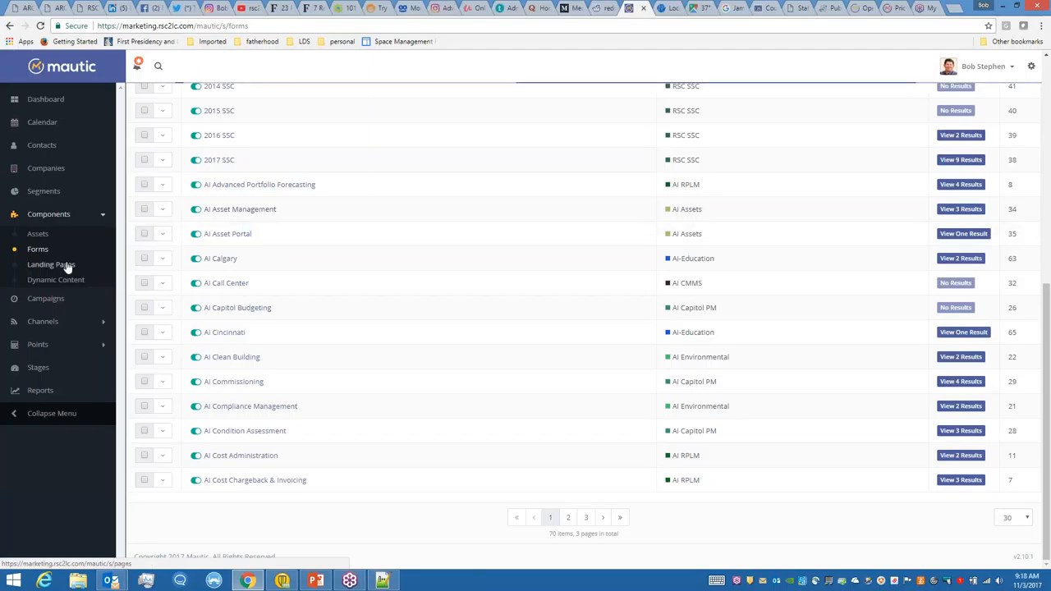
click(50, 264)
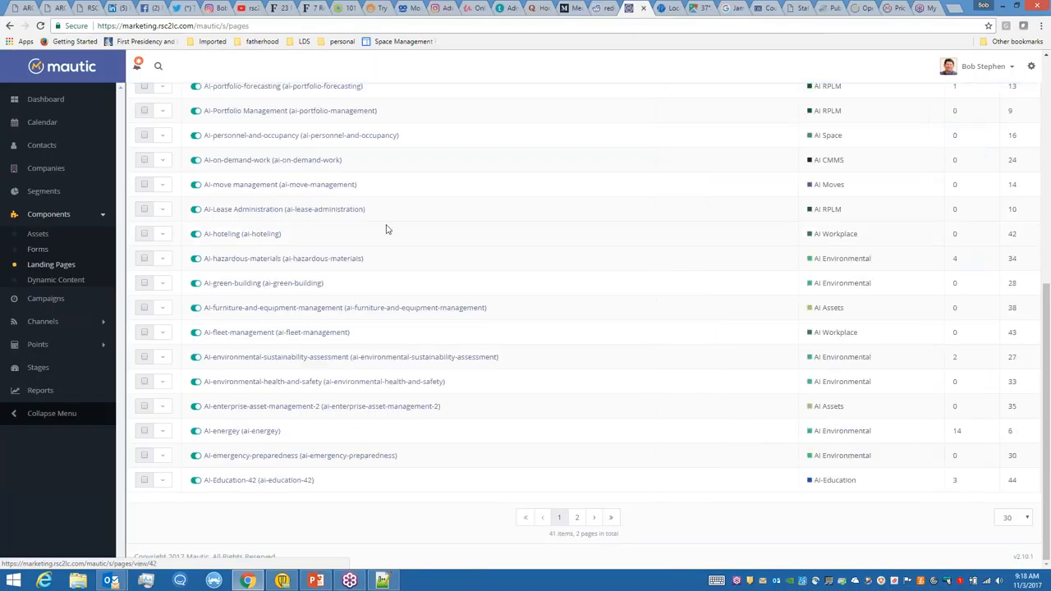
mouse_move(458, 218)
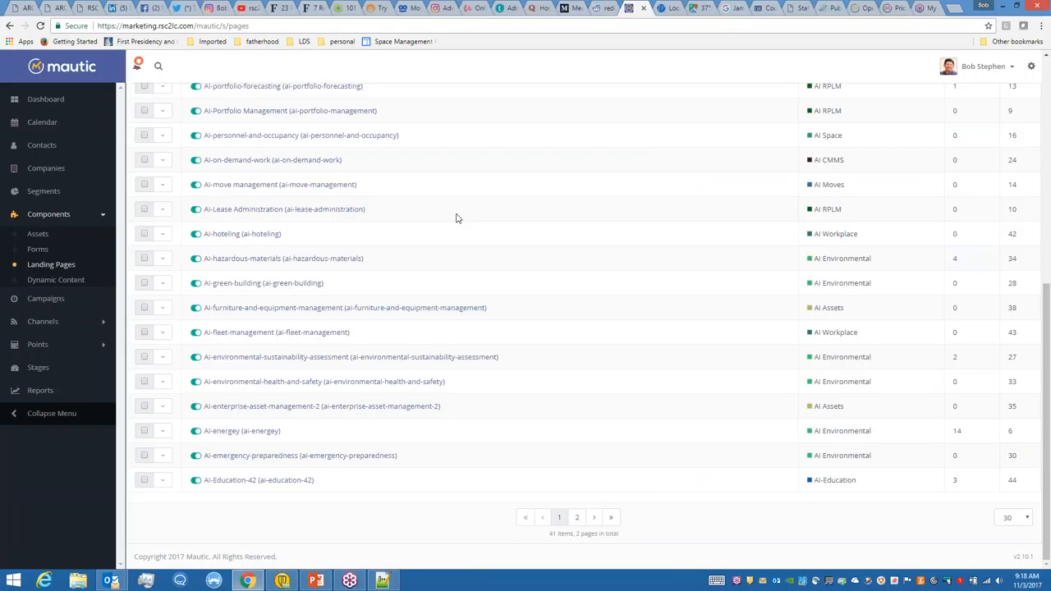
mouse_move(271, 213)
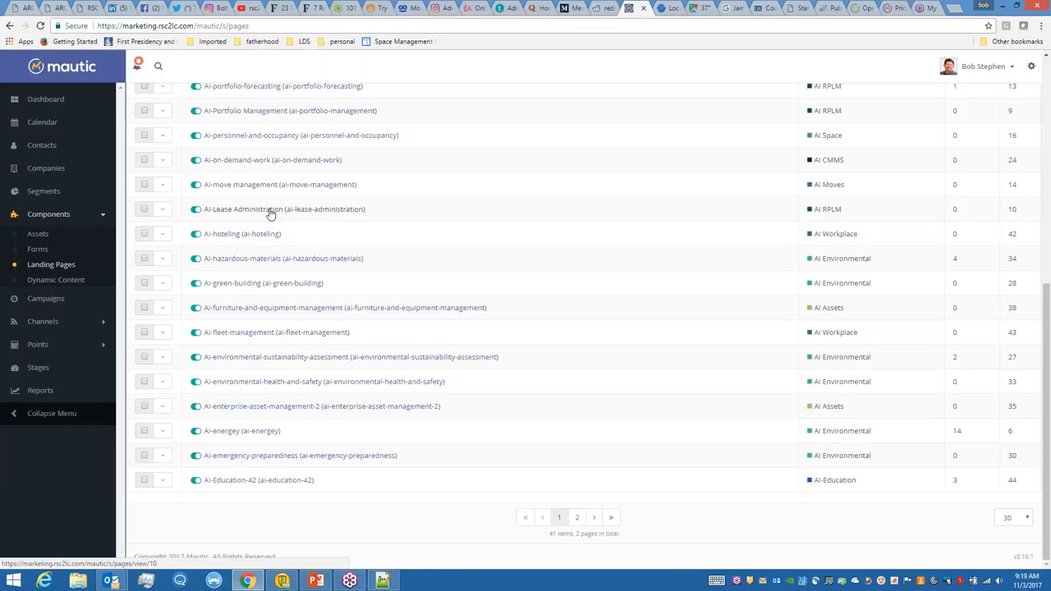
mouse_move(309, 398)
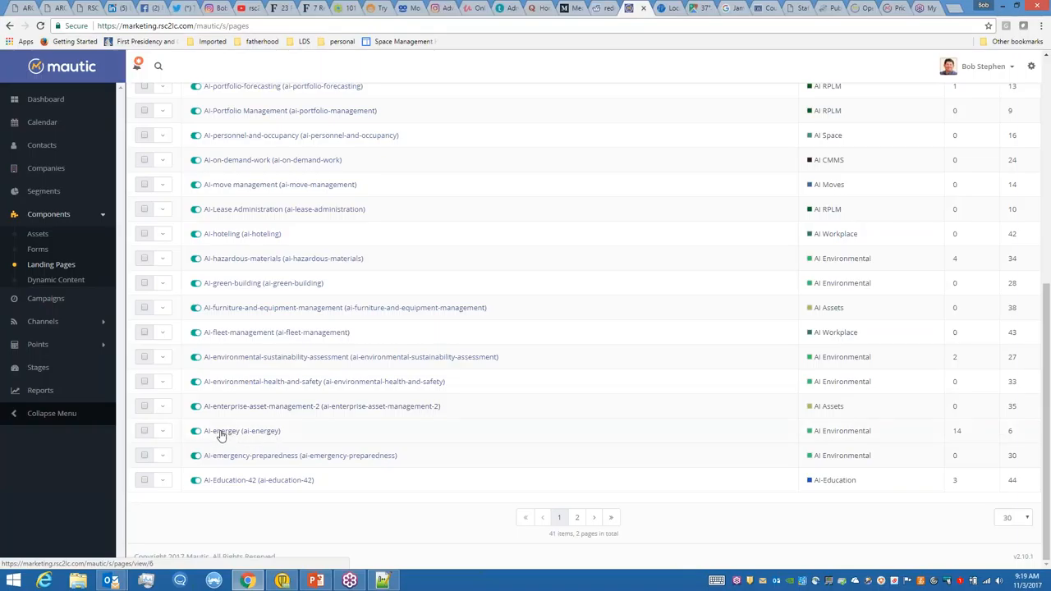
mouse_move(914, 430)
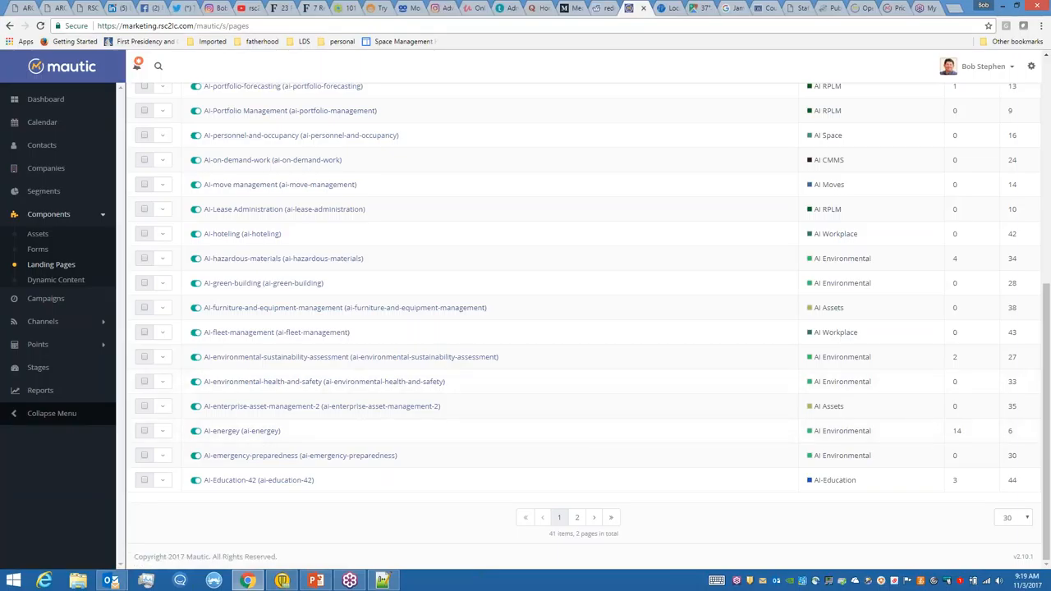
mouse_move(46, 298)
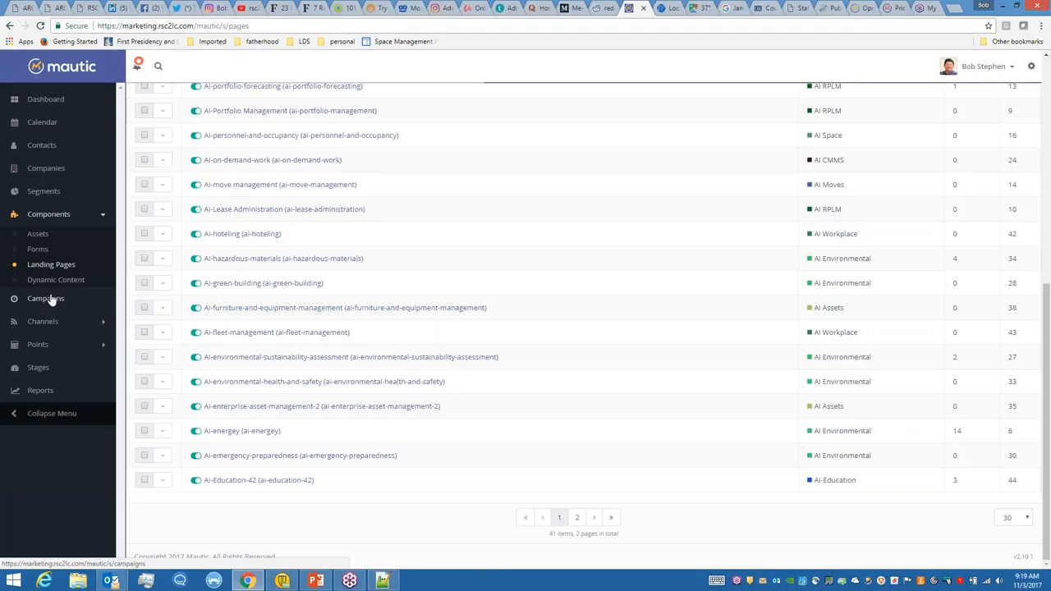
- Show the Campaigns list with CFTA 2017, ESRI 2017 and seven others
click(45, 298)
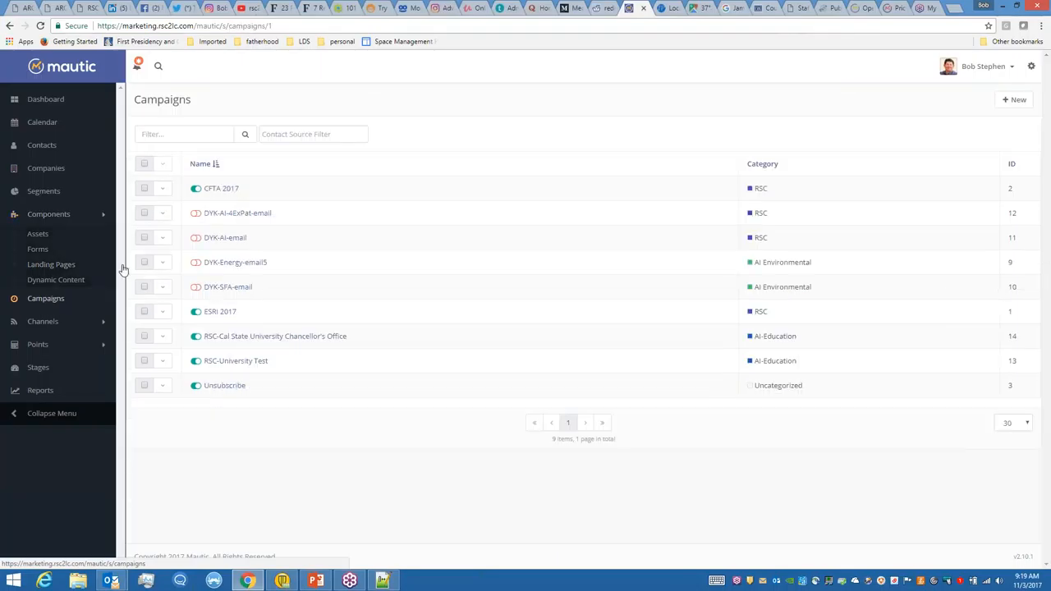
mouse_move(458, 234)
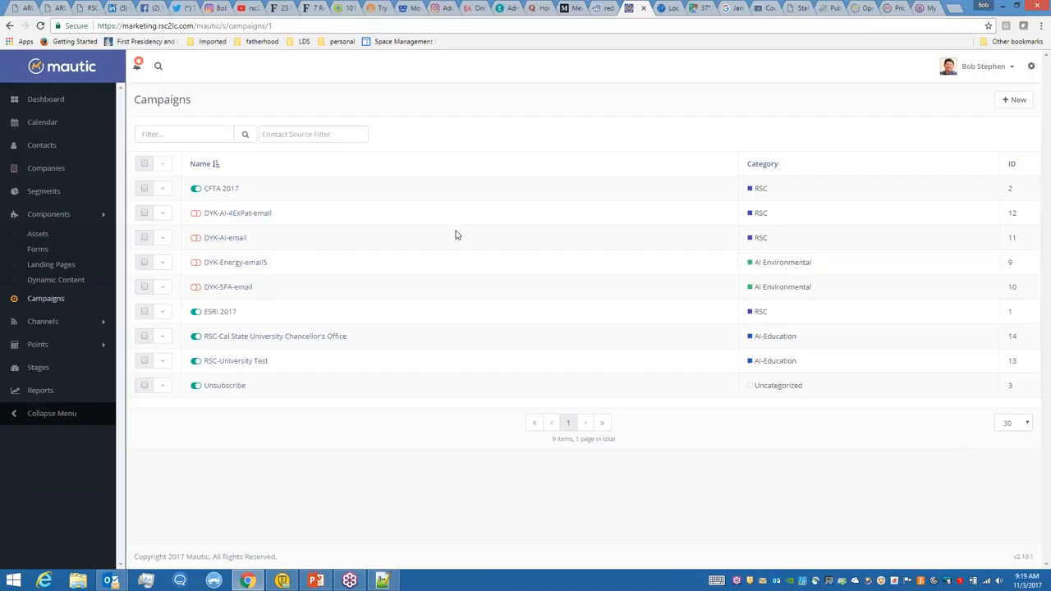
mouse_move(456, 236)
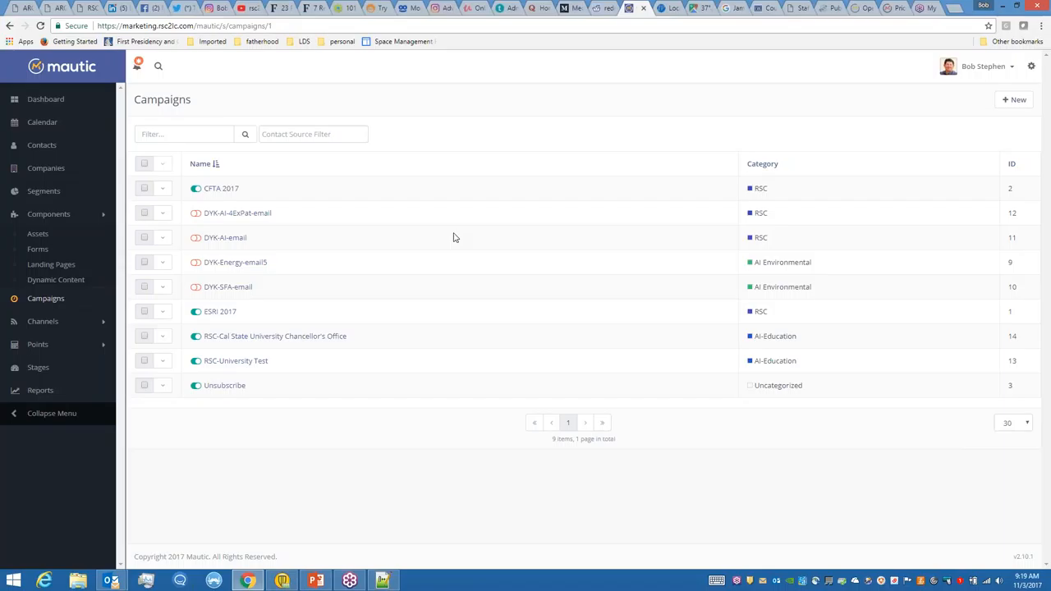
mouse_move(450, 239)
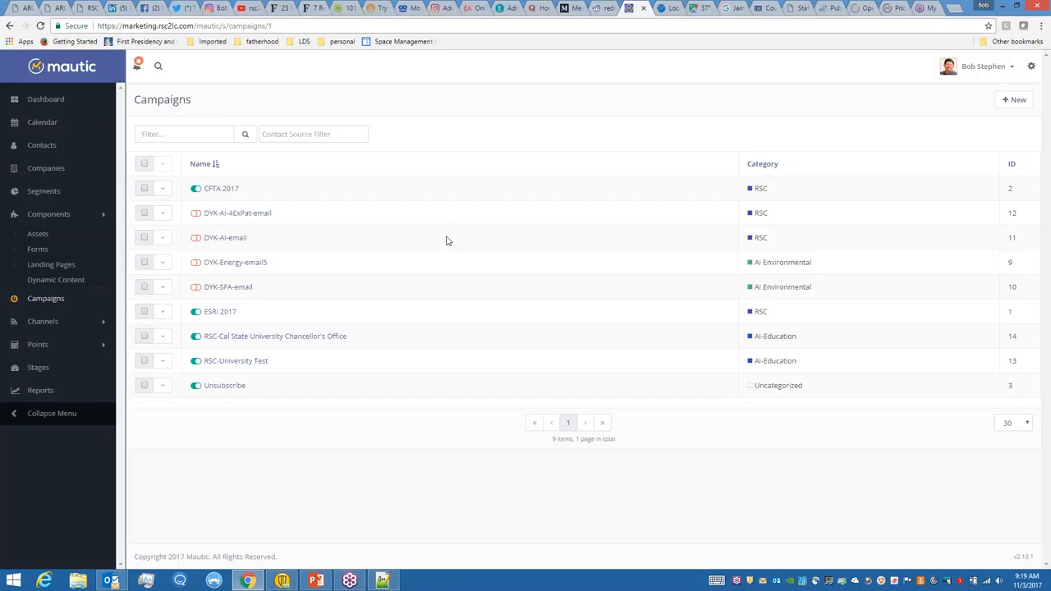
mouse_move(321, 258)
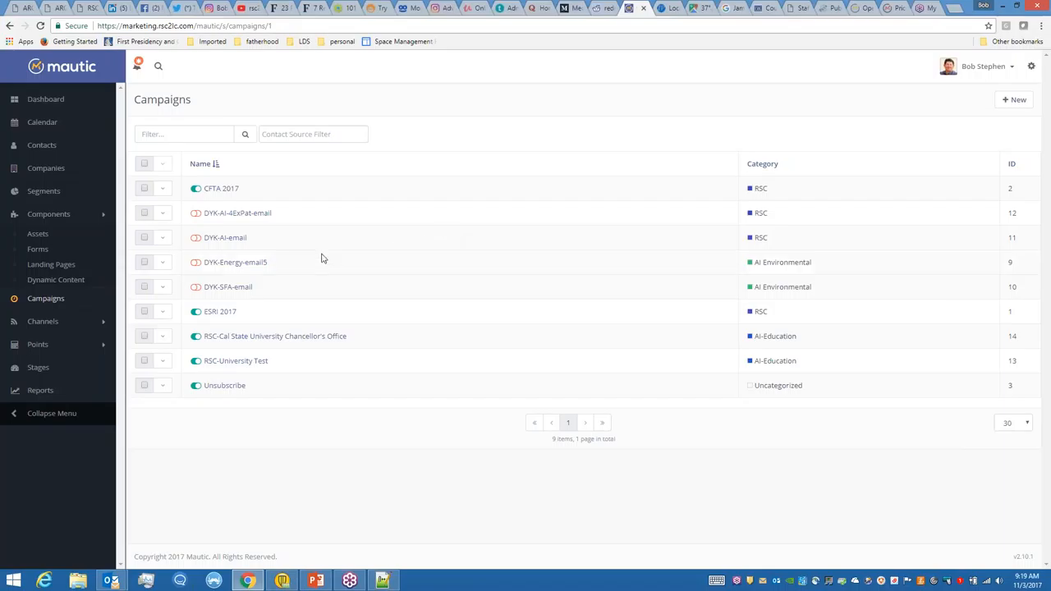
mouse_move(43, 321)
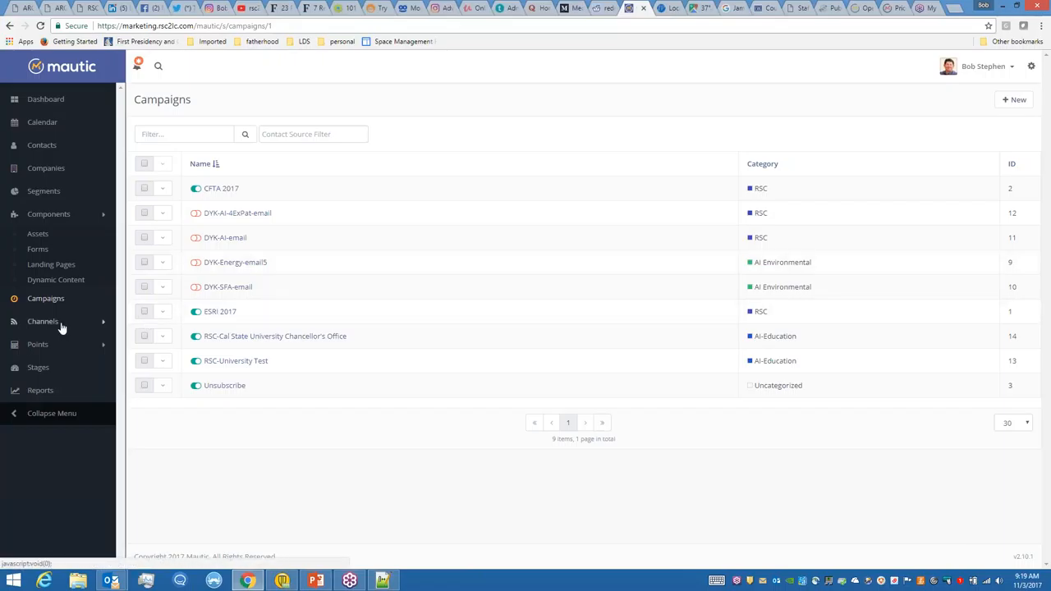
mouse_move(279, 336)
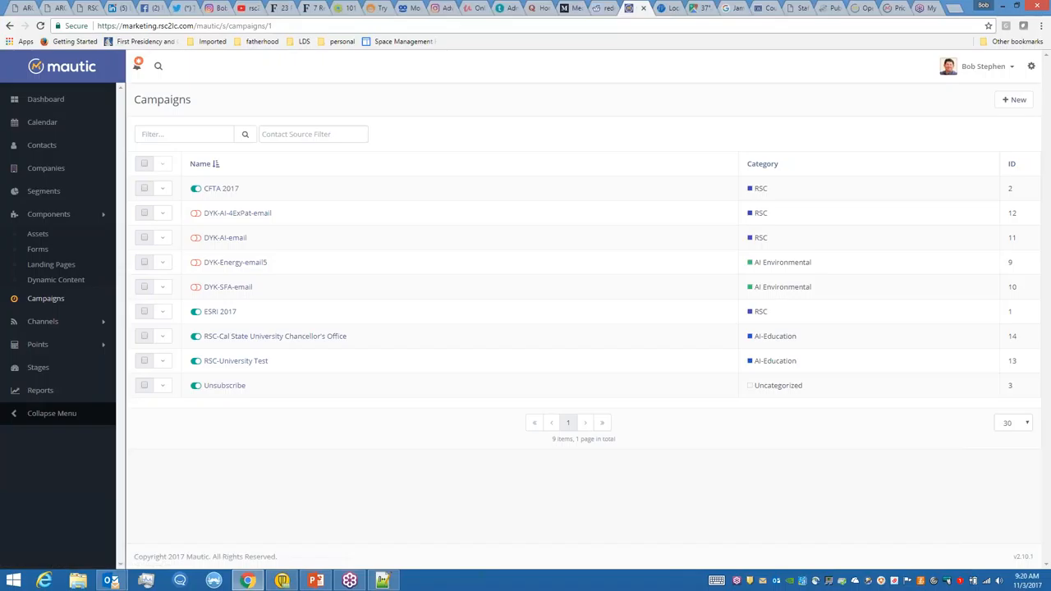
- Expand Channels and show the Emails list with New RSC Form Contact and DYK-portal-email
click(43, 259)
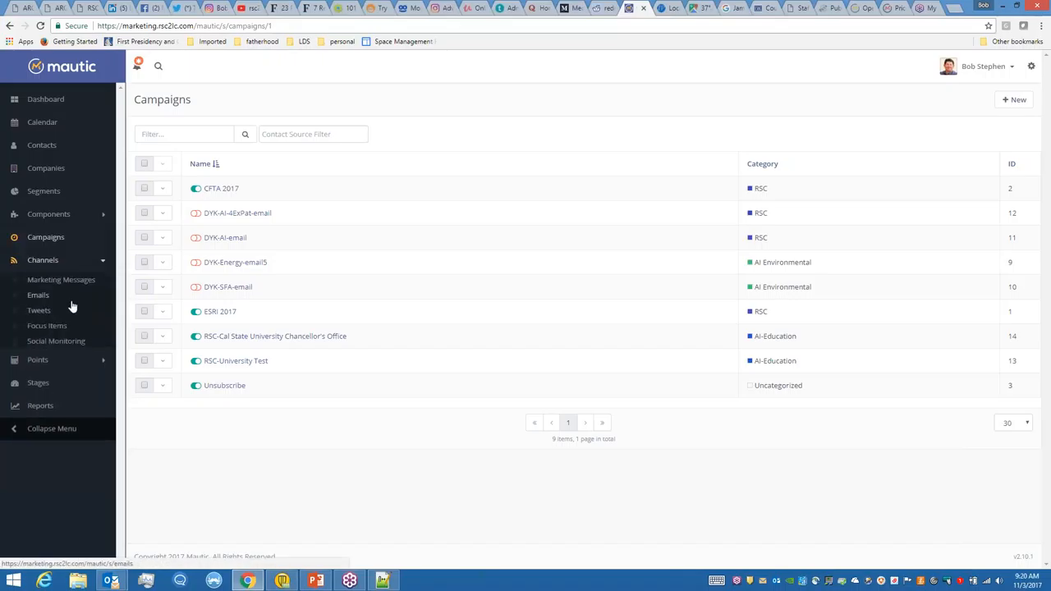
mouse_move(38, 295)
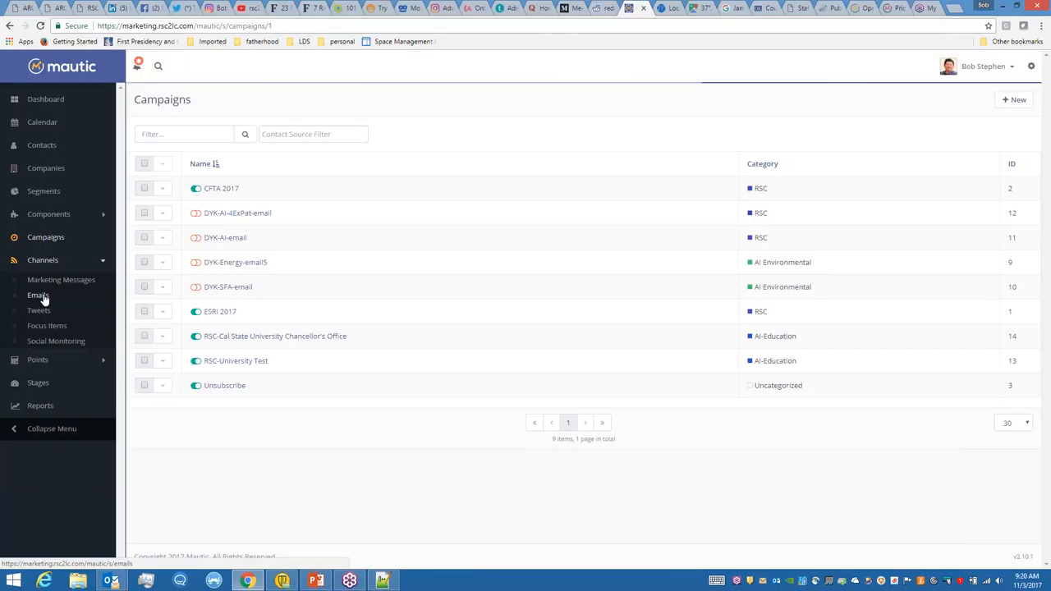
click(39, 294)
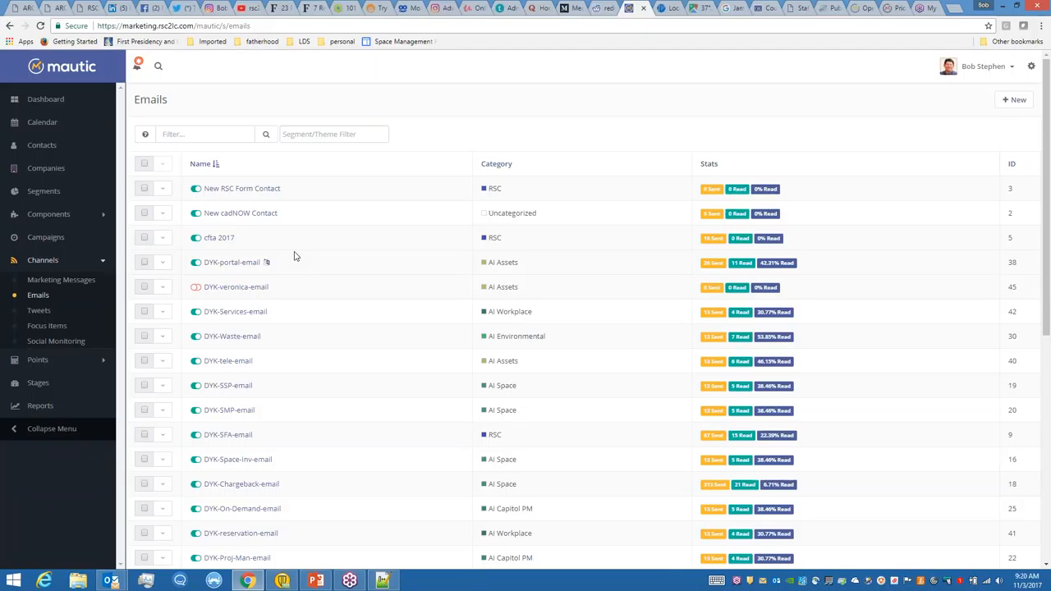
mouse_move(304, 259)
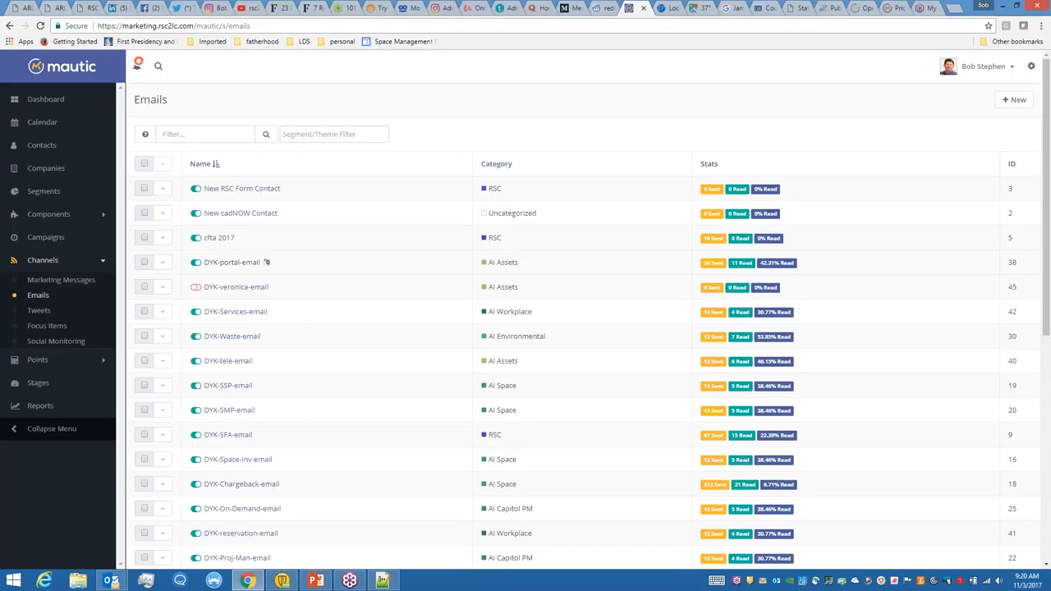
mouse_move(230, 311)
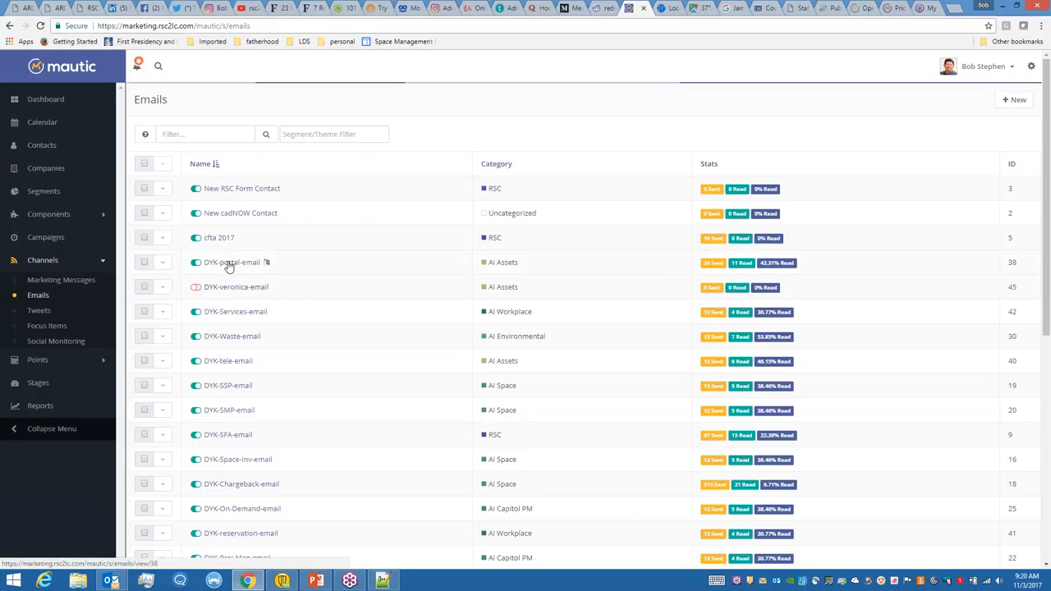
- View DYK-portal-email's stats and link clicks, then start editing the message
click(233, 262)
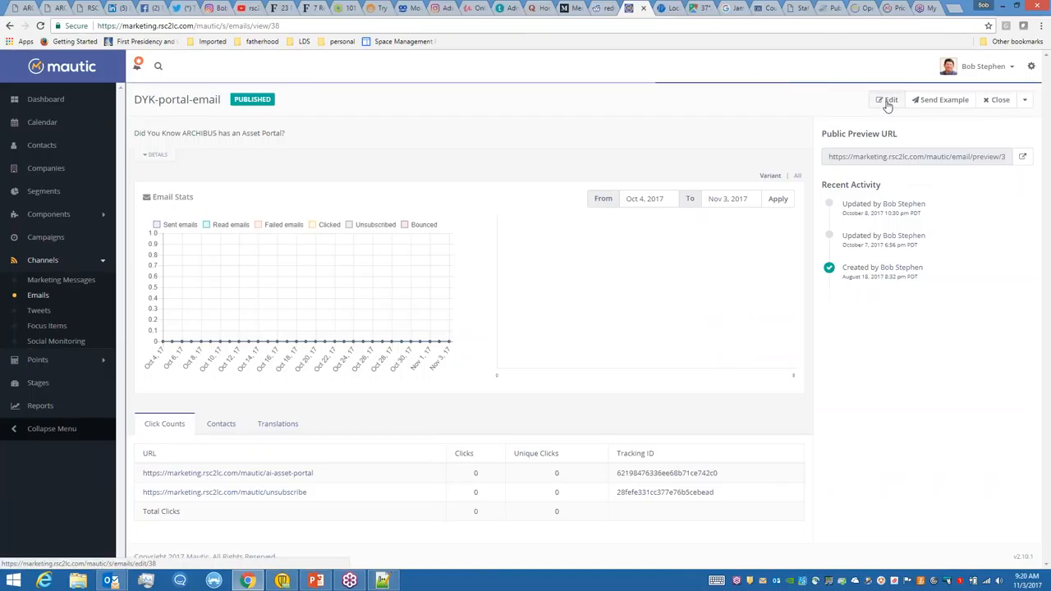
click(887, 99)
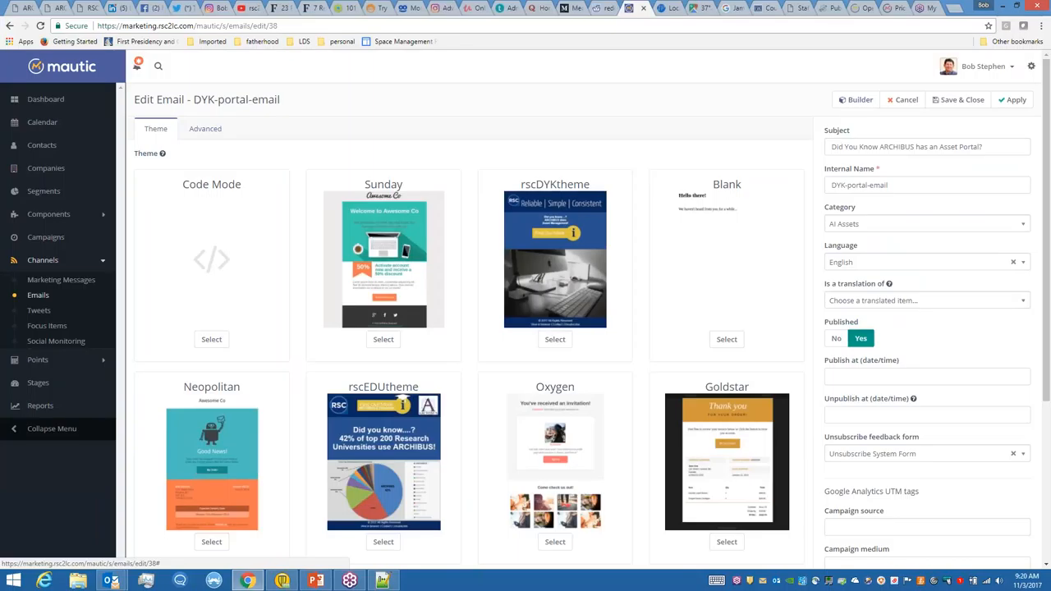
mouse_move(542, 257)
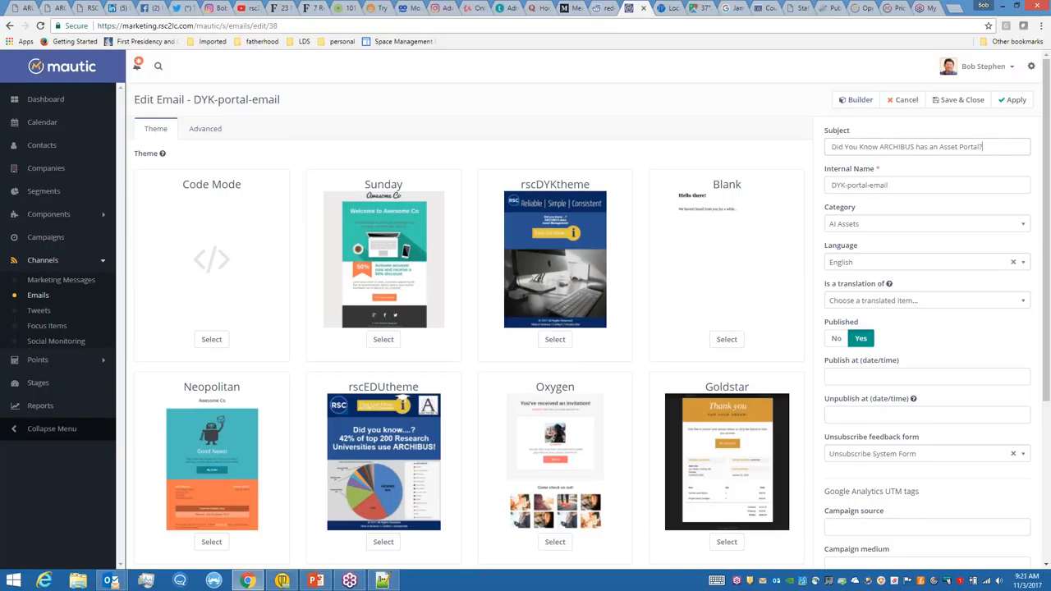
mouse_move(924, 459)
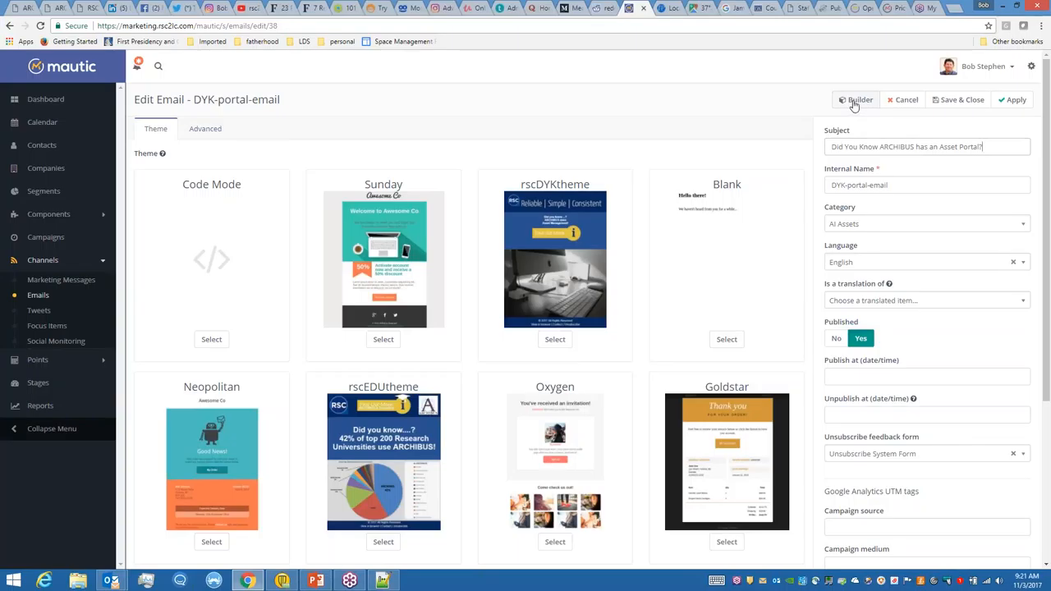
- Switch DYK-portal-email into the drag-and-drop builder to see its visual design
click(855, 99)
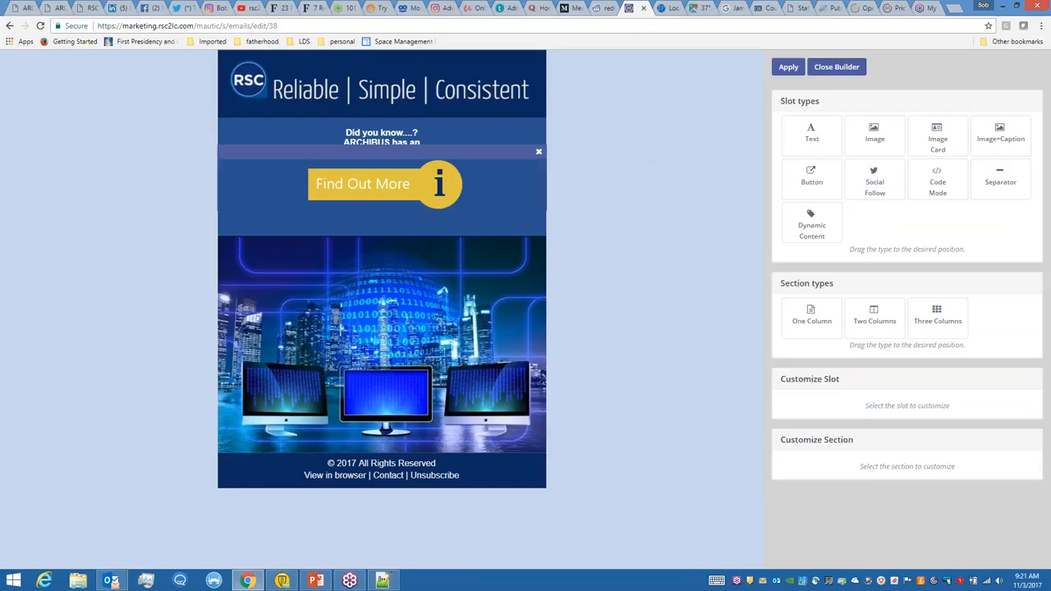
mouse_move(411, 194)
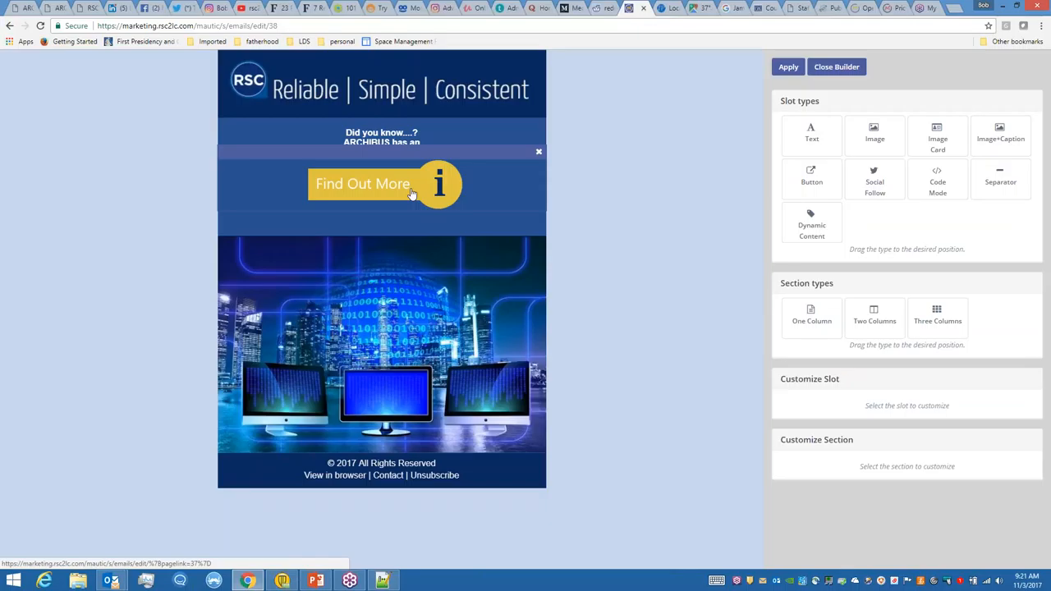
mouse_move(421, 310)
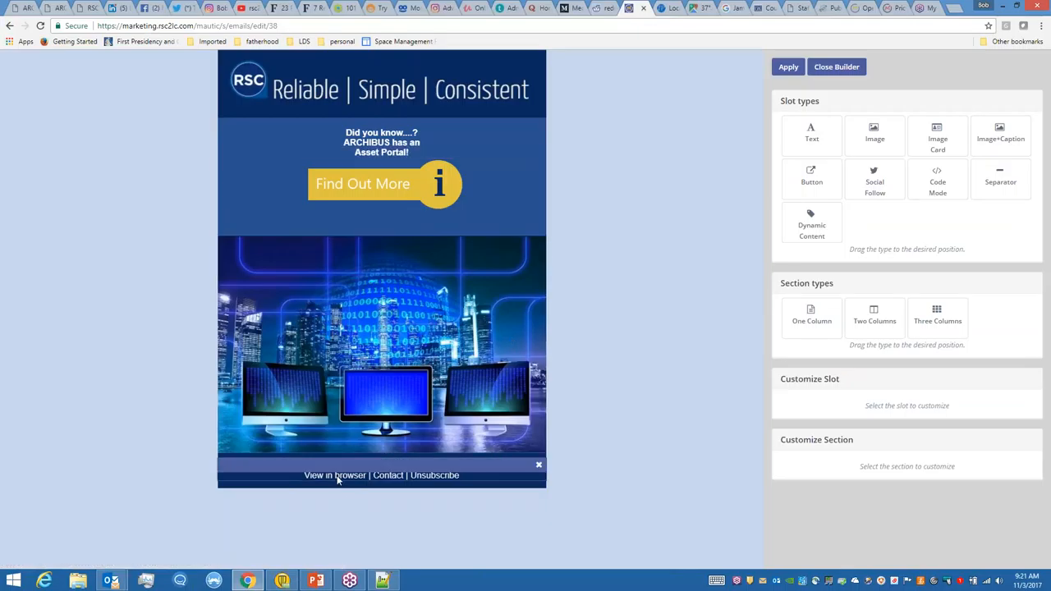
mouse_move(388, 483)
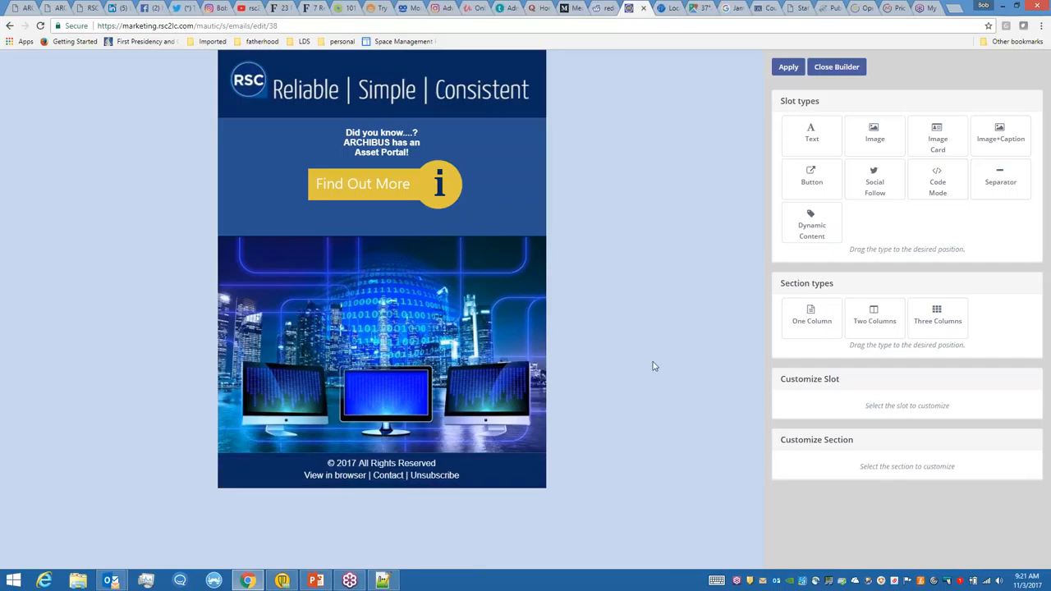
mouse_move(604, 307)
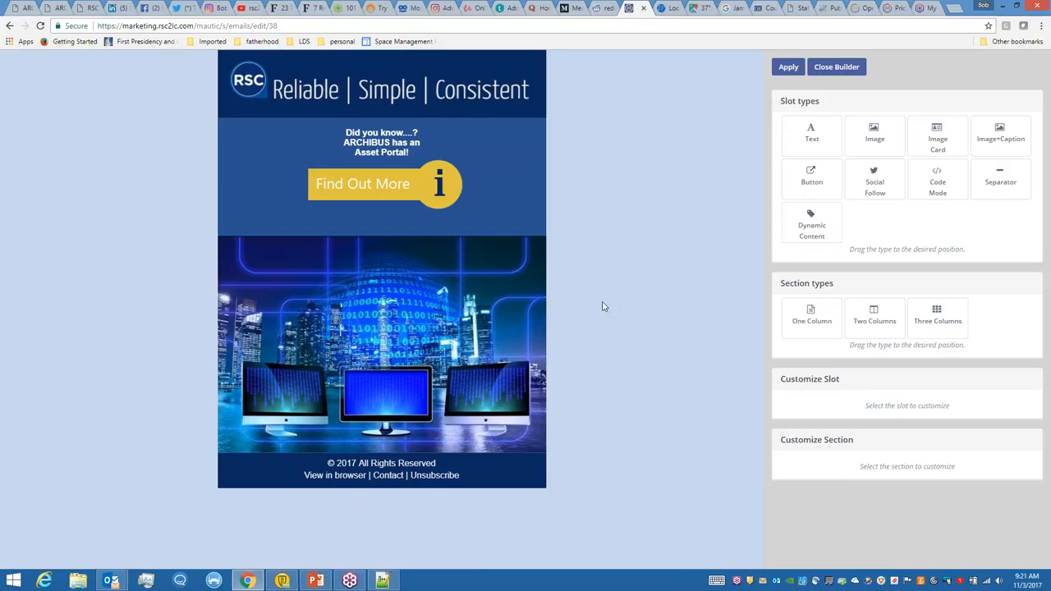
mouse_move(779, 227)
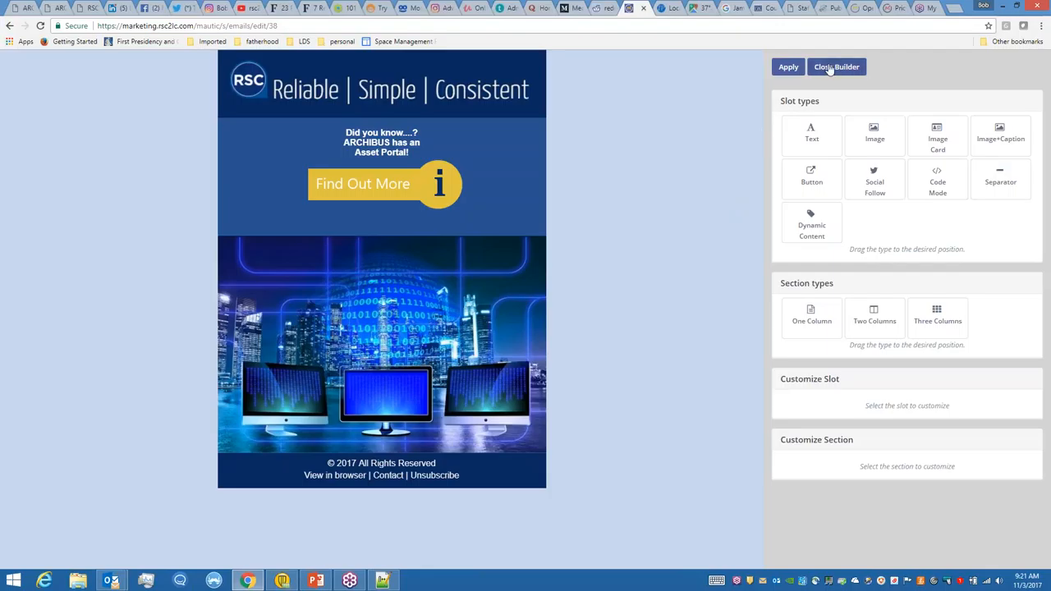
- Exit the builder back to the DYK-portal-email edit form
click(836, 66)
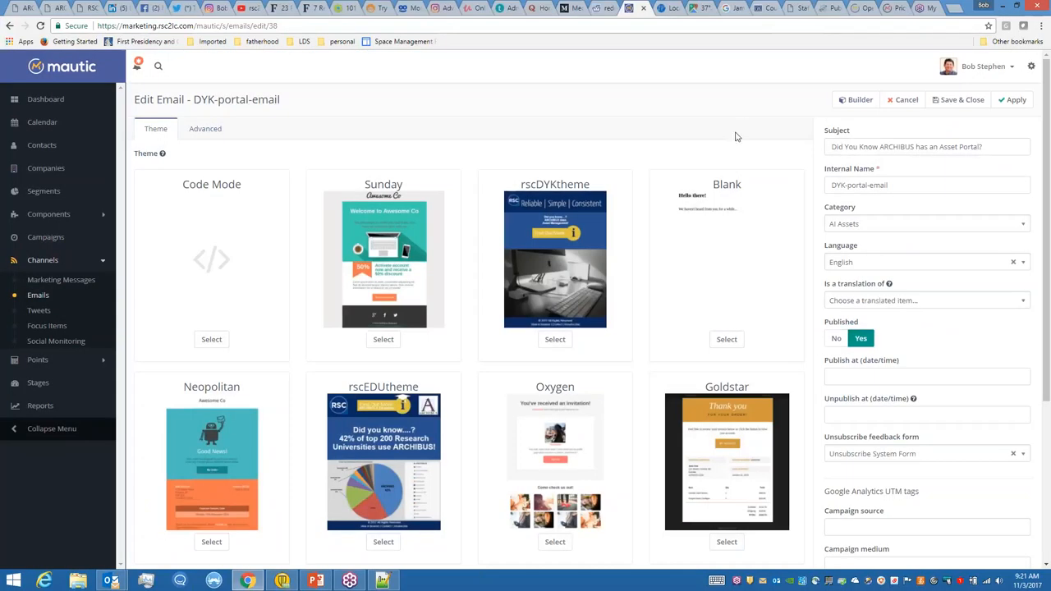
mouse_move(173, 265)
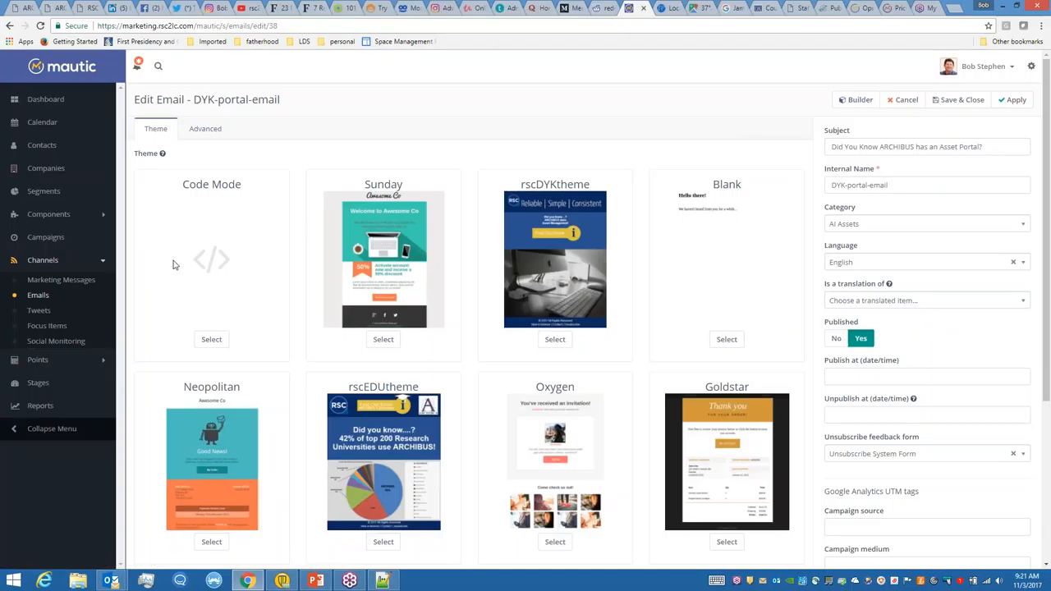
mouse_move(37, 382)
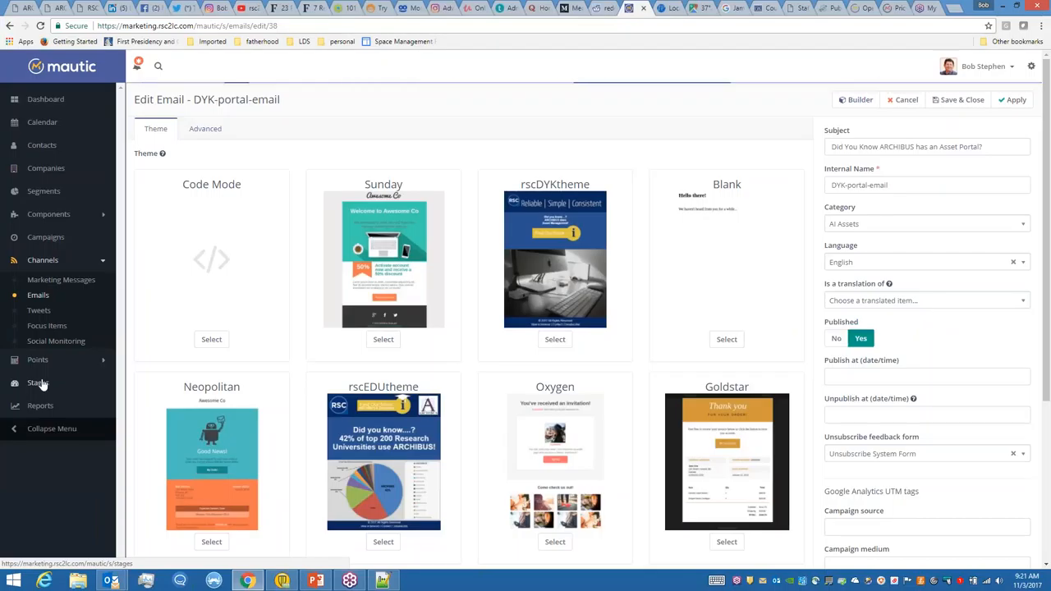
- Go to the Stages list of lifecycle stages from Other through Opportunity
click(37, 382)
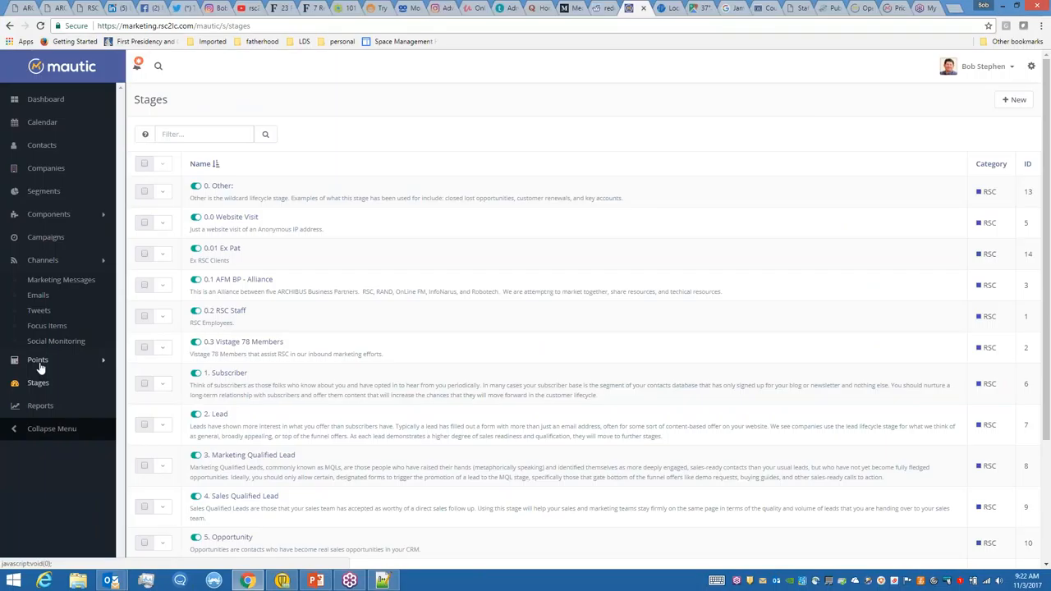
mouse_move(61, 368)
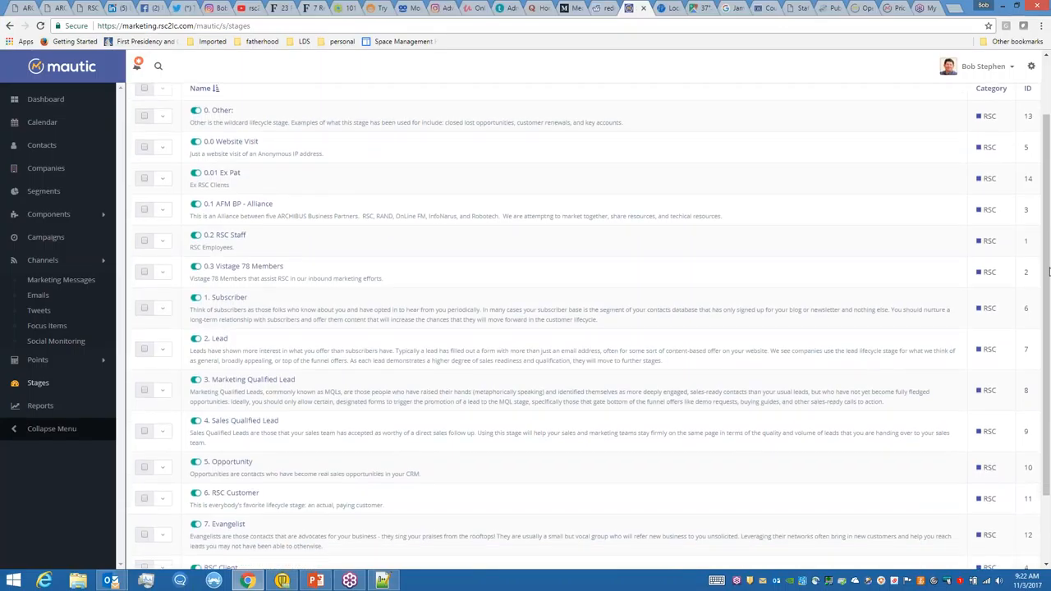
scroll(down, 3)
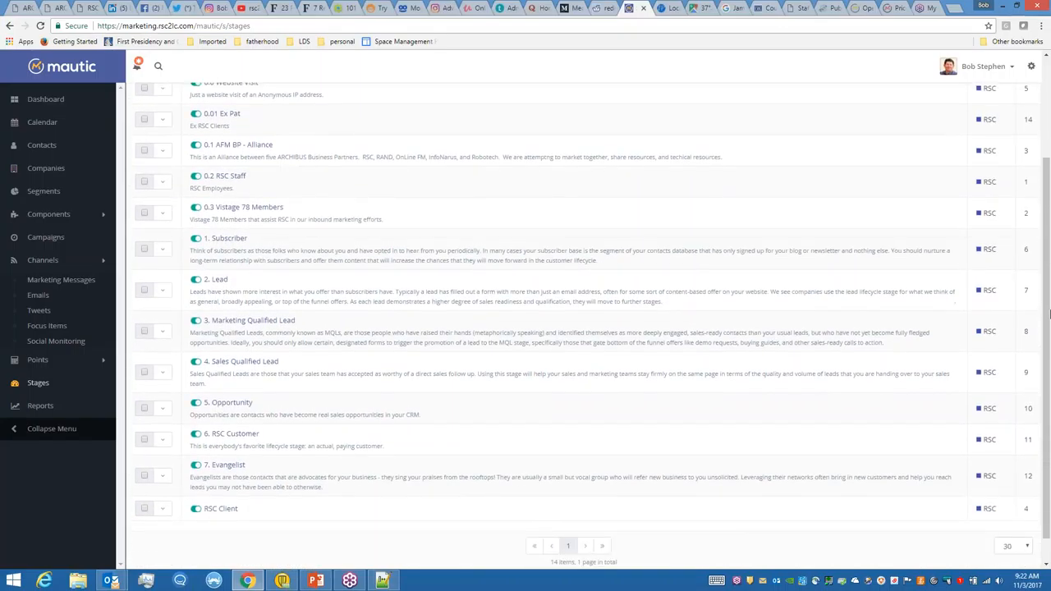
scroll(down, 3)
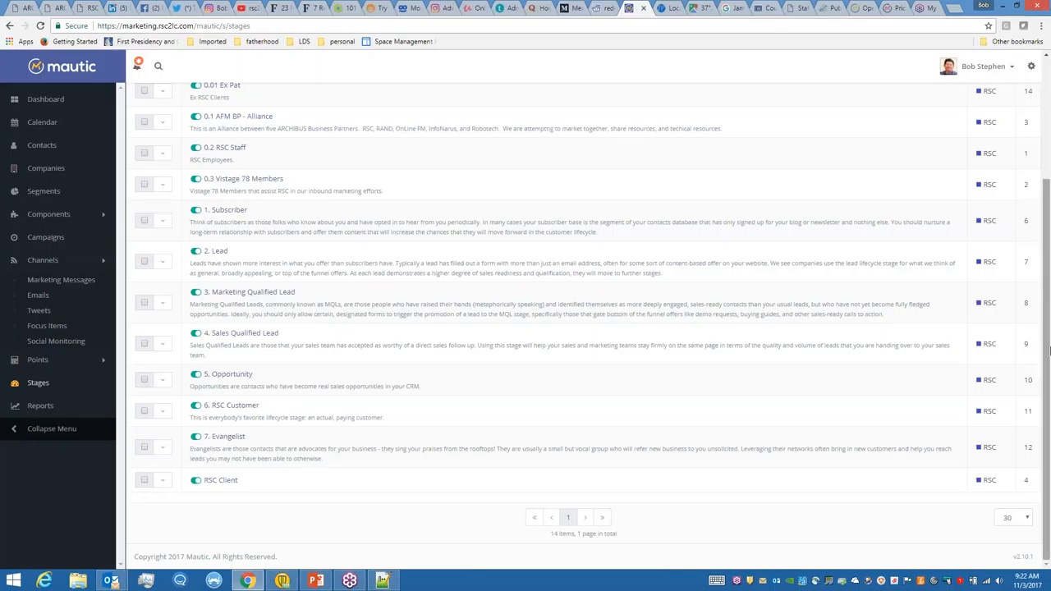
mouse_move(839, 259)
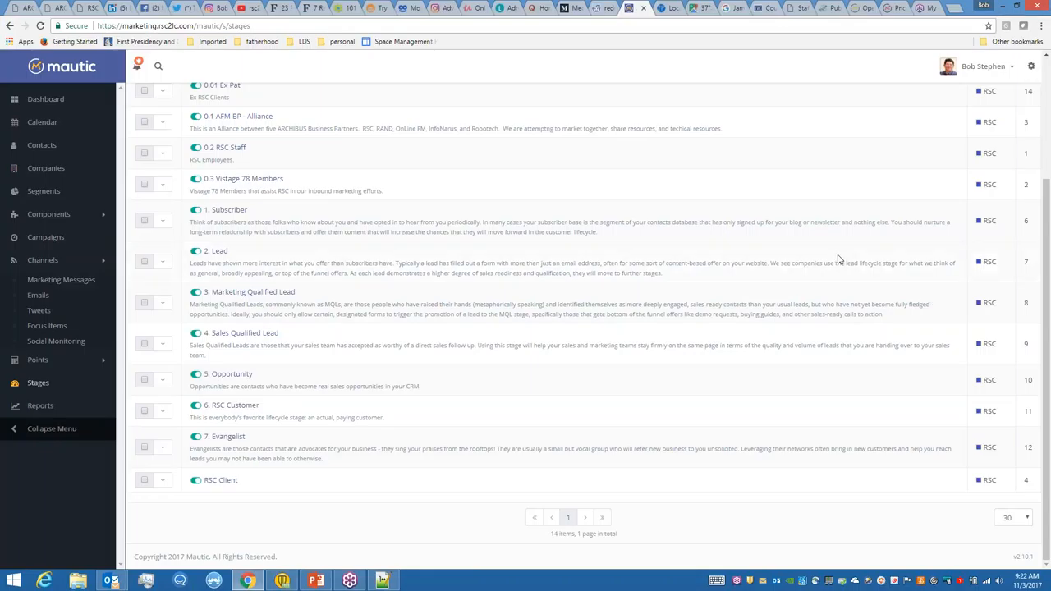
mouse_move(320, 326)
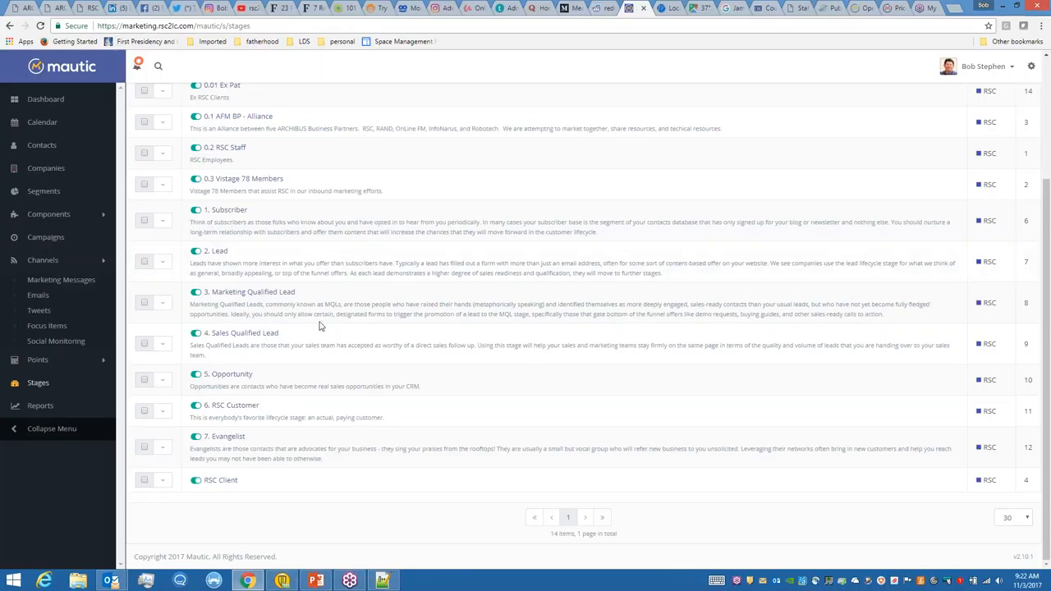
mouse_move(256, 413)
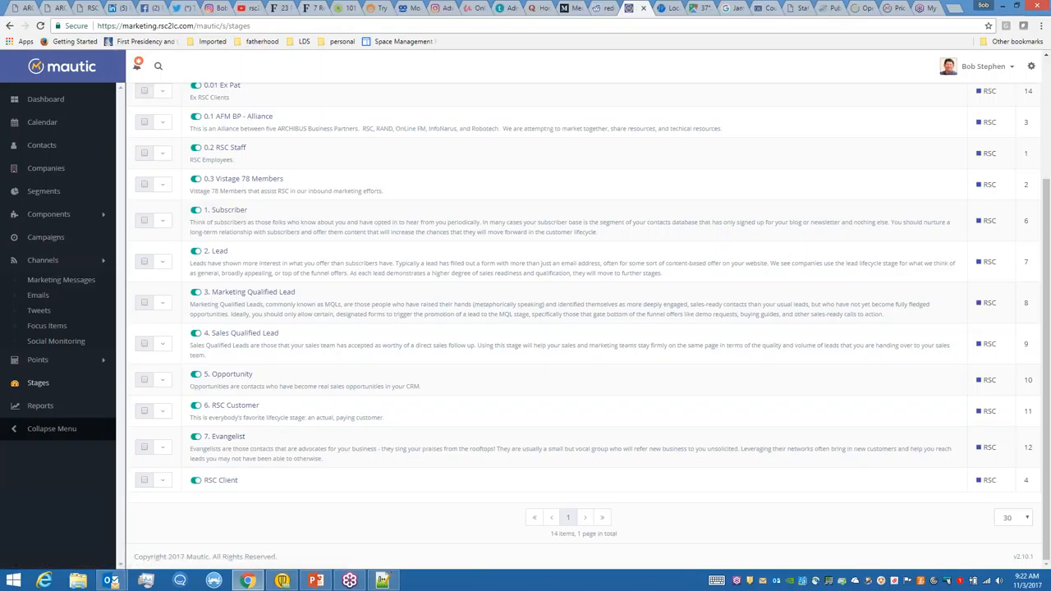
mouse_move(247, 481)
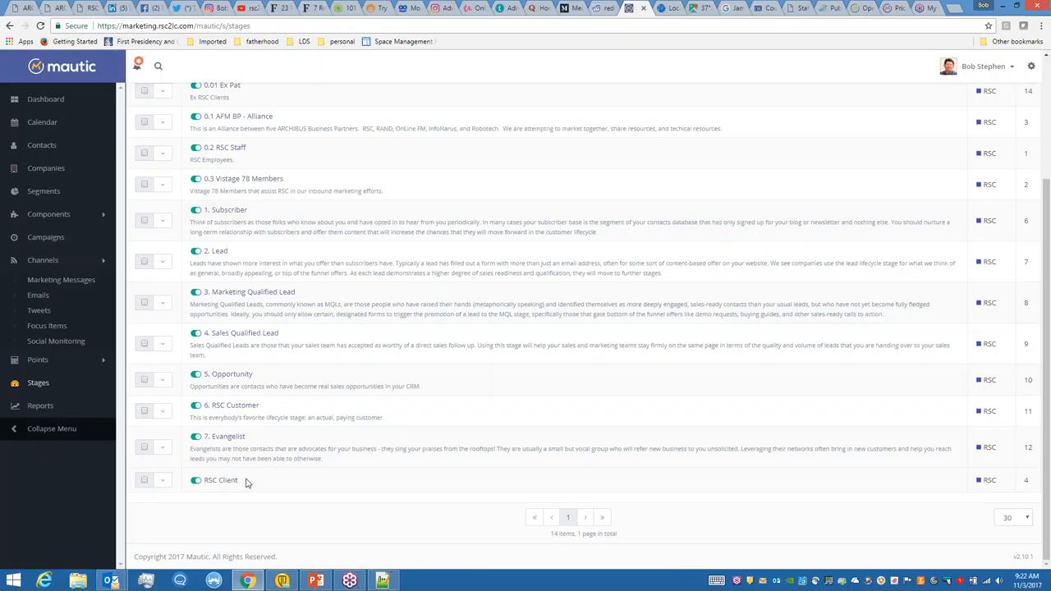
mouse_move(587, 162)
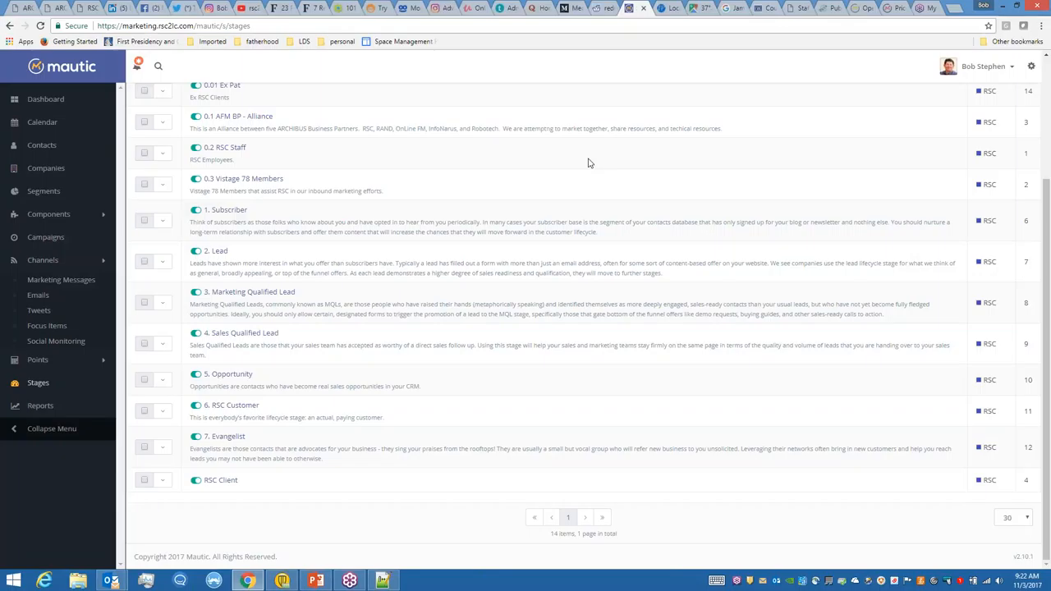
mouse_move(836, 106)
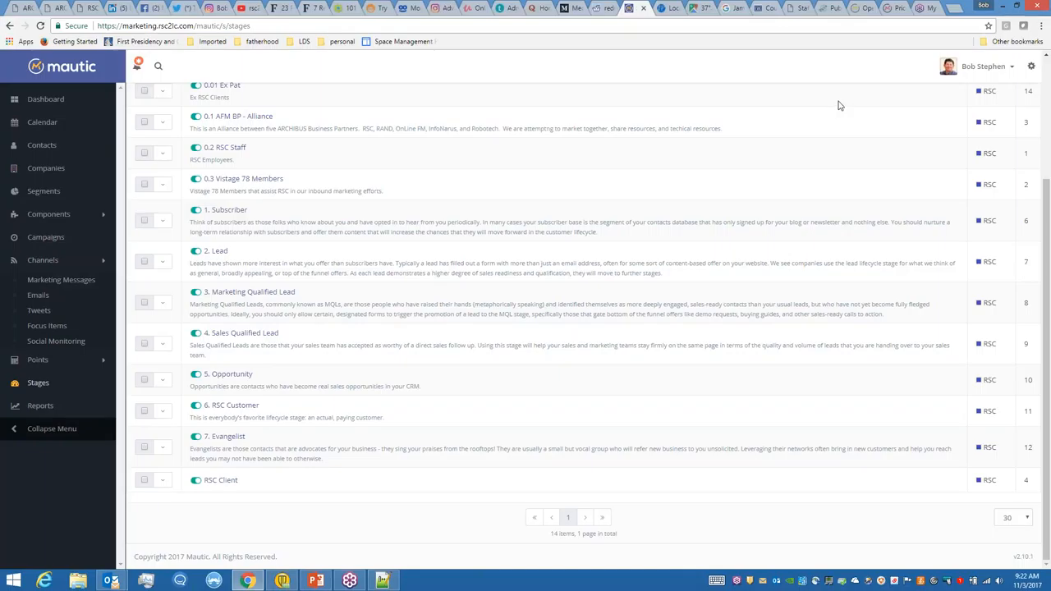
mouse_move(1018, 34)
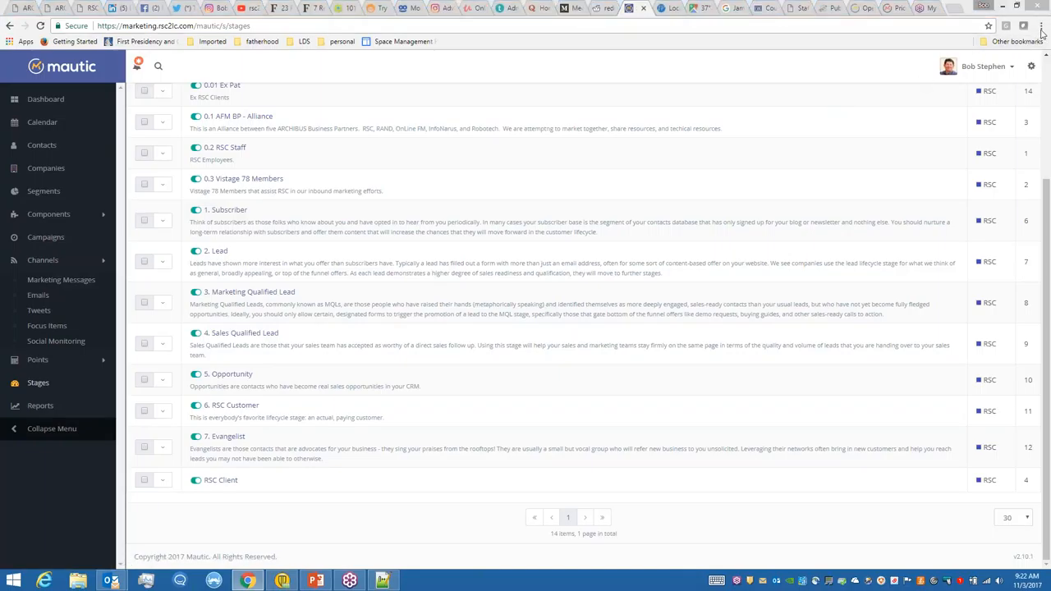
mouse_move(785, 108)
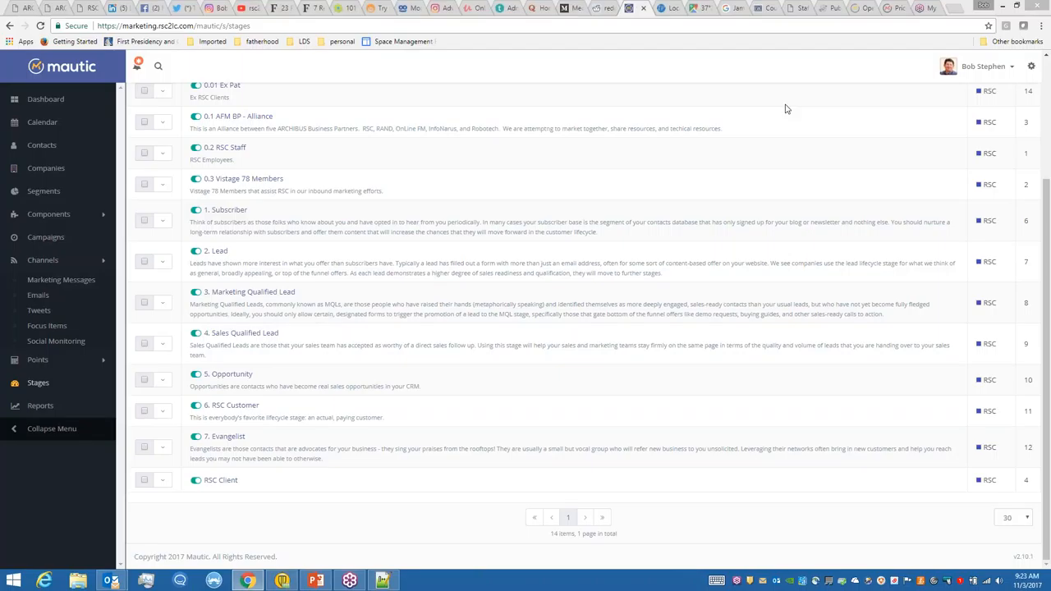
mouse_move(901, 358)
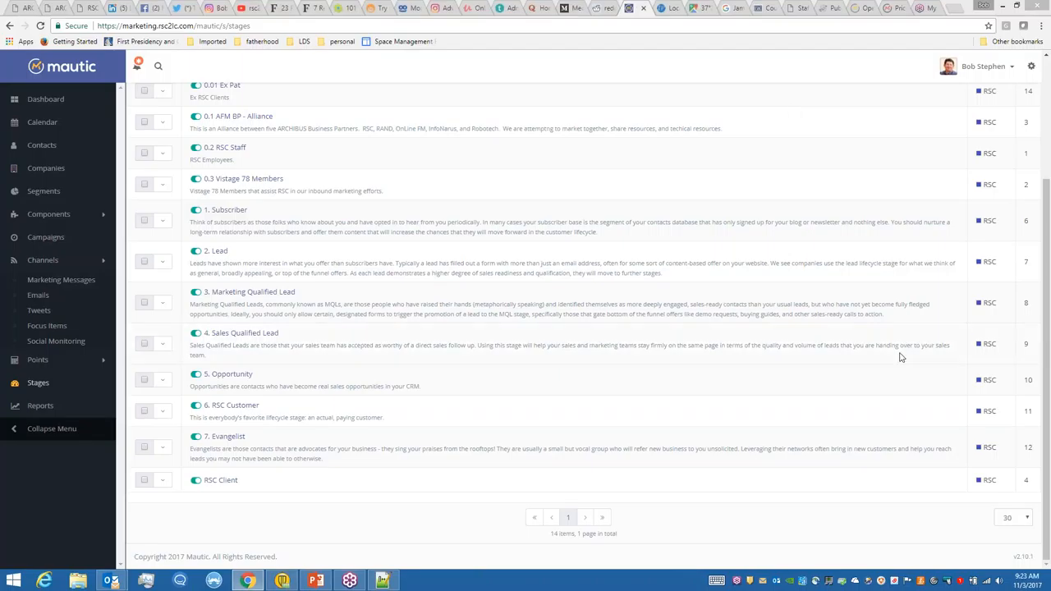
mouse_move(951, 346)
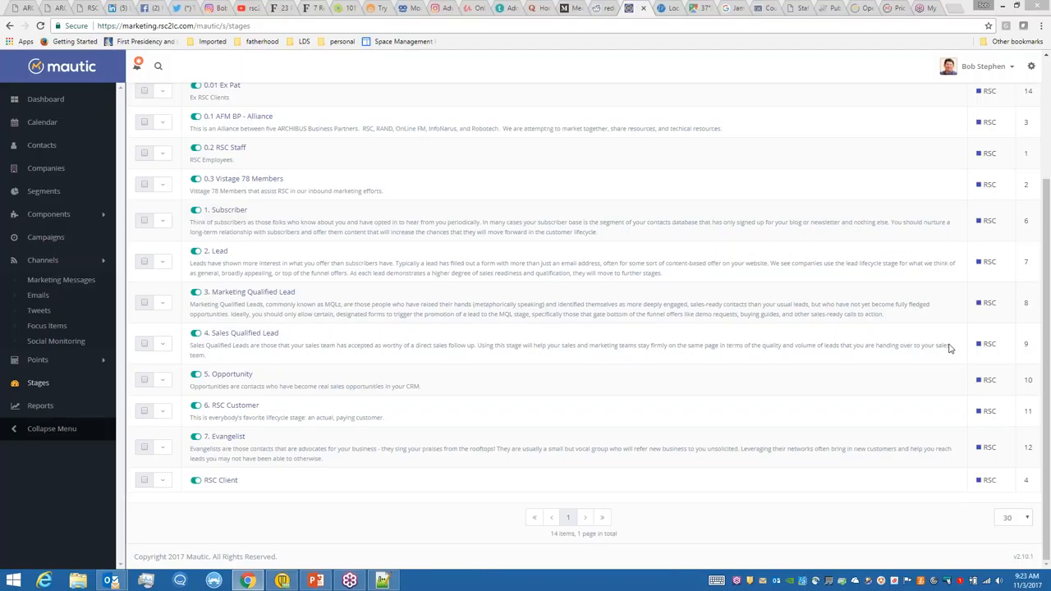
mouse_move(934, 351)
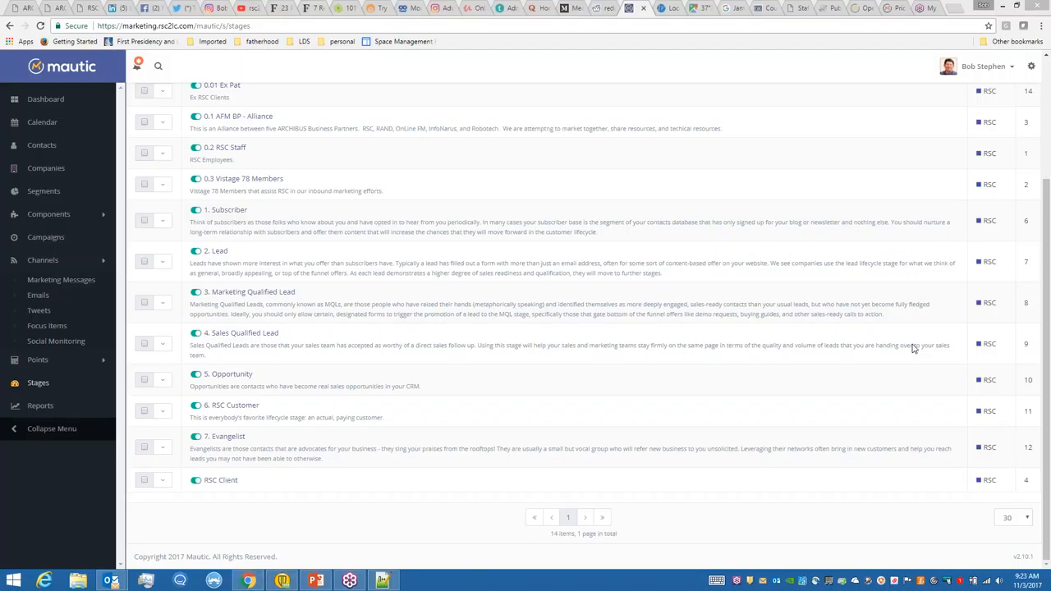
mouse_move(871, 389)
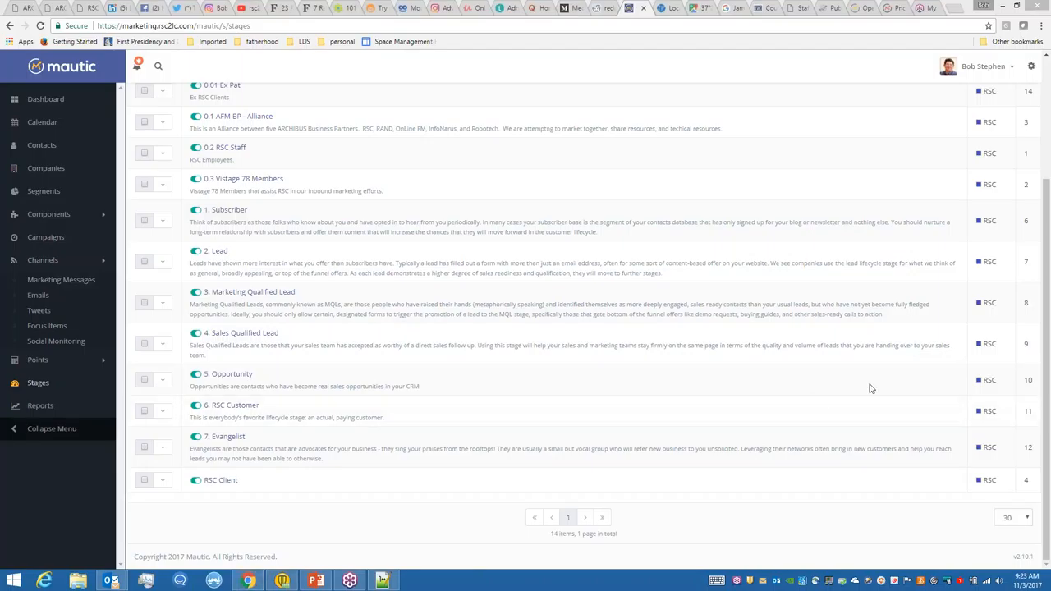
mouse_move(1005, 356)
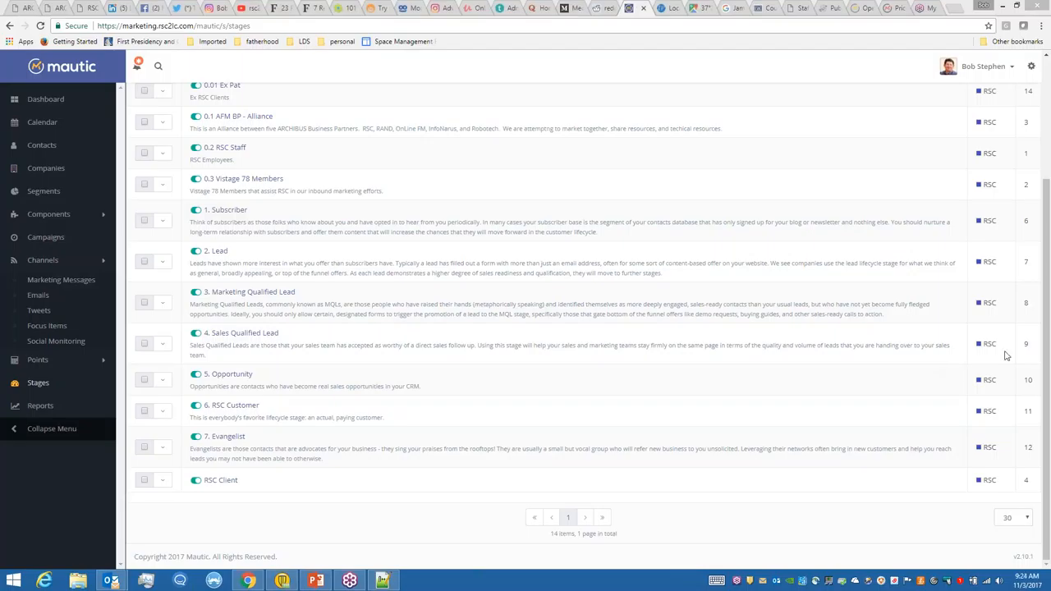
mouse_move(827, 414)
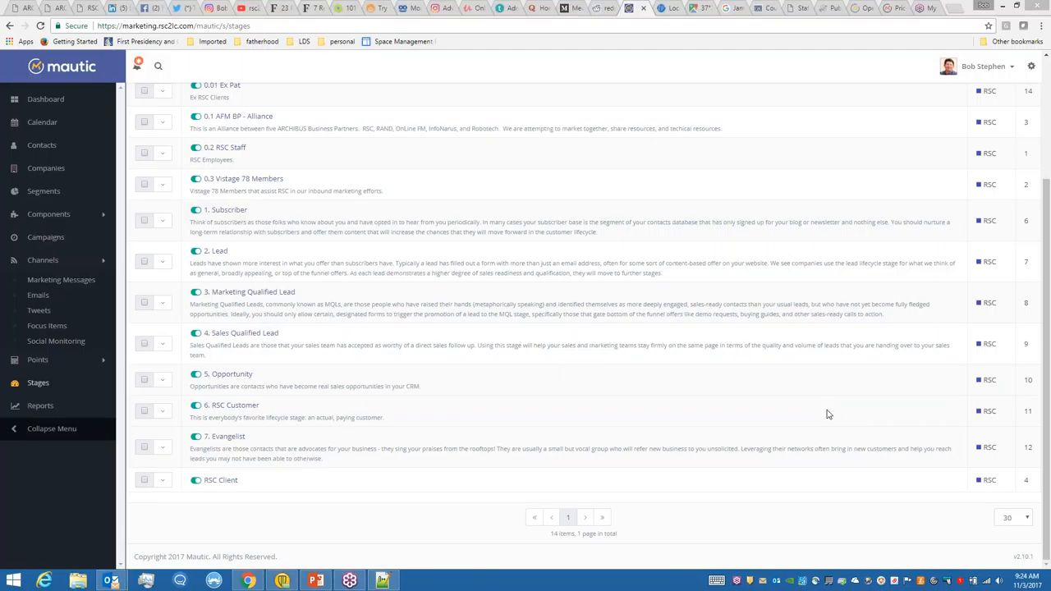
mouse_move(873, 39)
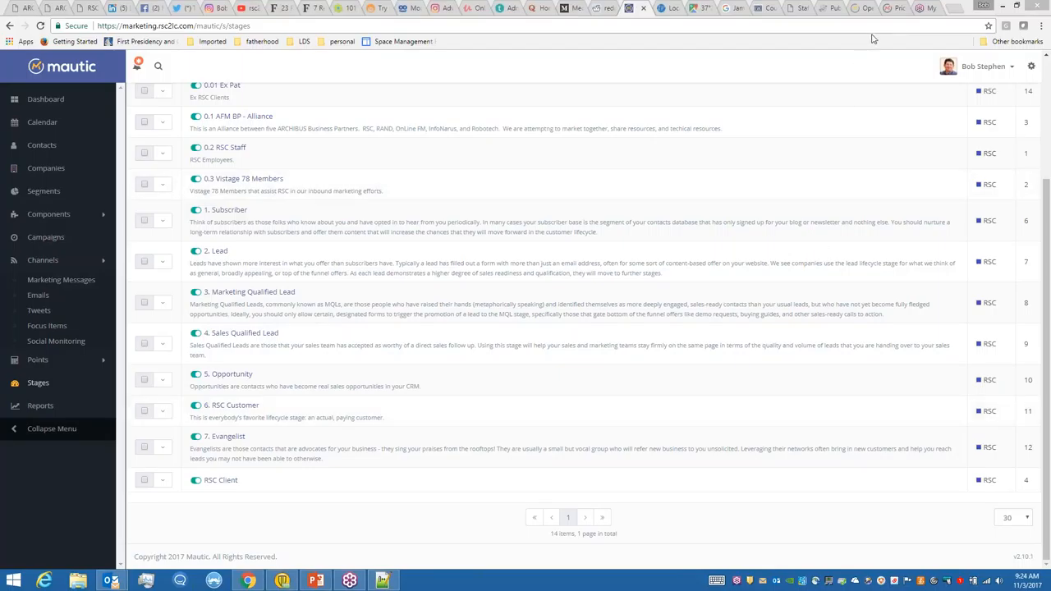
mouse_move(874, 38)
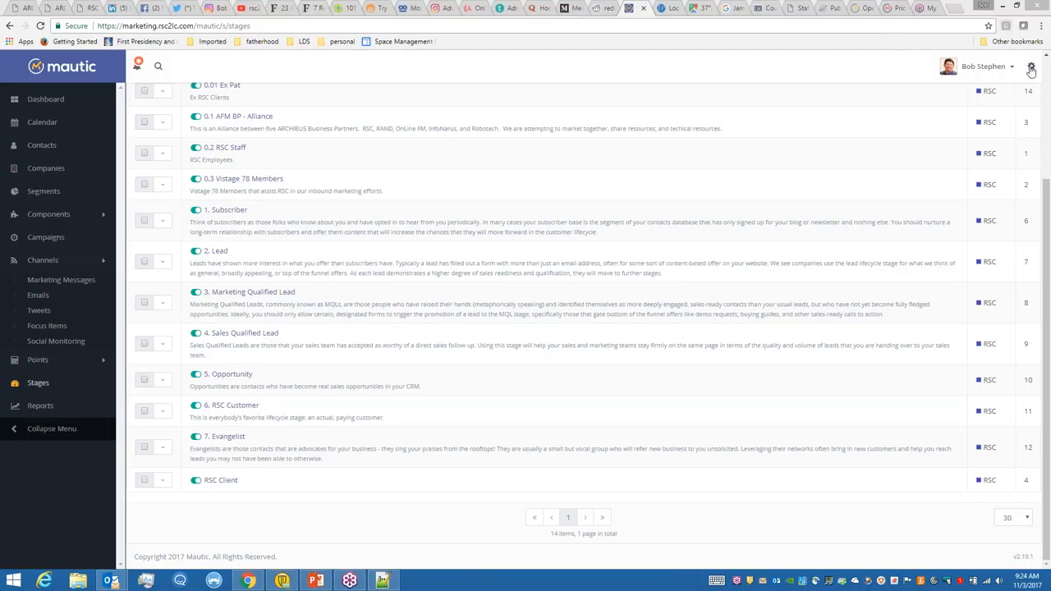
click(1032, 65)
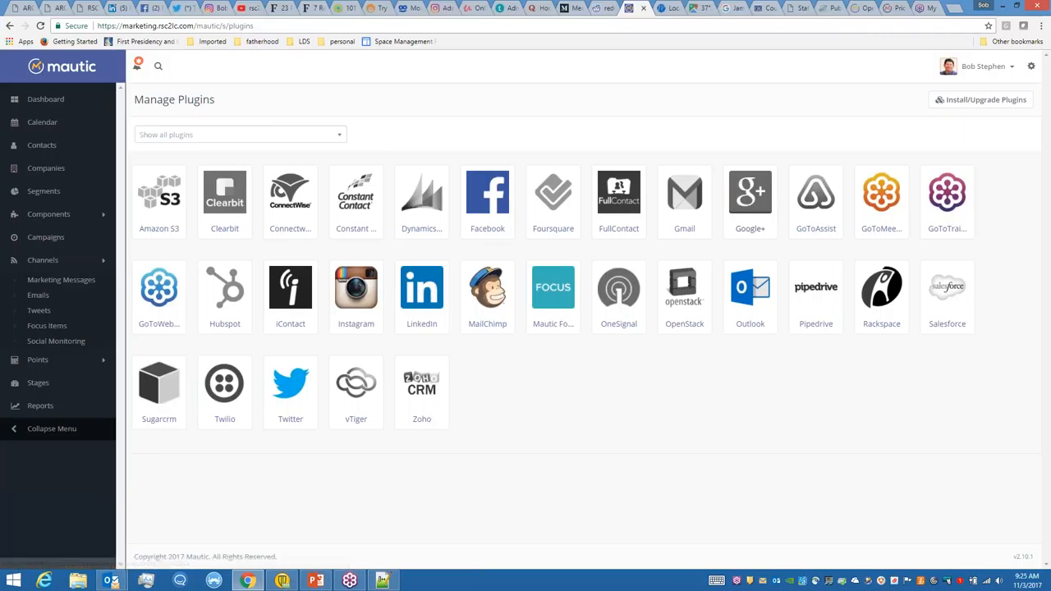
mouse_move(356, 288)
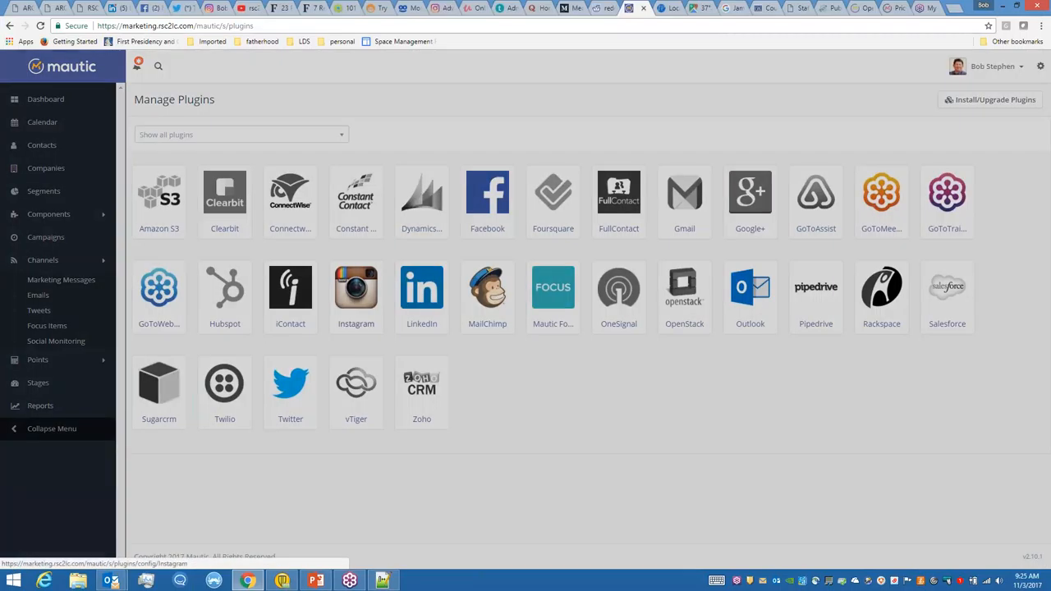
- View the Instagram plugin's published status, Client ID, masked secret and callback URL
click(356, 287)
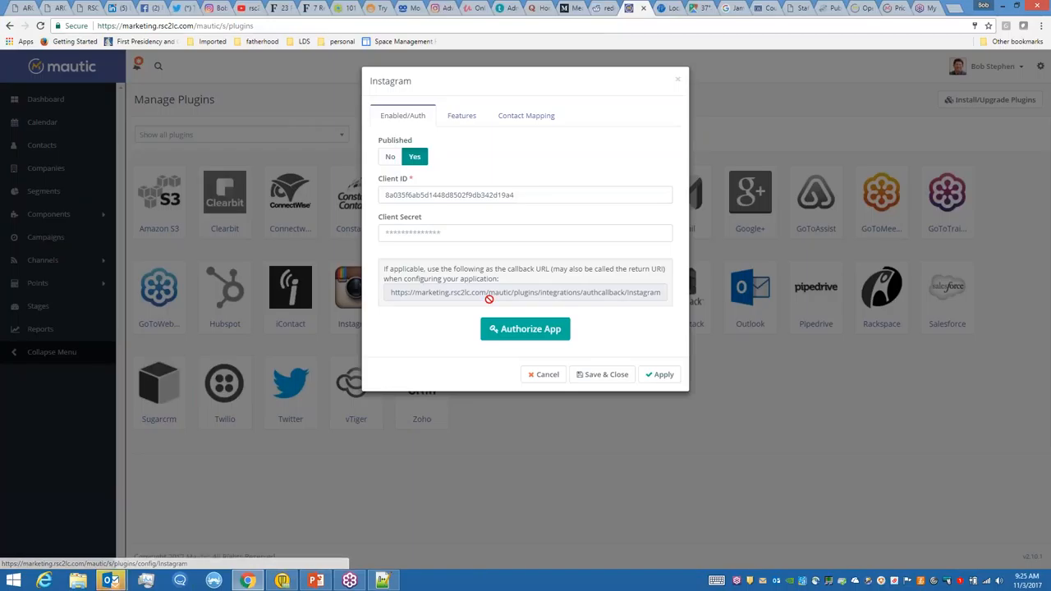
mouse_move(532, 293)
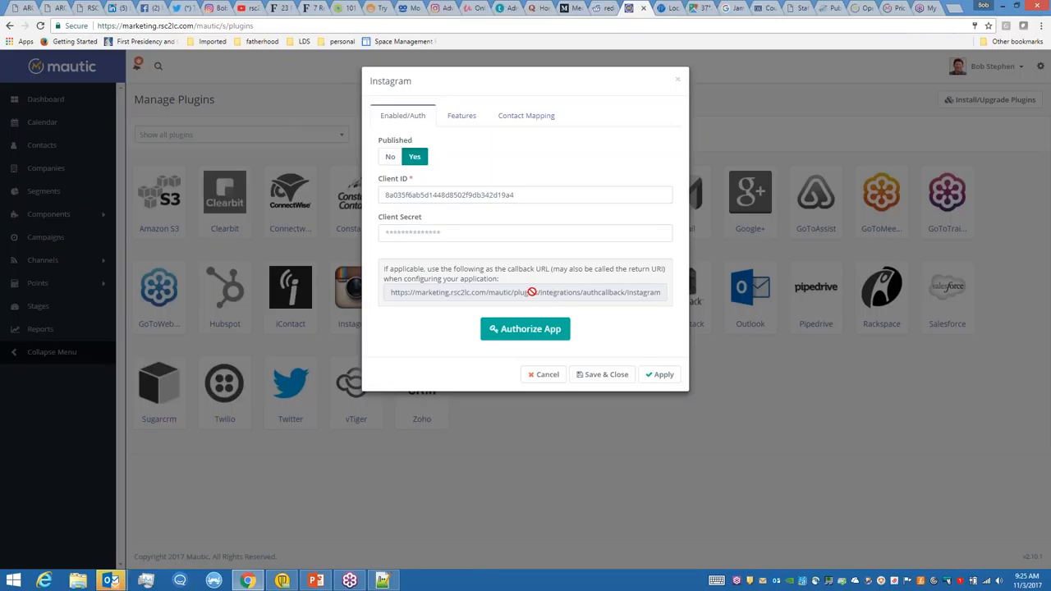
mouse_move(403, 297)
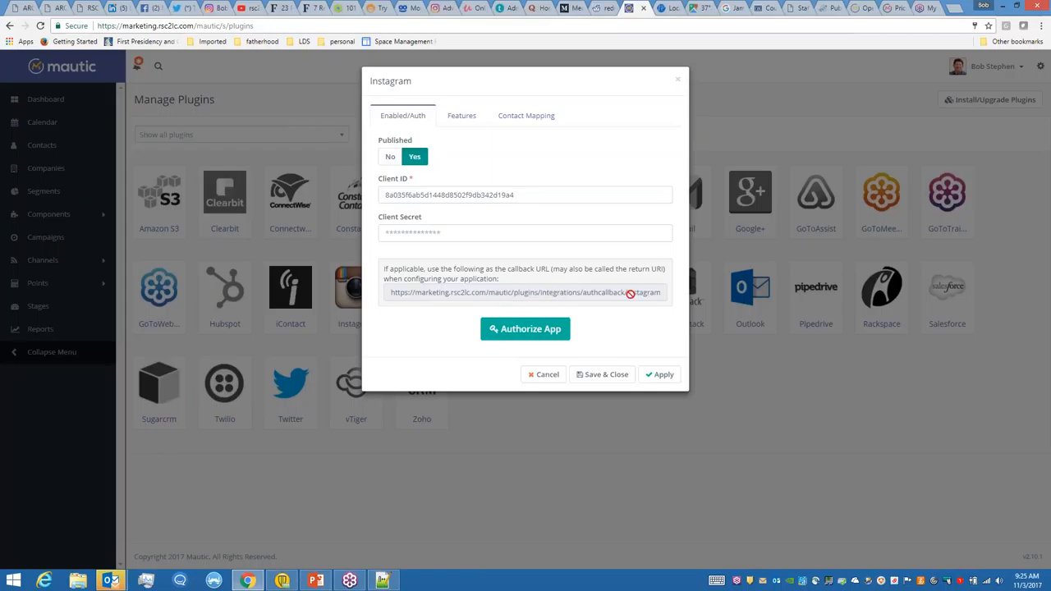
mouse_move(598, 289)
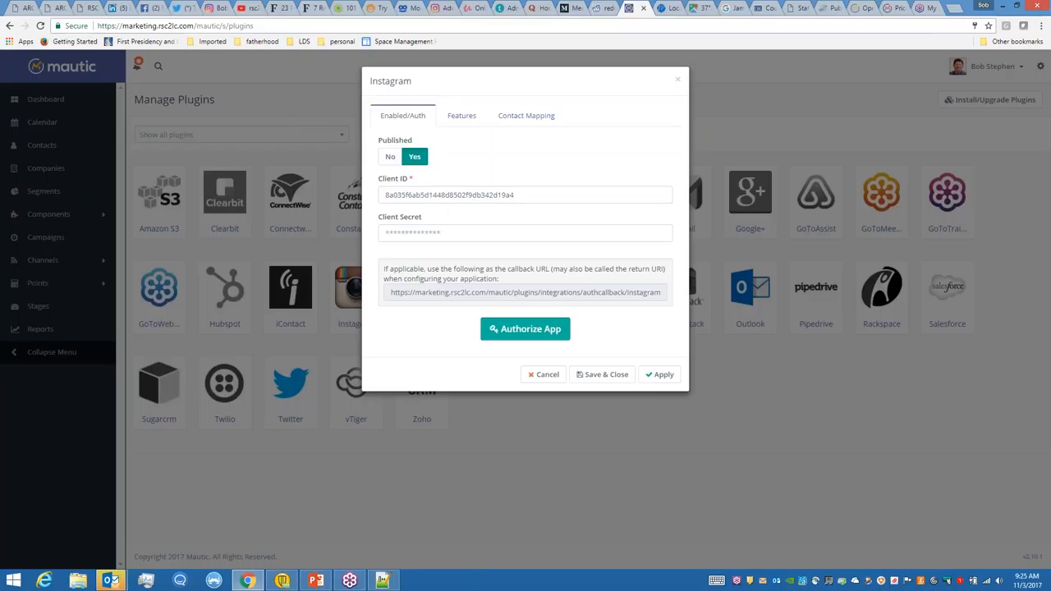
mouse_move(434, 222)
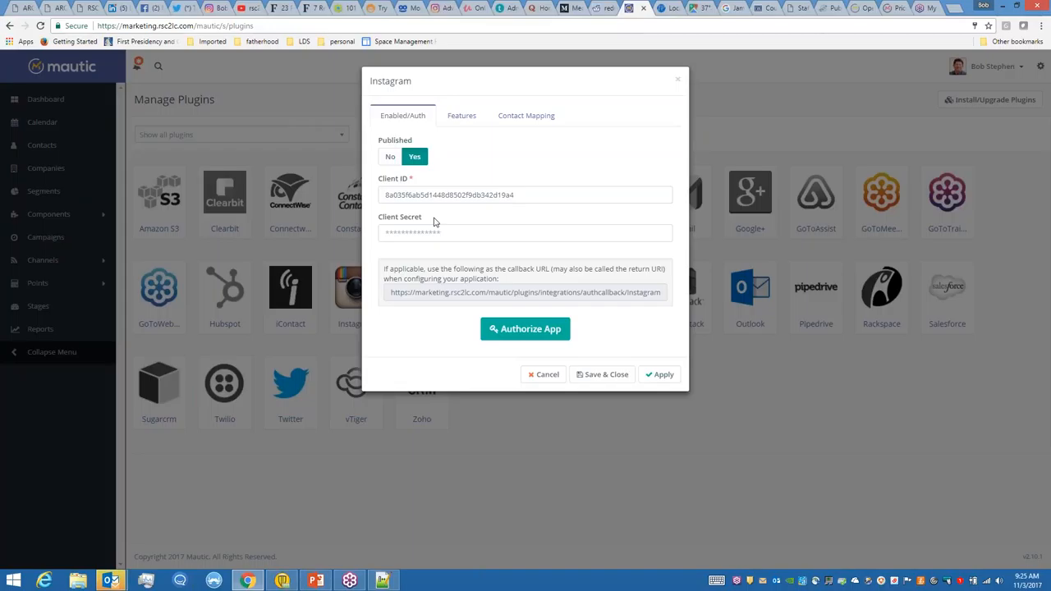
click(525, 115)
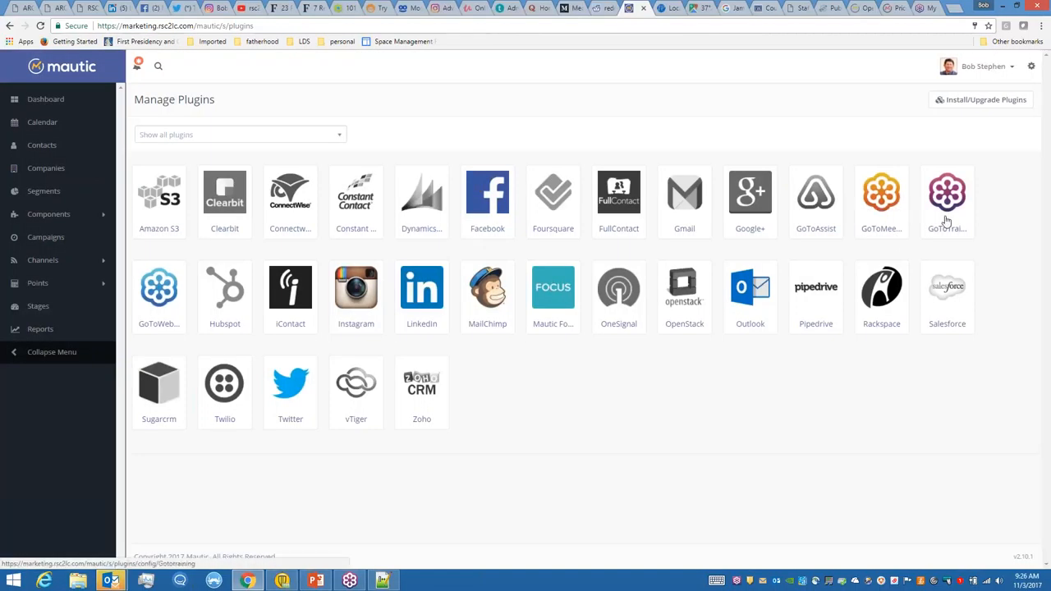
mouse_move(522, 368)
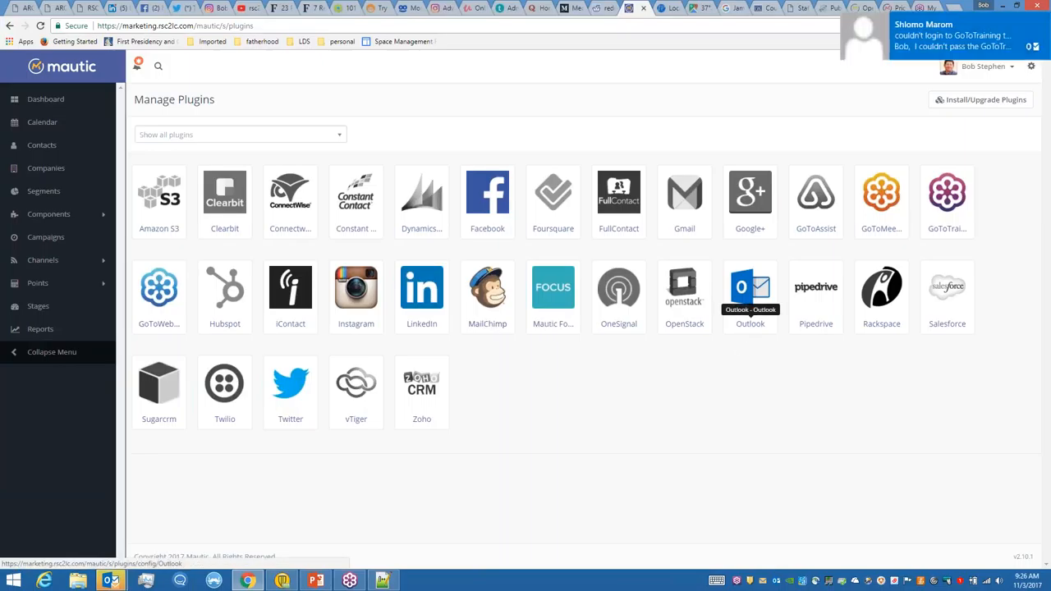
mouse_move(411, 480)
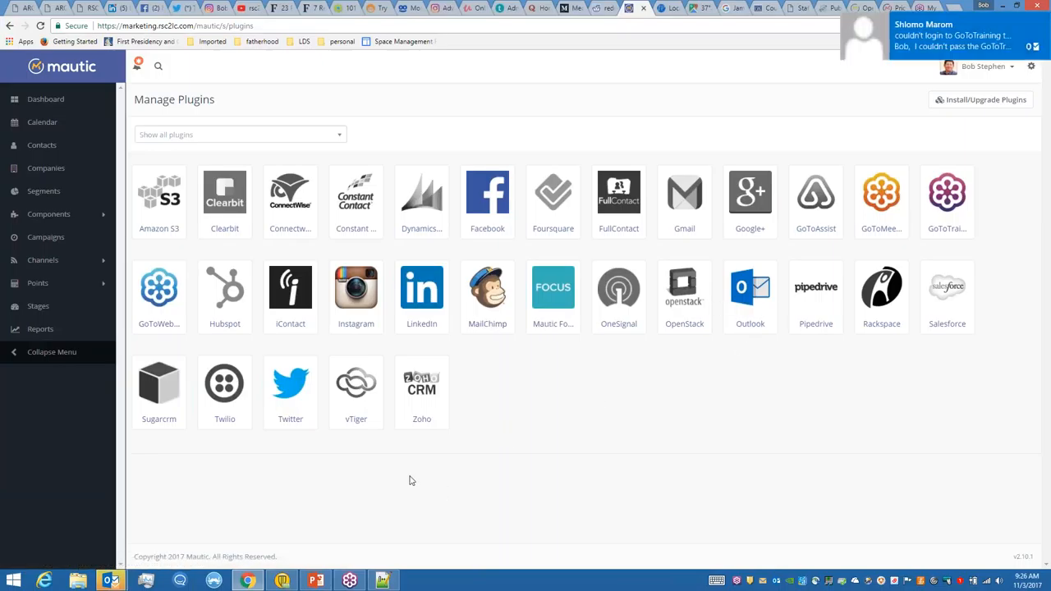
mouse_move(569, 393)
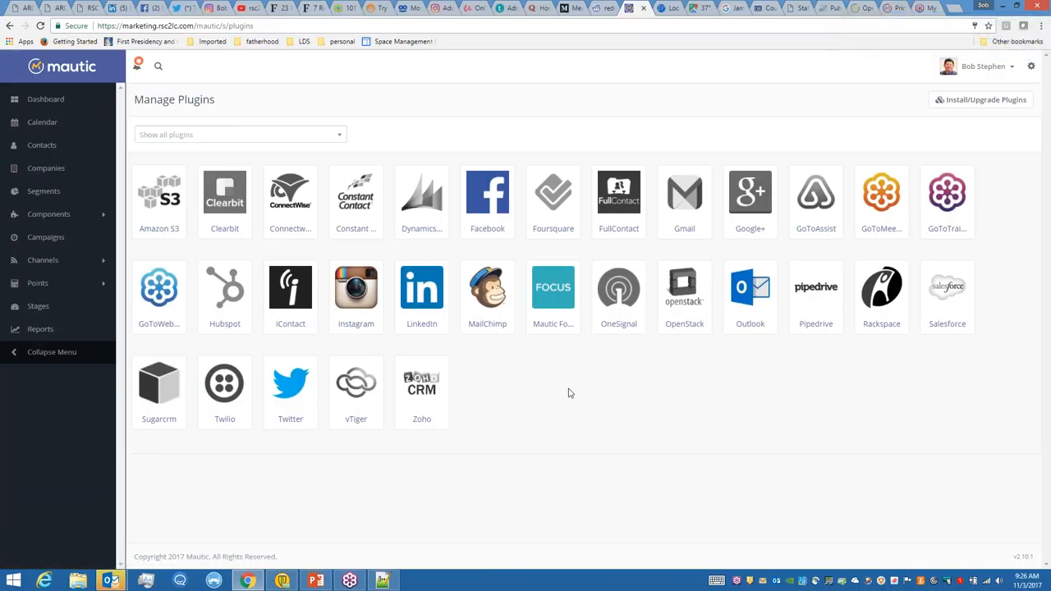
mouse_move(1032, 163)
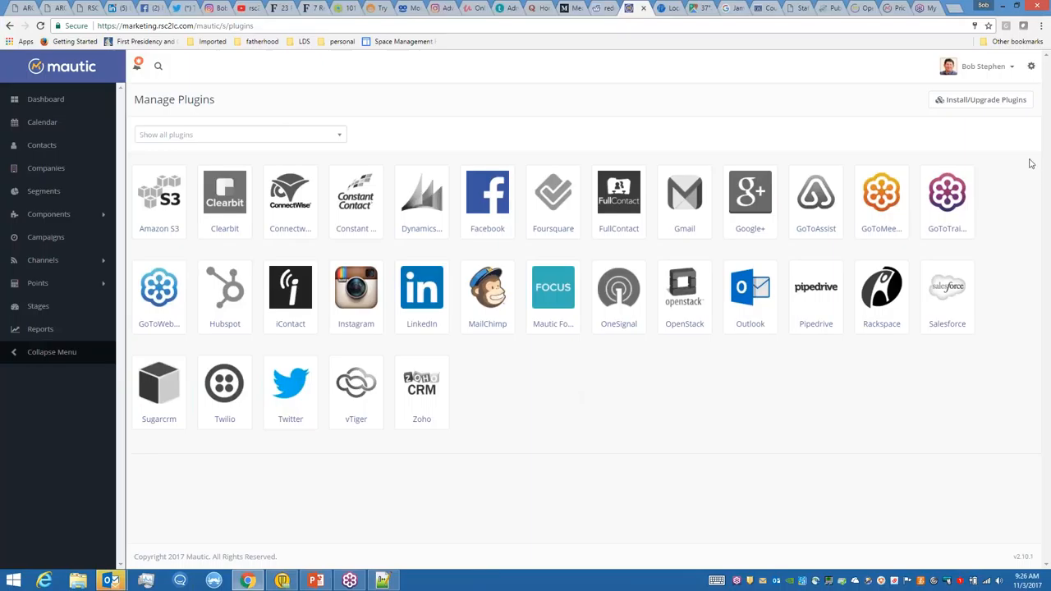
mouse_move(778, 411)
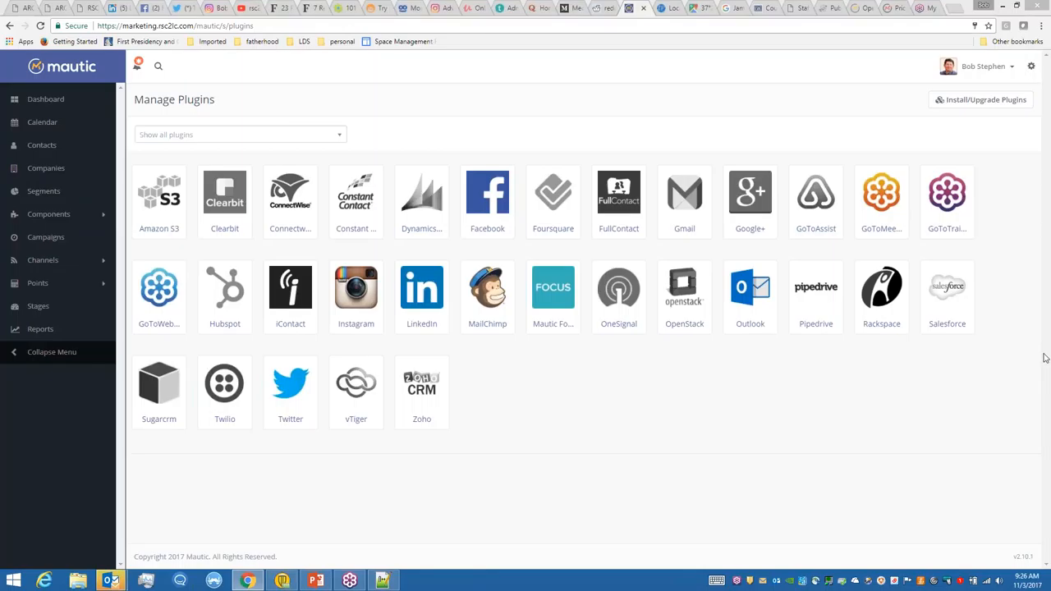
mouse_move(730, 369)
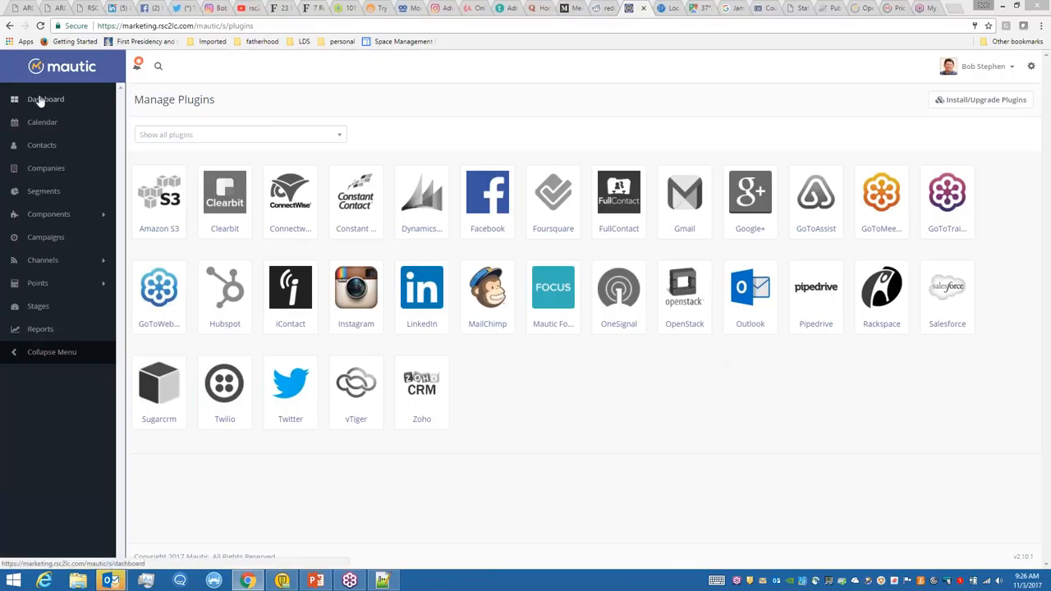
- Return to the Dashboard showing contacts created, emails sent/opened and visit charts
click(45, 98)
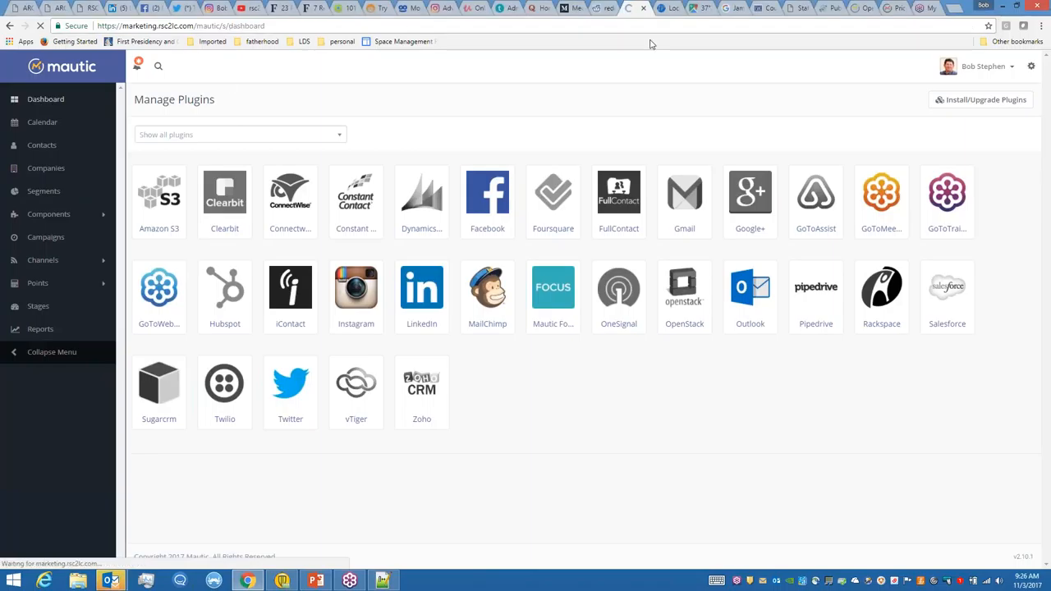
click(46, 98)
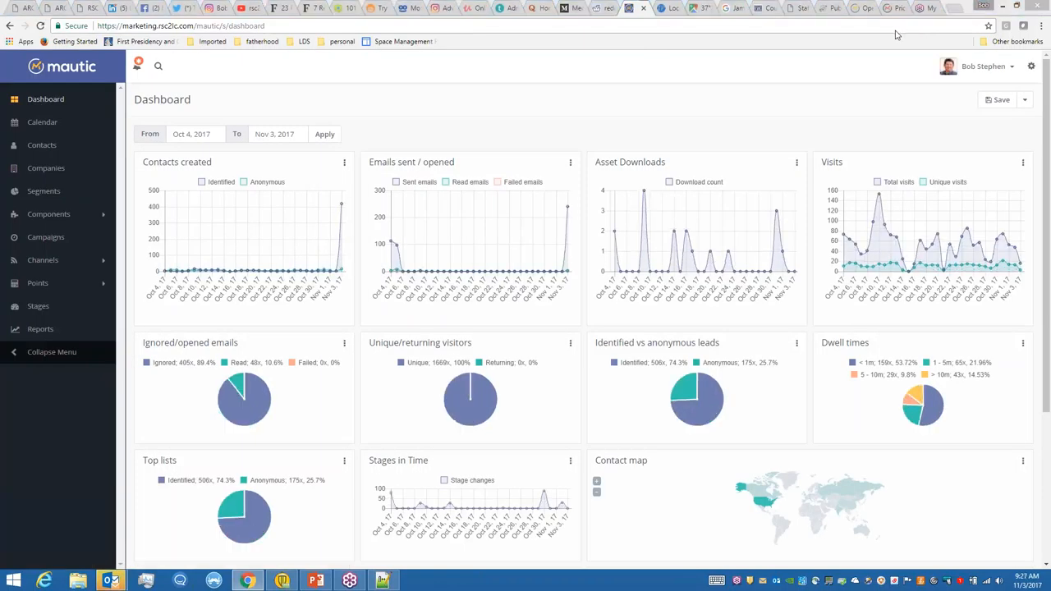
mouse_move(427, 204)
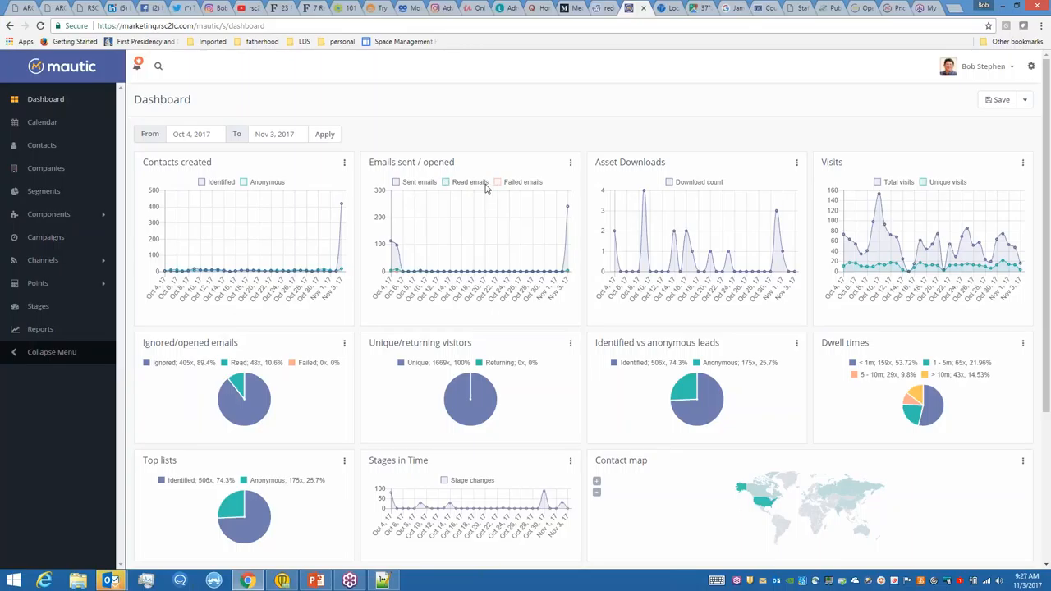
mouse_move(276, 383)
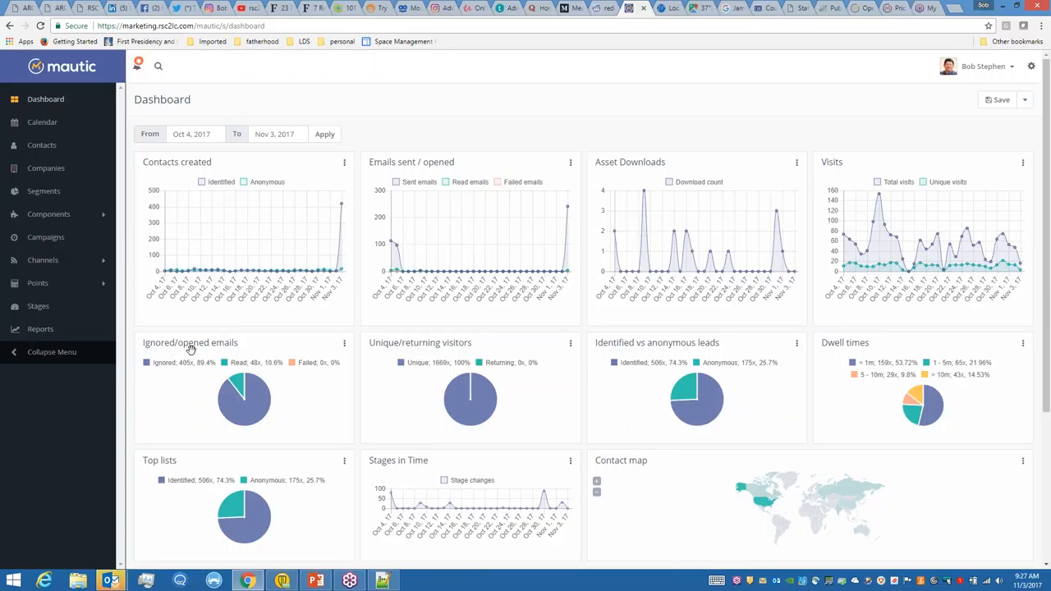
mouse_move(271, 370)
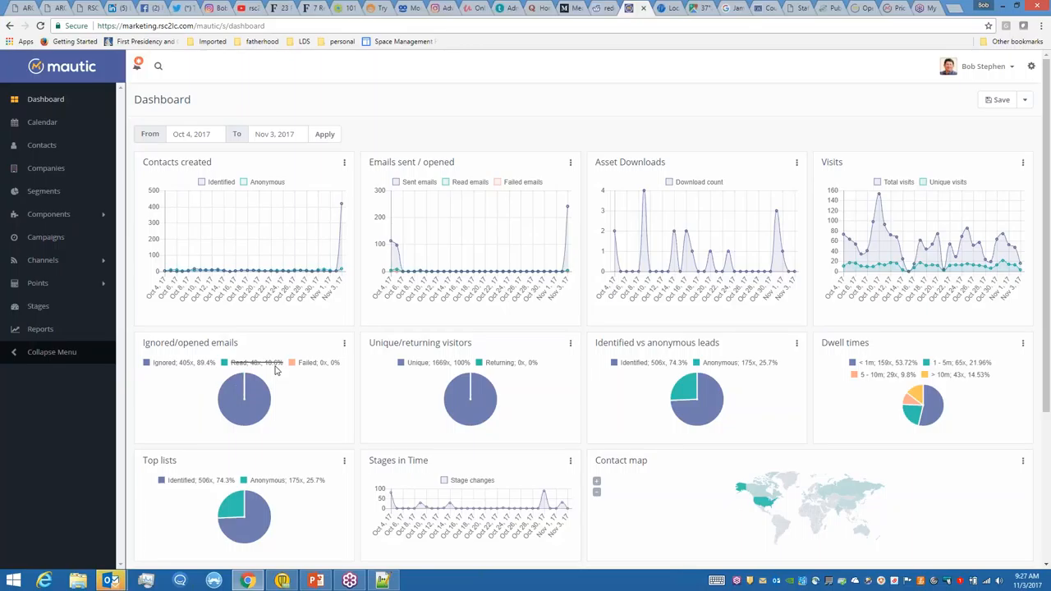
mouse_move(256, 371)
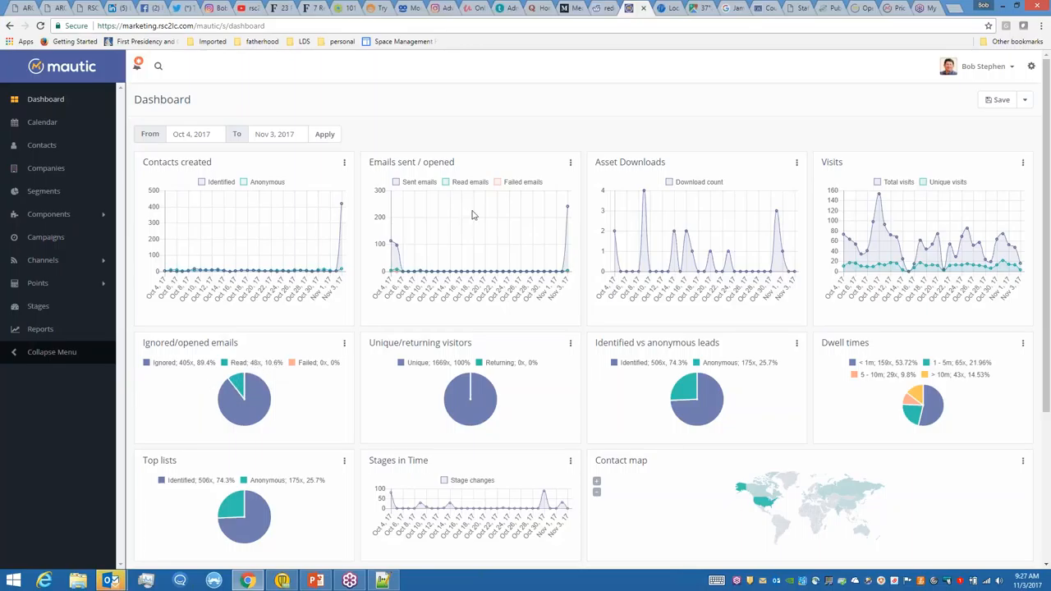
mouse_move(507, 222)
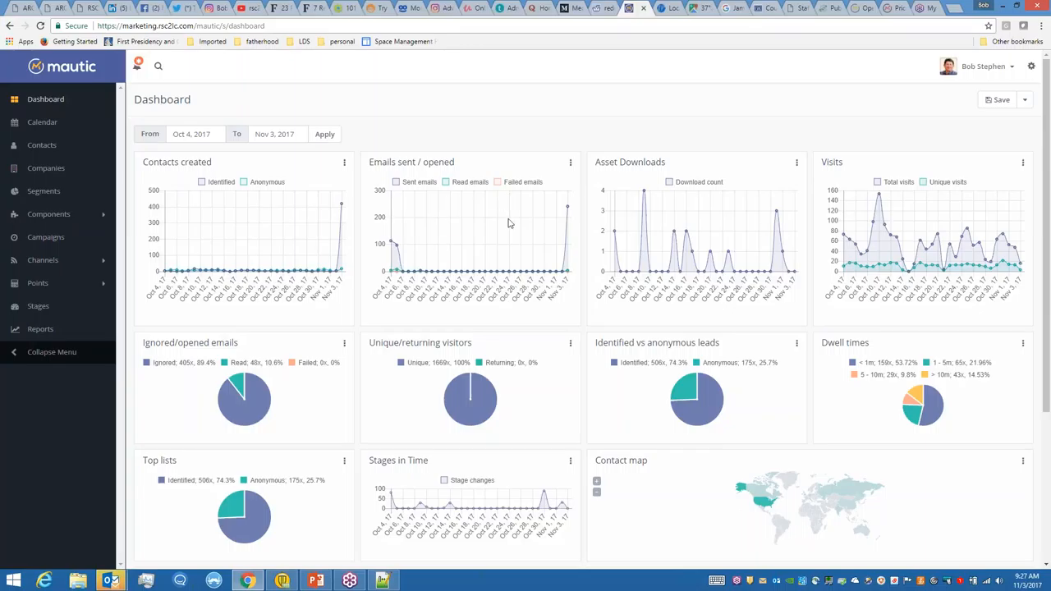
mouse_move(478, 222)
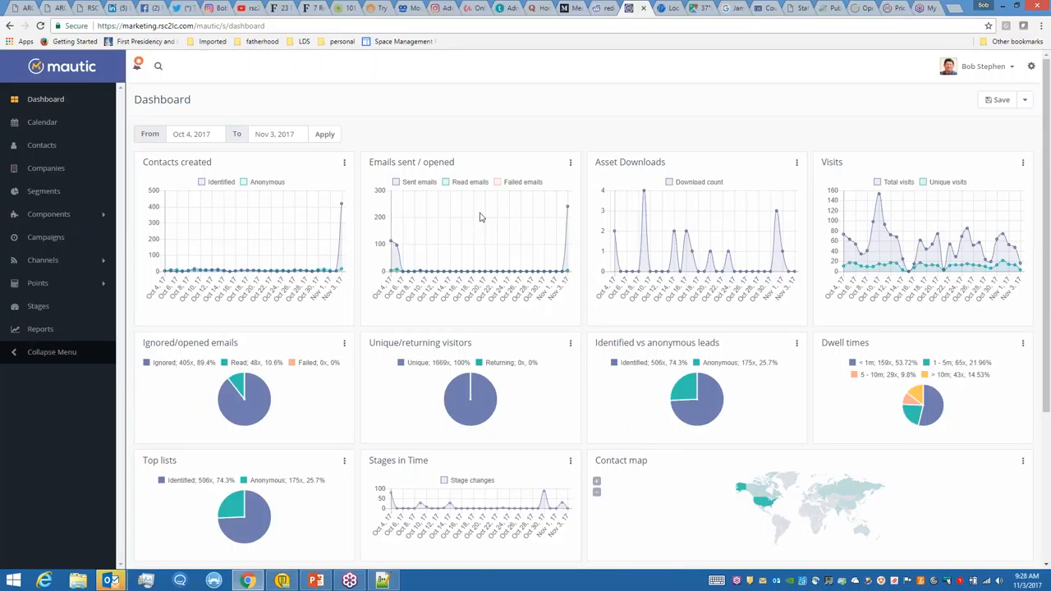
mouse_move(807, 139)
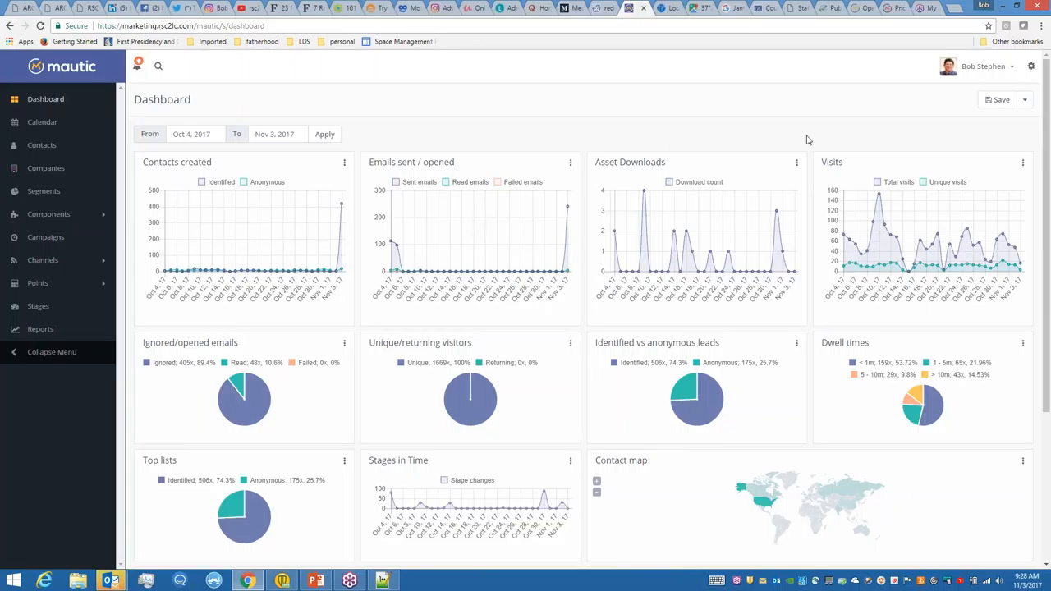
mouse_move(903, 150)
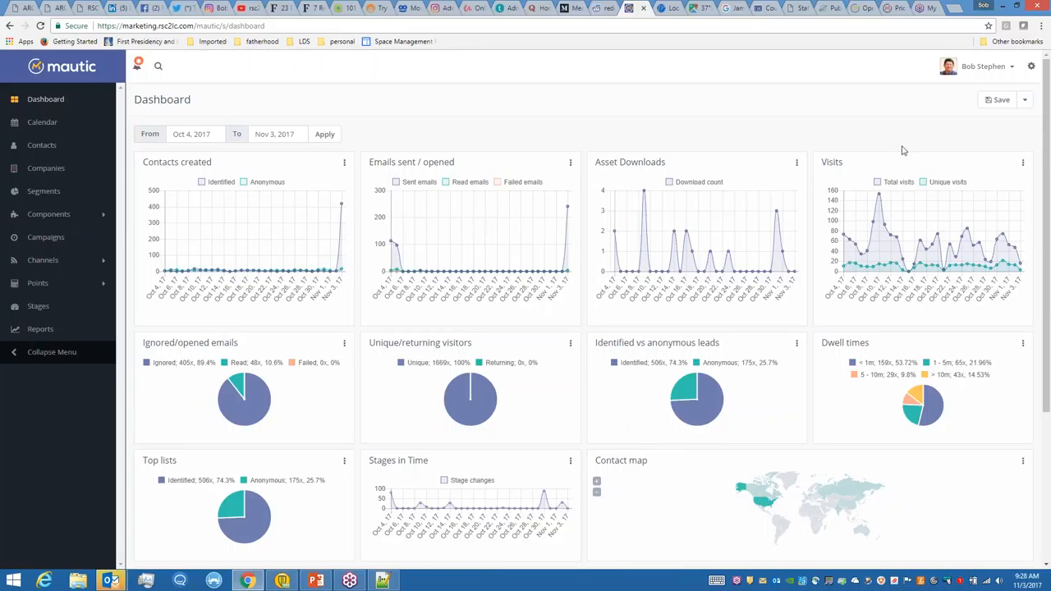
mouse_move(1045, 162)
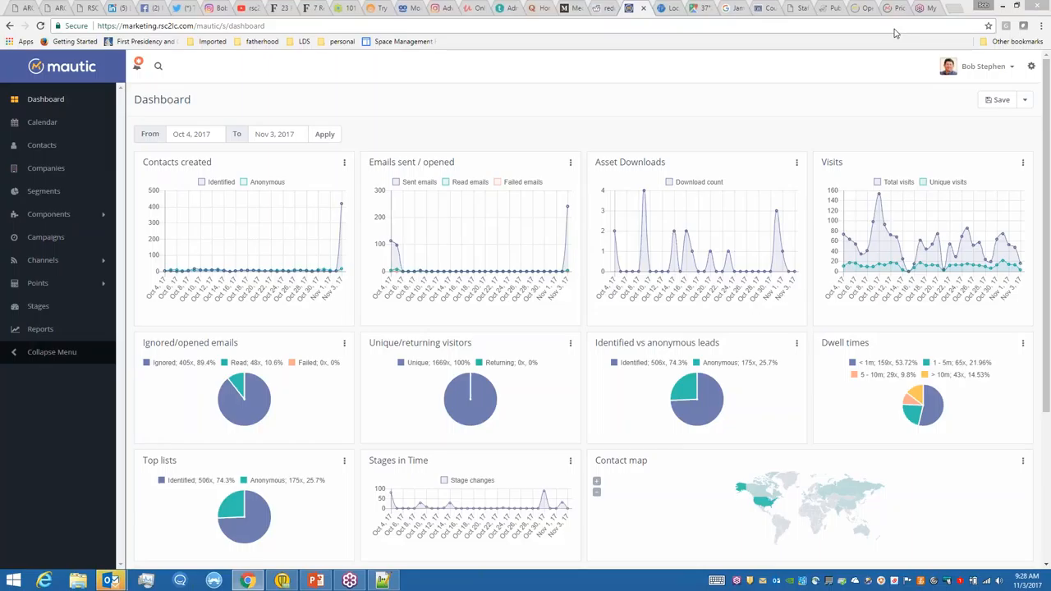
mouse_move(847, 57)
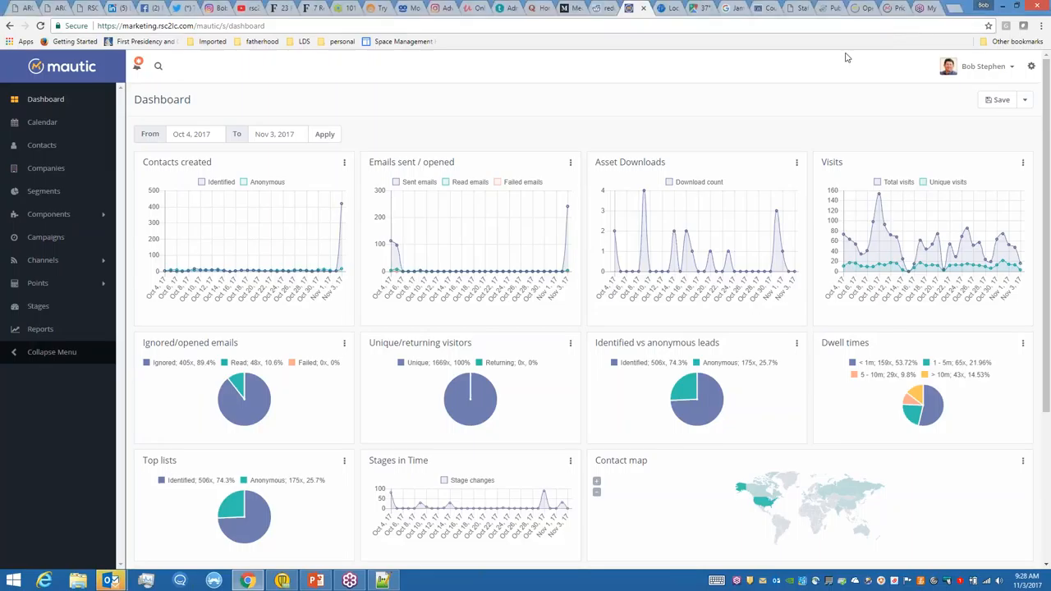
mouse_move(796, 98)
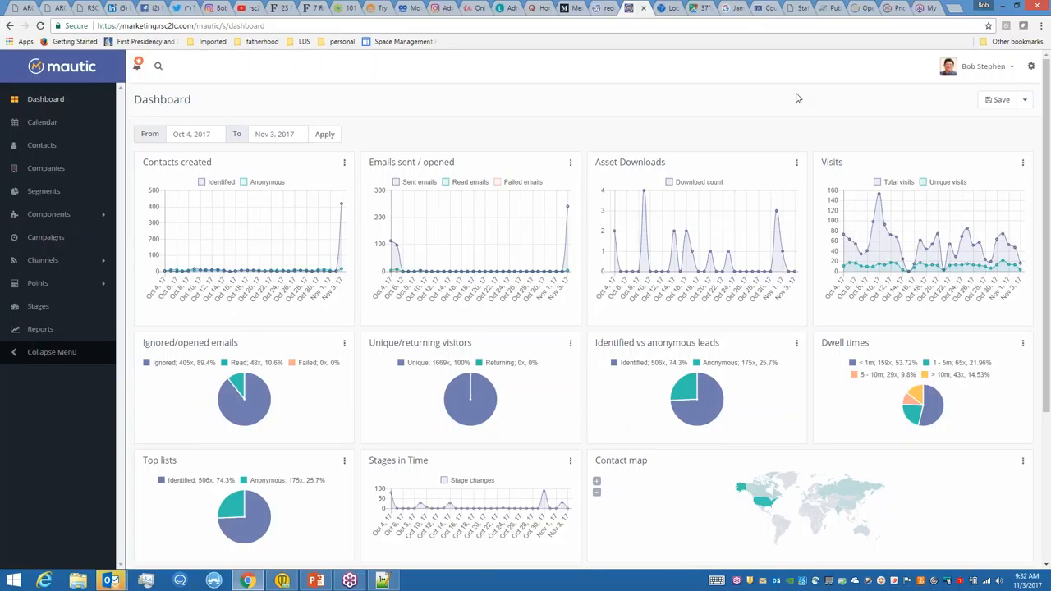
mouse_move(561, 218)
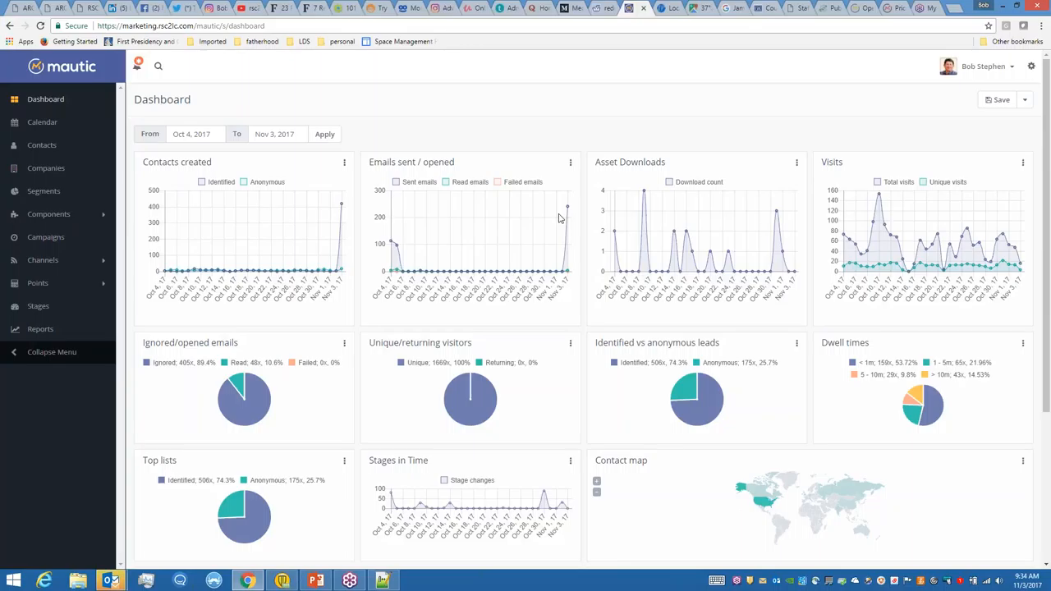
mouse_move(985, 39)
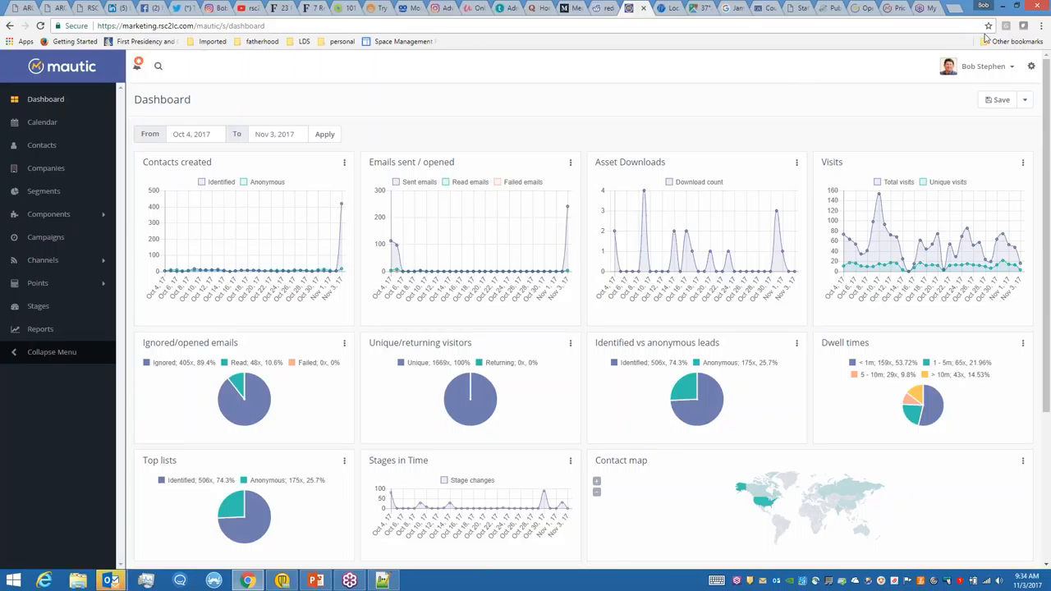
mouse_move(768, 108)
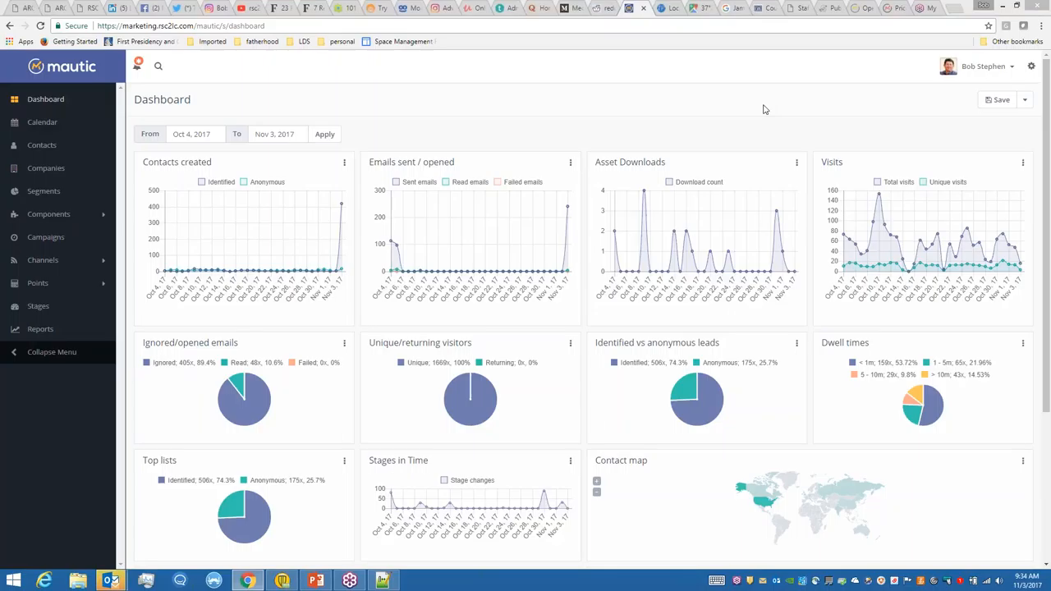
mouse_move(840, 117)
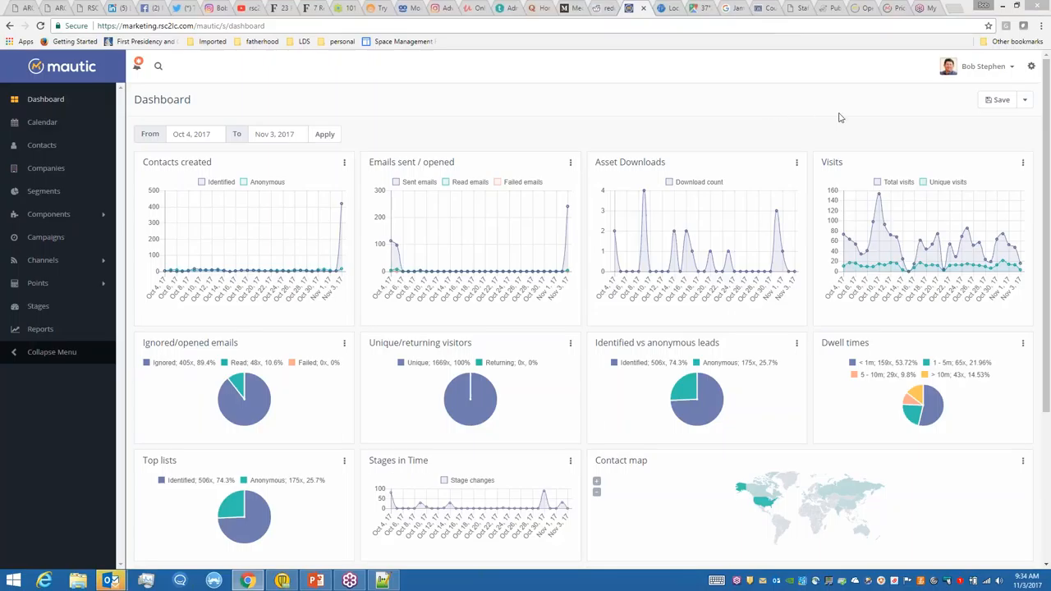
mouse_move(928, 121)
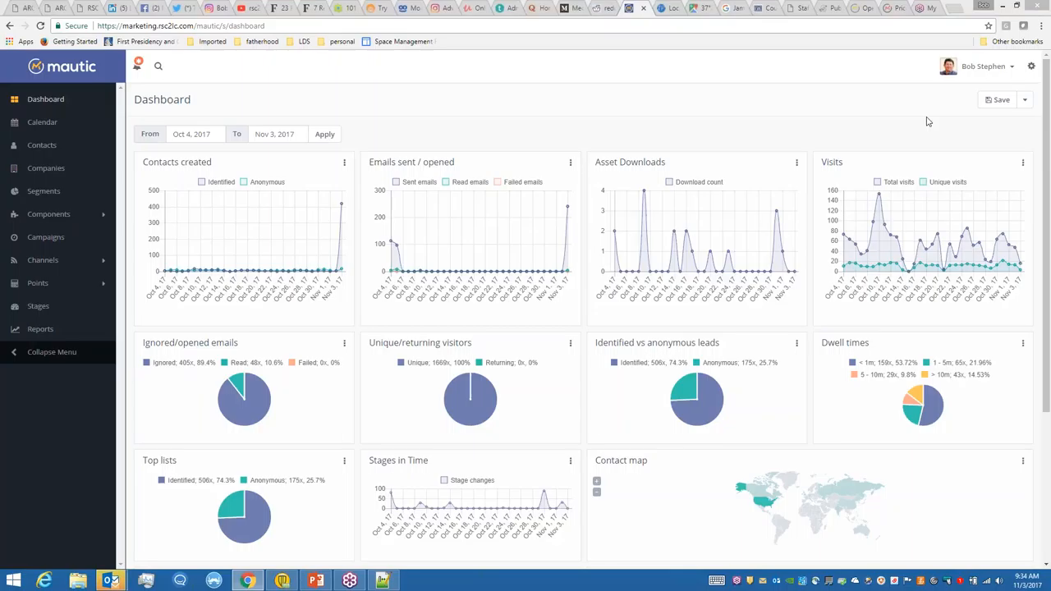